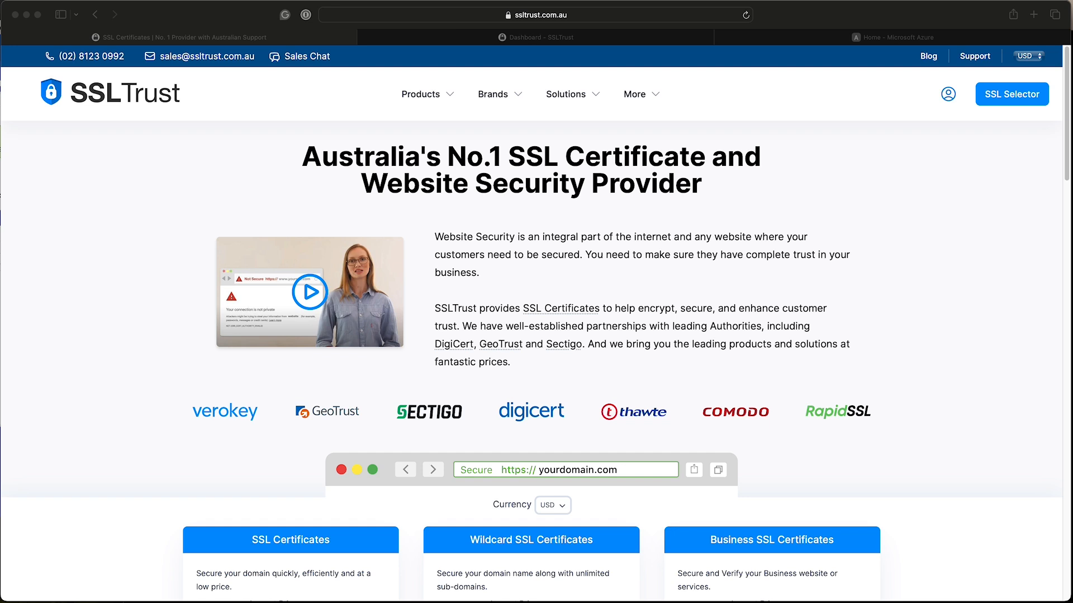
mouse_move(574, 192)
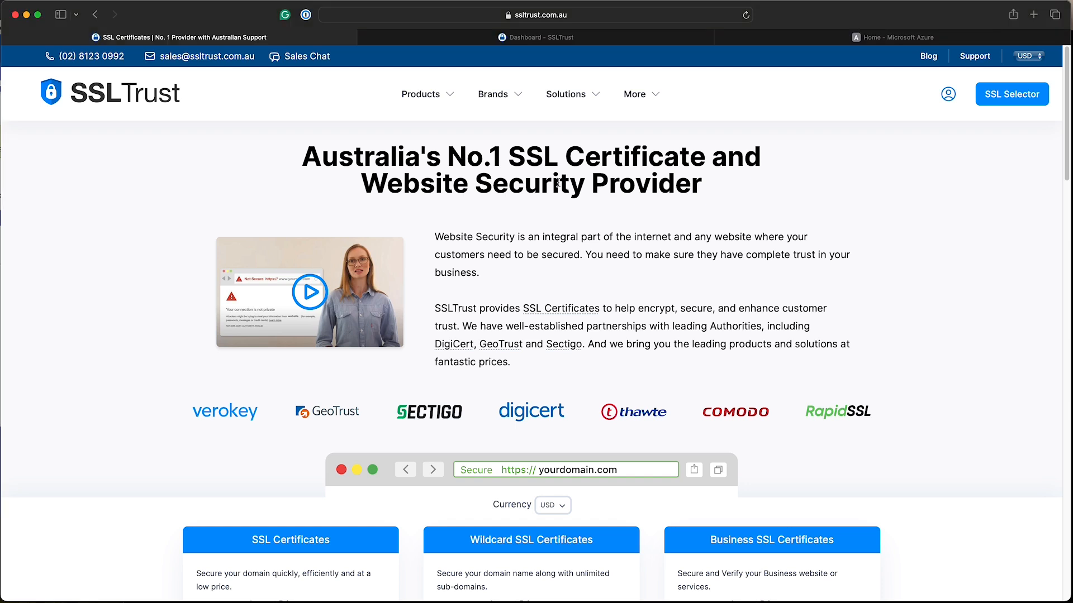
mouse_move(514, 138)
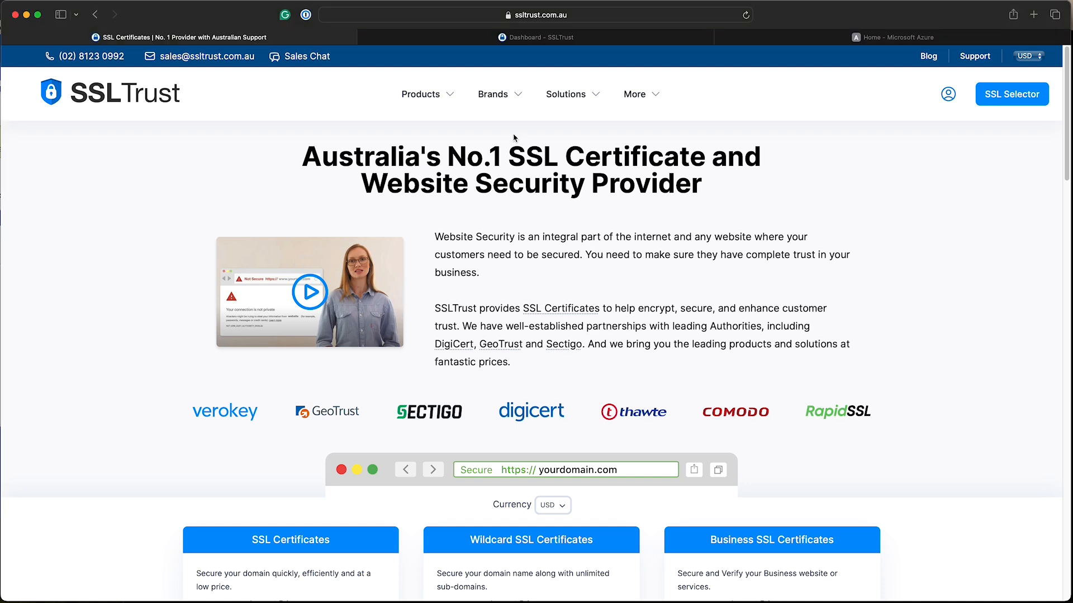
Go to Products > Code Signing Certificates and reach the Verokey Secure Code listing.
click(421, 94)
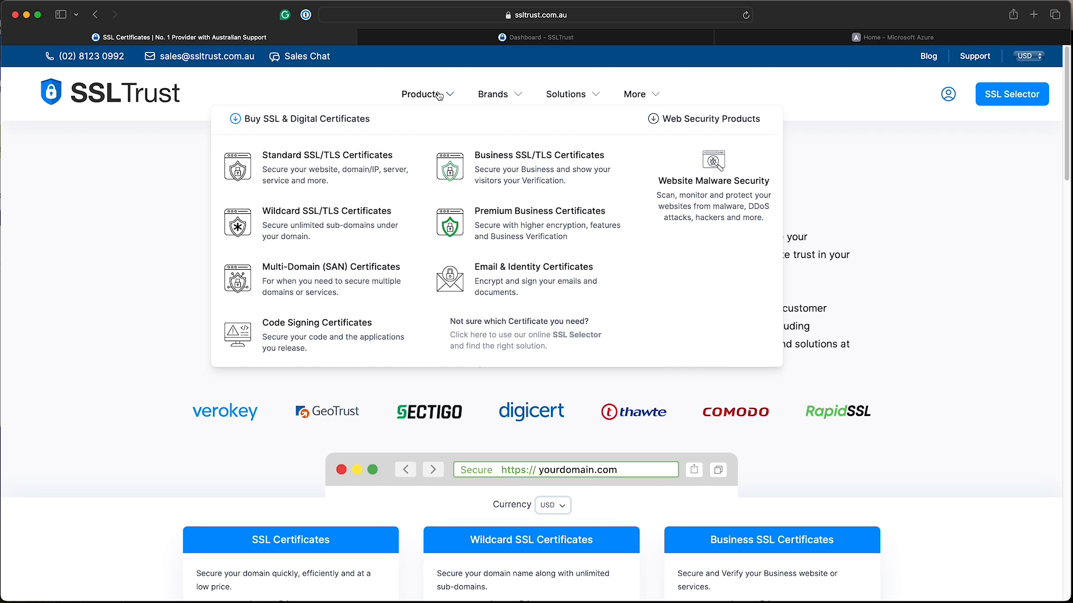
mouse_move(316, 298)
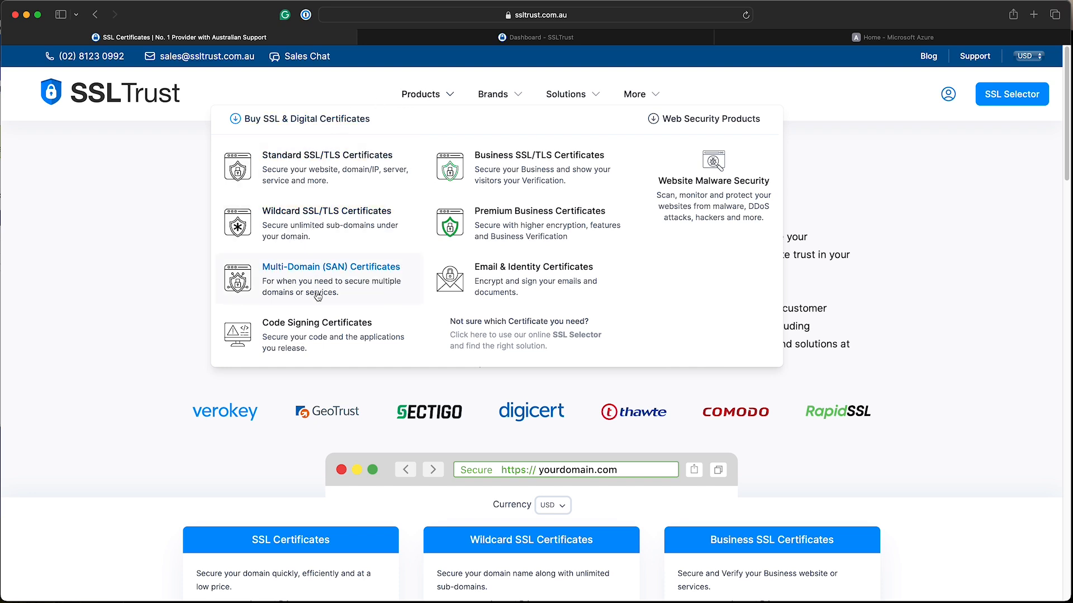
click(316, 322)
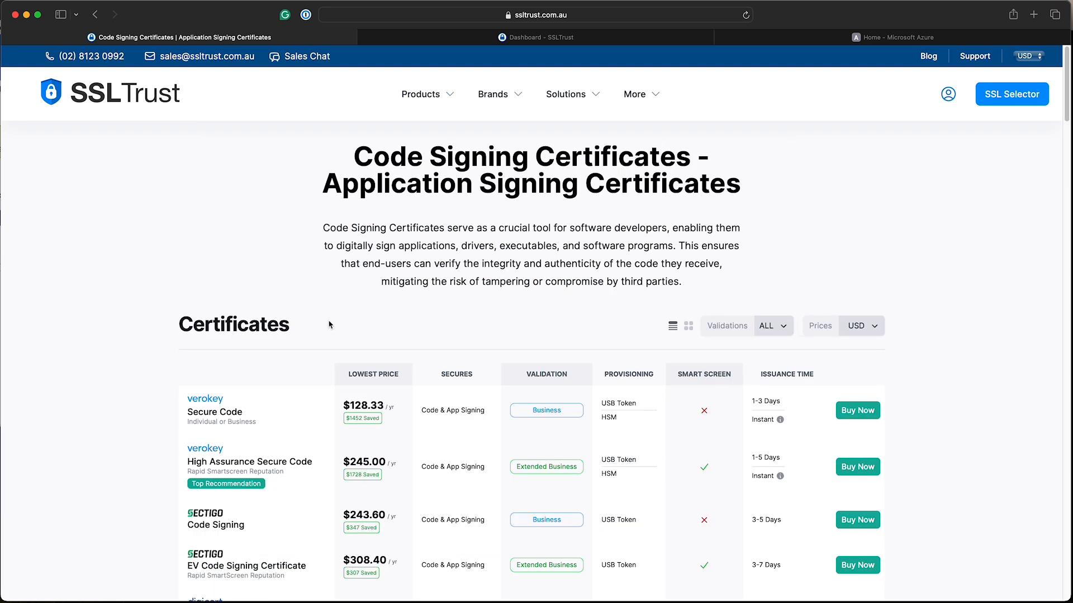
scroll(down, 3)
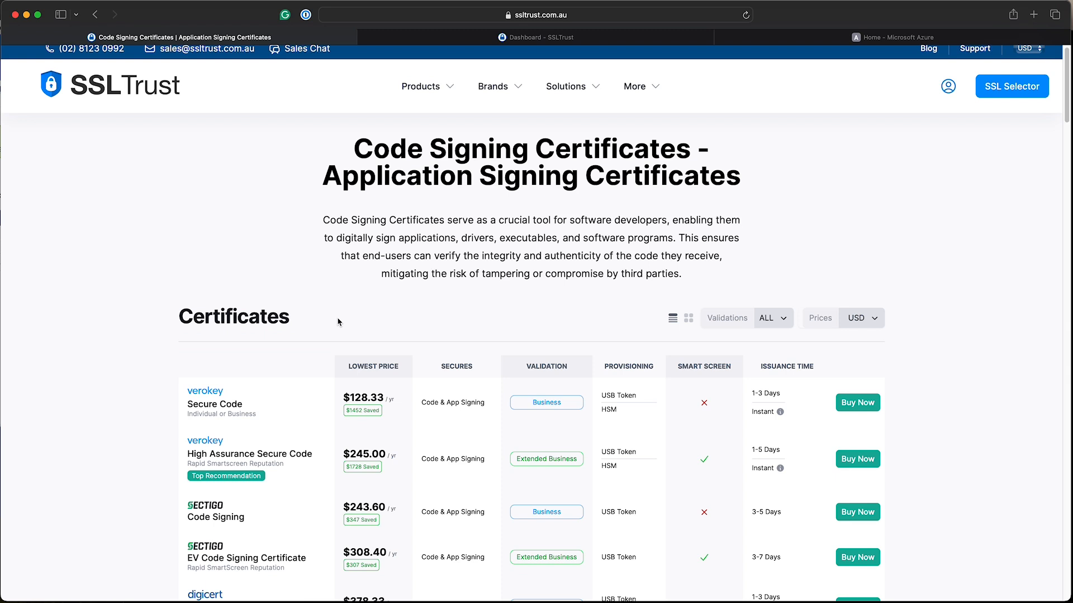
scroll(down, 3)
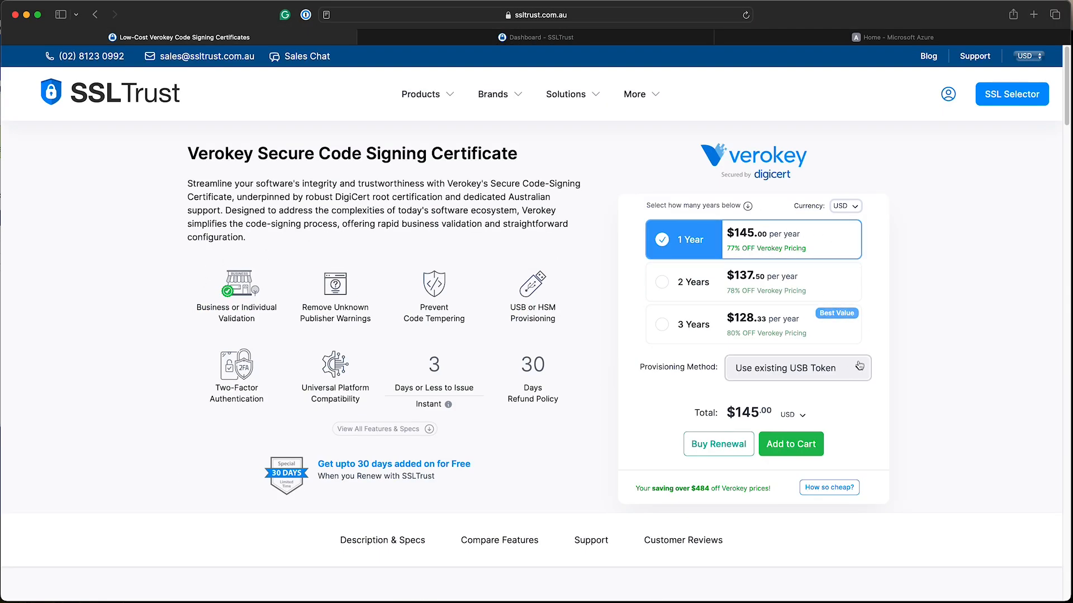
Set Provisioning Method to 'Install onto existing HSM', keeping the total at $145.00.
click(796, 368)
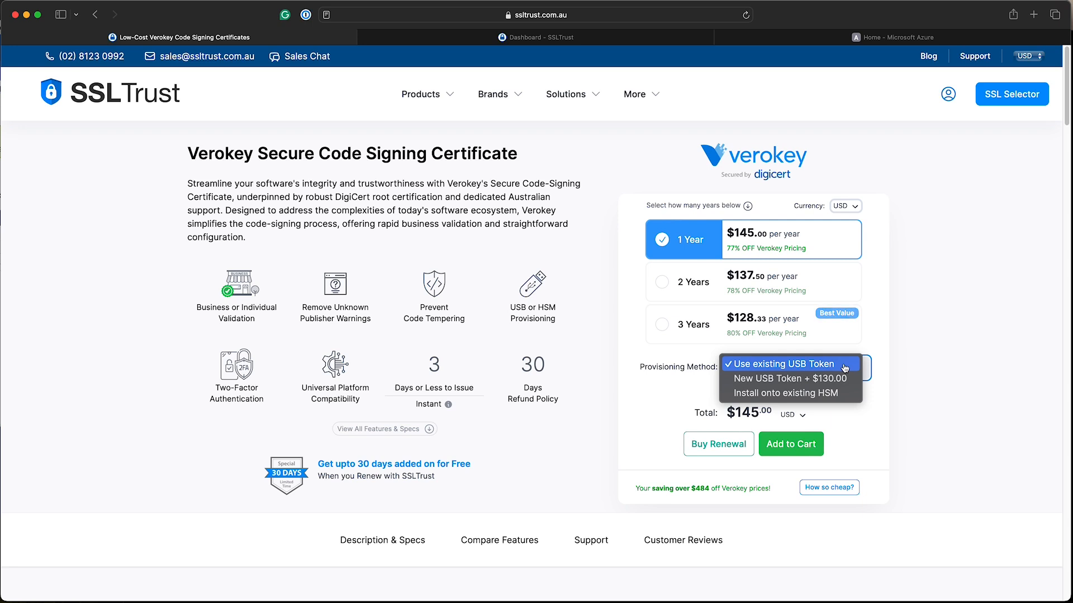
mouse_move(786, 379)
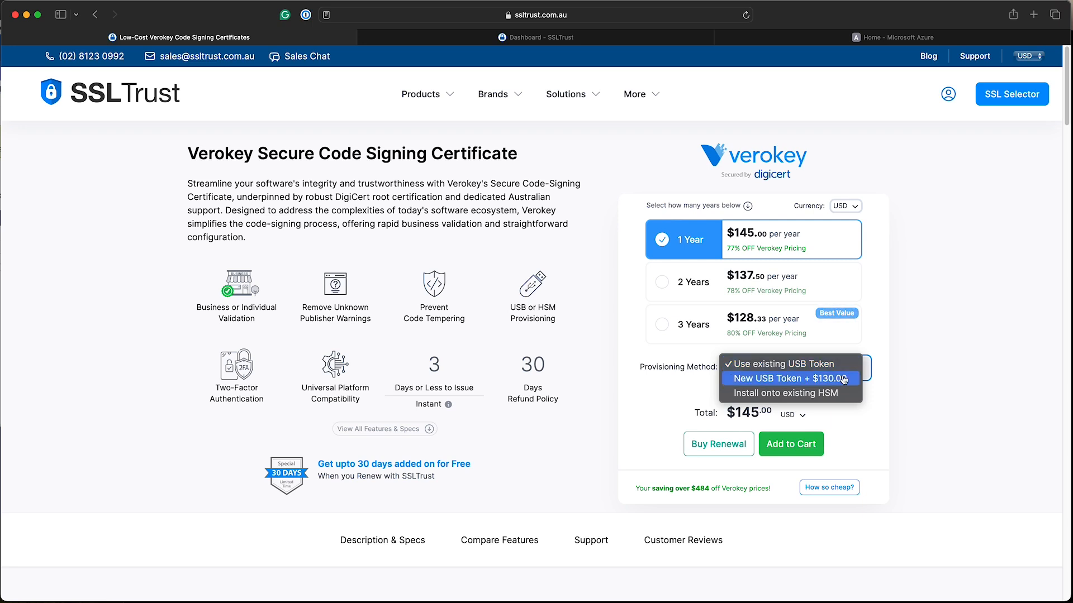
mouse_move(789, 393)
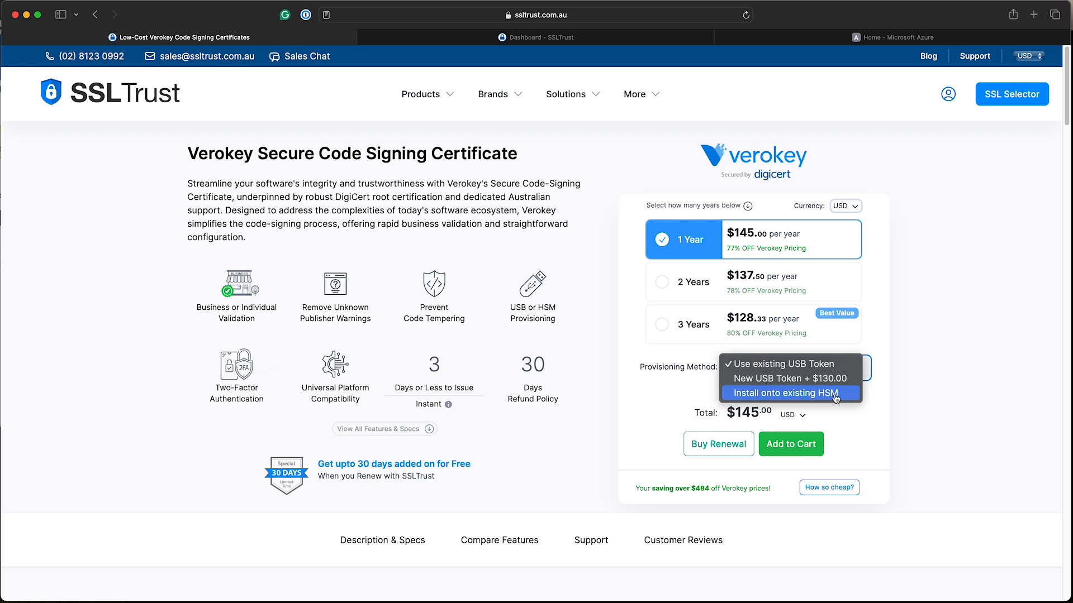
mouse_move(836, 397)
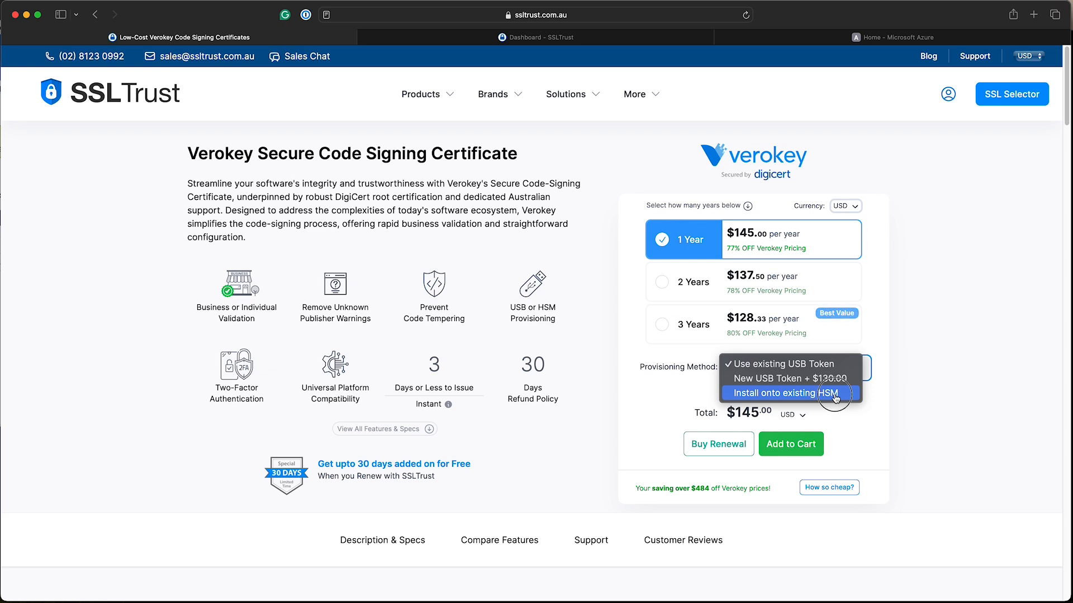
click(784, 393)
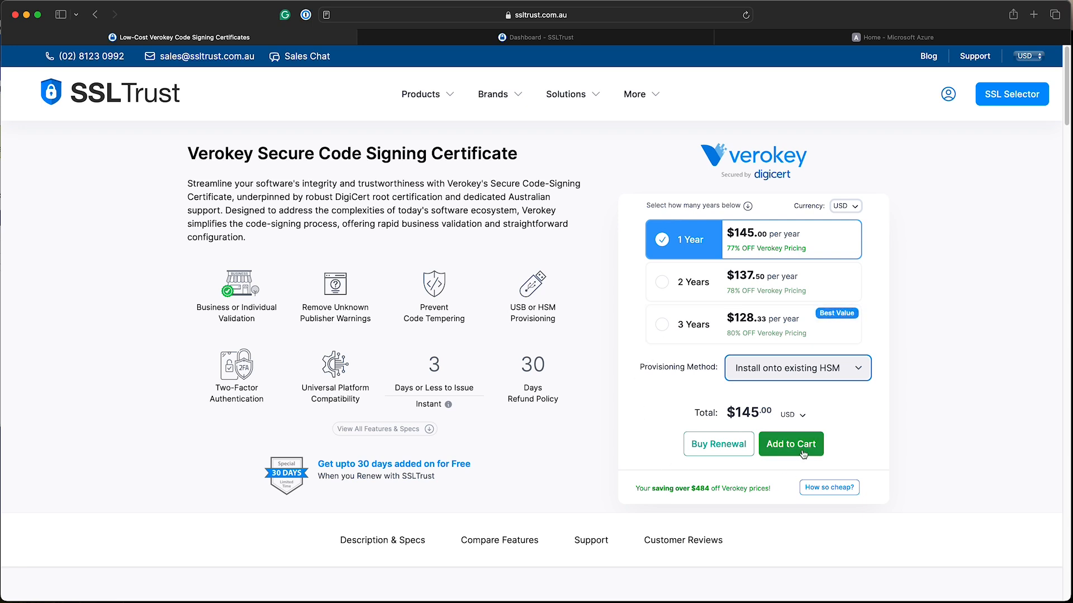
Add the certificate to cart, check out, and manage the Secure Code - 1 Year order from the Dashboard.
click(790, 444)
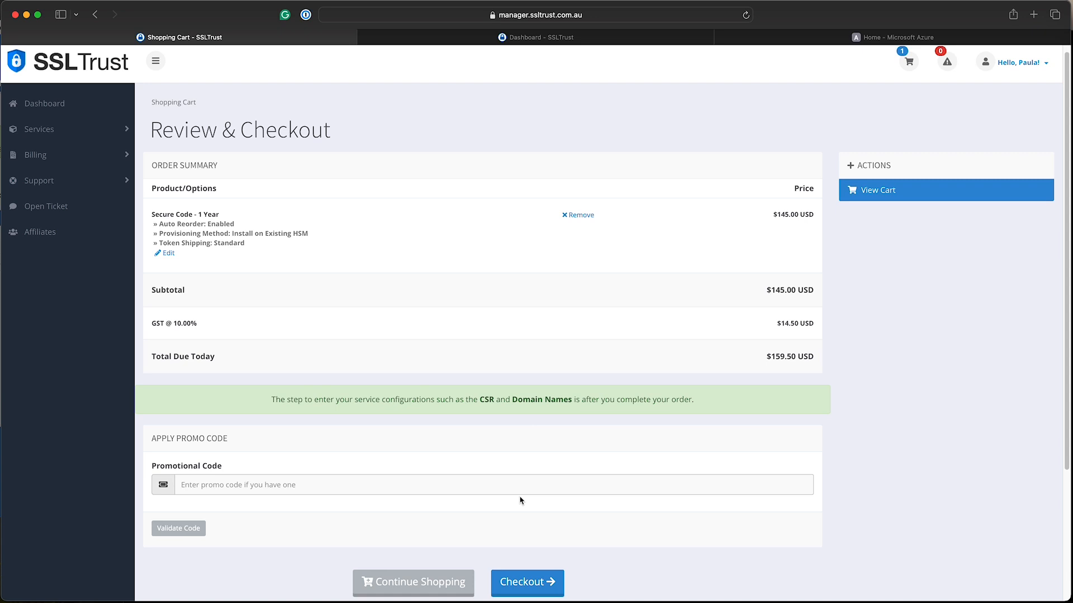
click(526, 583)
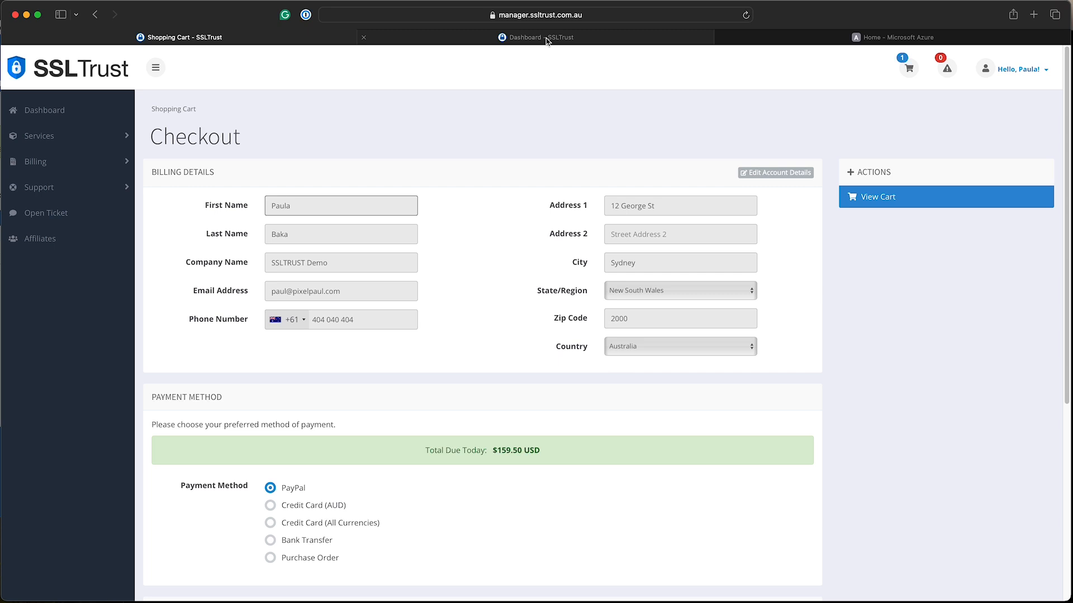
click(535, 37)
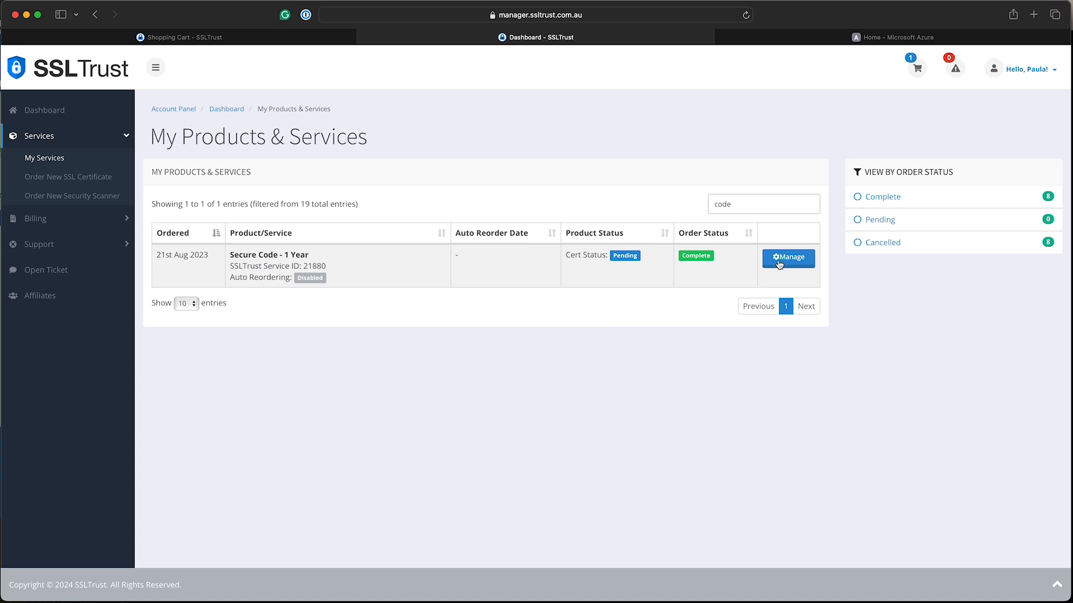
click(788, 258)
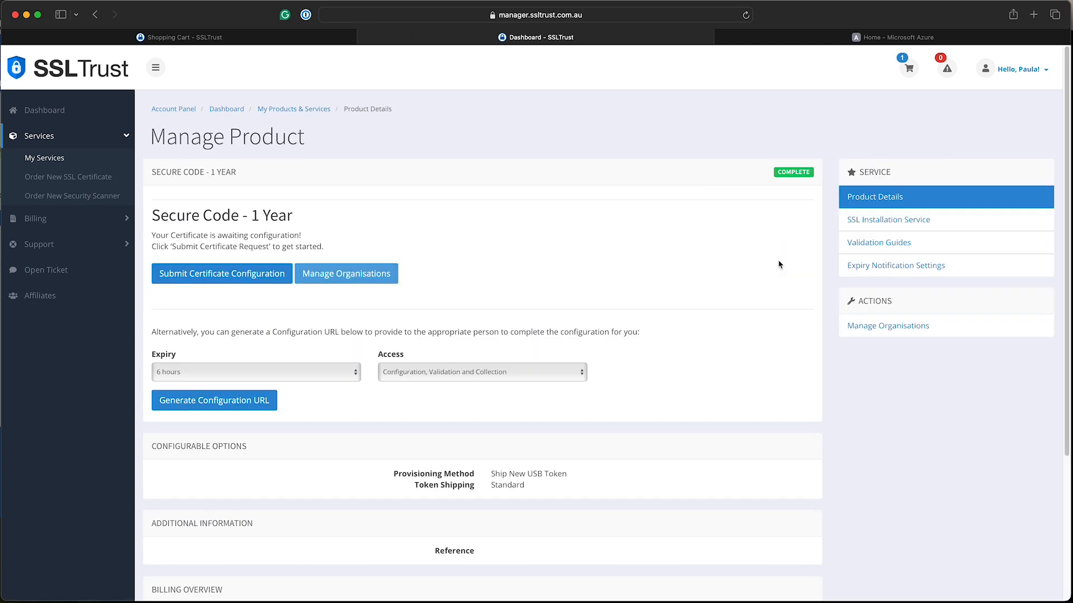
mouse_move(369, 213)
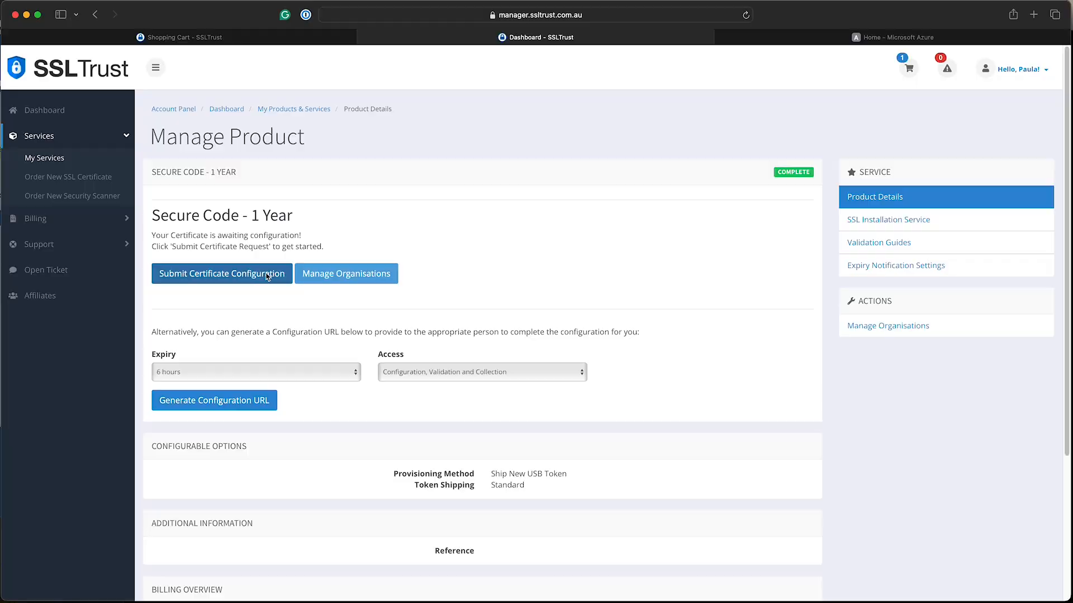
Configure the order to install on an HSM with a FIPS 140-2 Level 2 existing token.
click(221, 272)
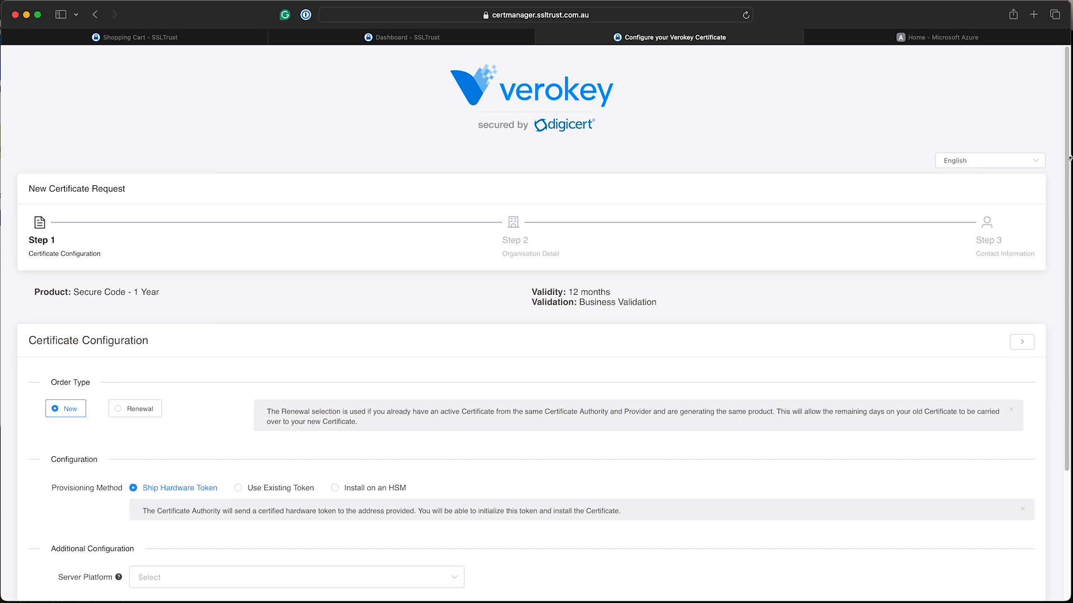
scroll(down, 3)
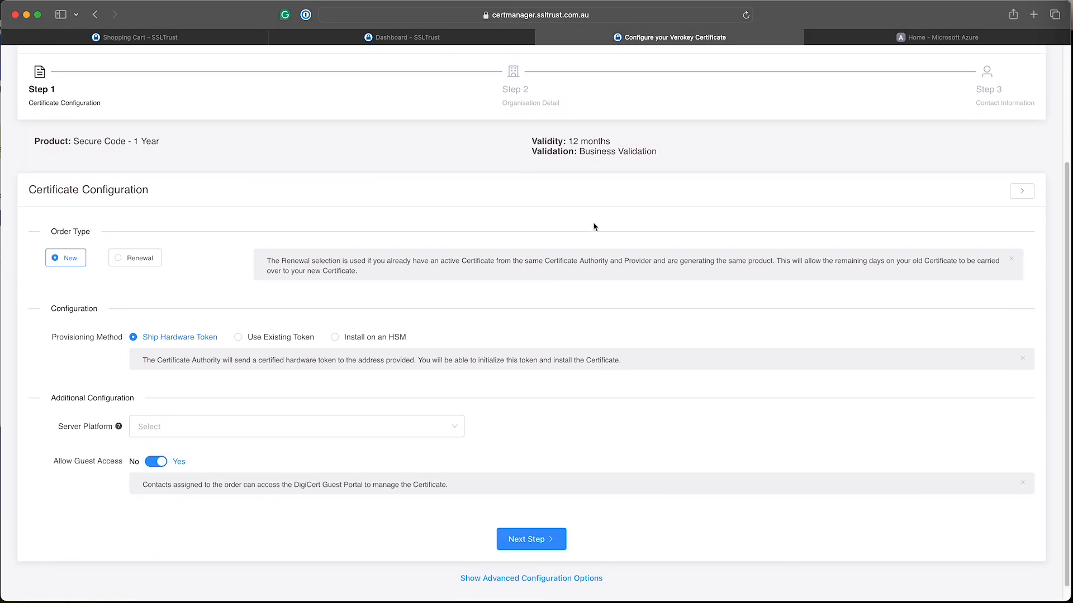
mouse_move(310, 348)
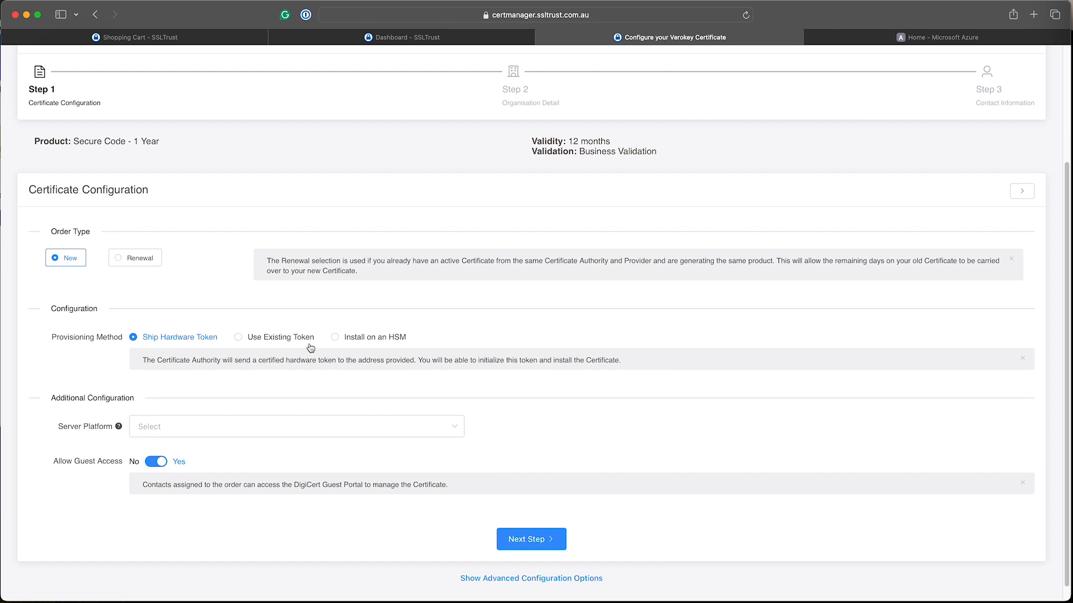
mouse_move(338, 343)
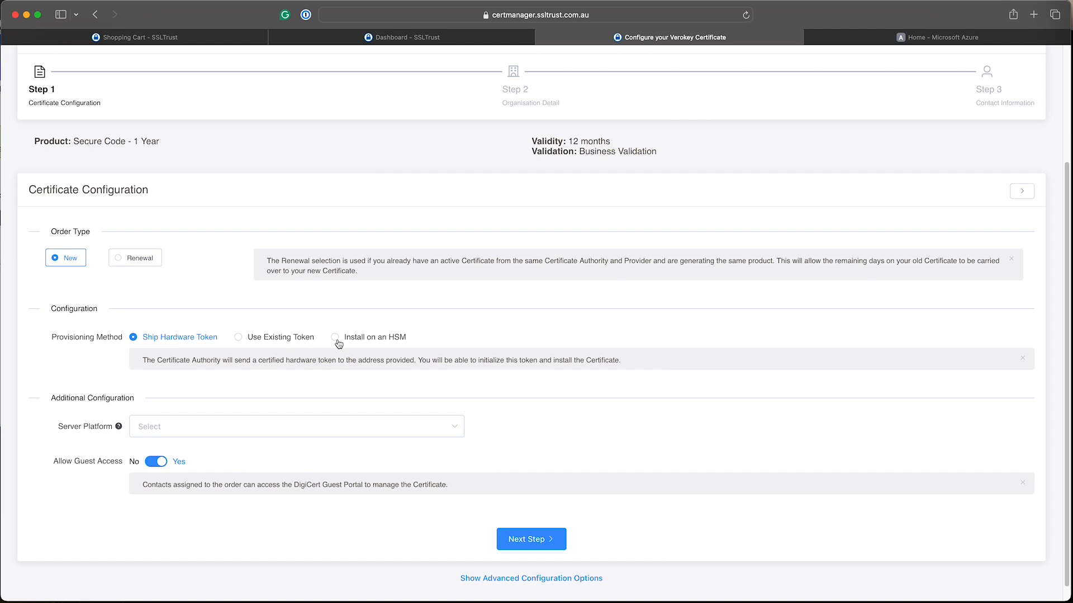
click(335, 337)
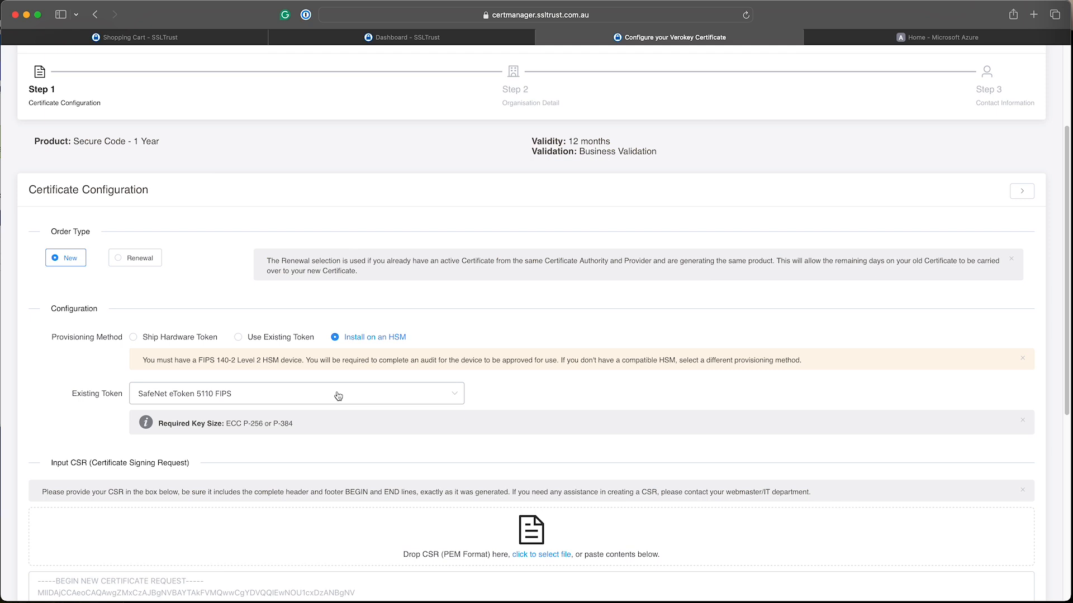
click(298, 393)
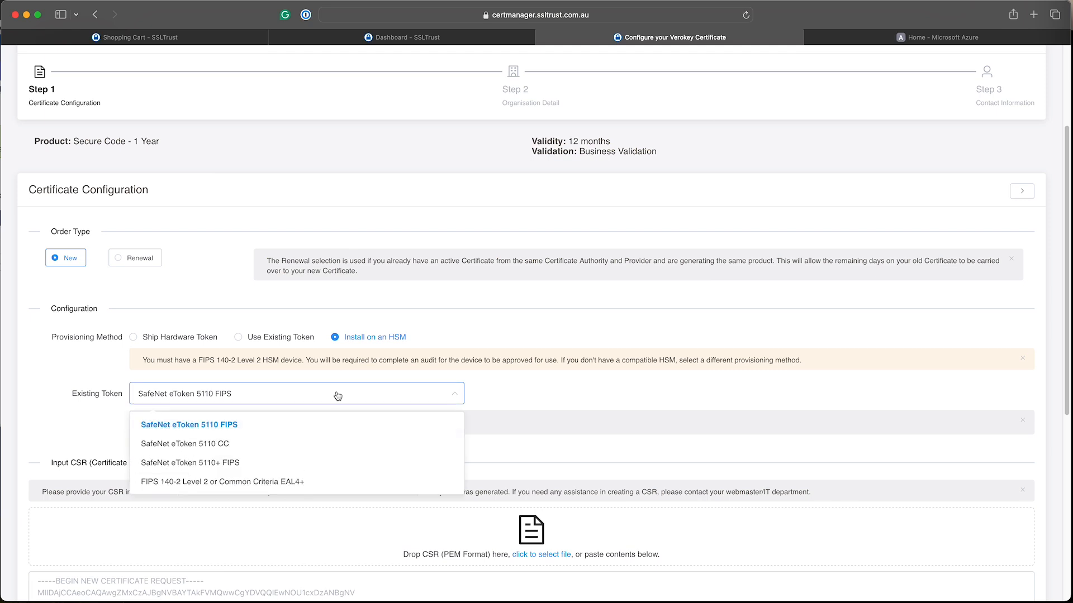
mouse_move(275, 429)
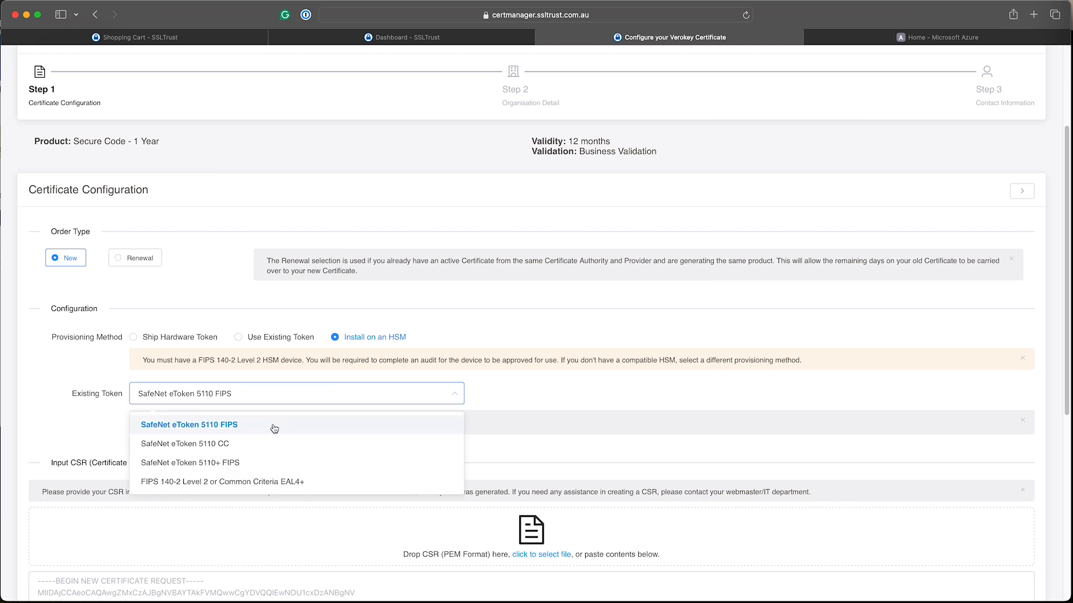
mouse_move(236, 486)
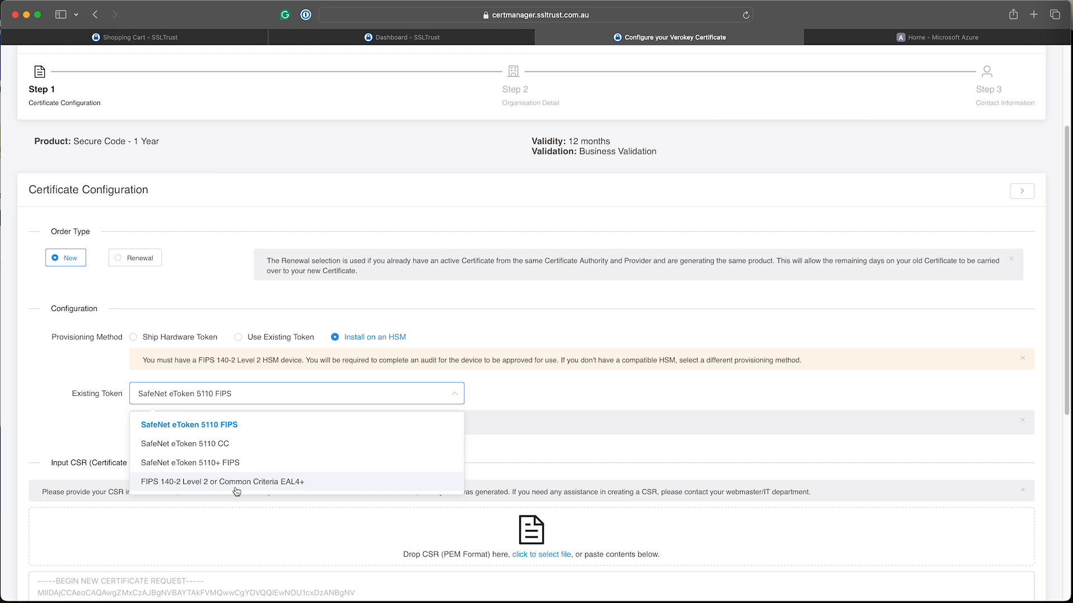
click(223, 482)
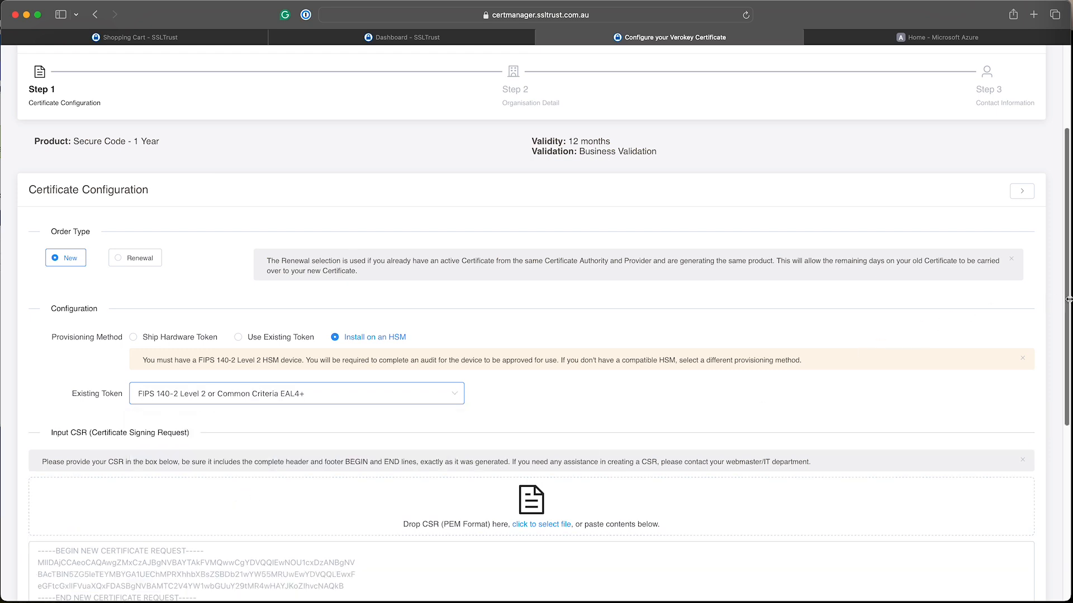
scroll(down, 3)
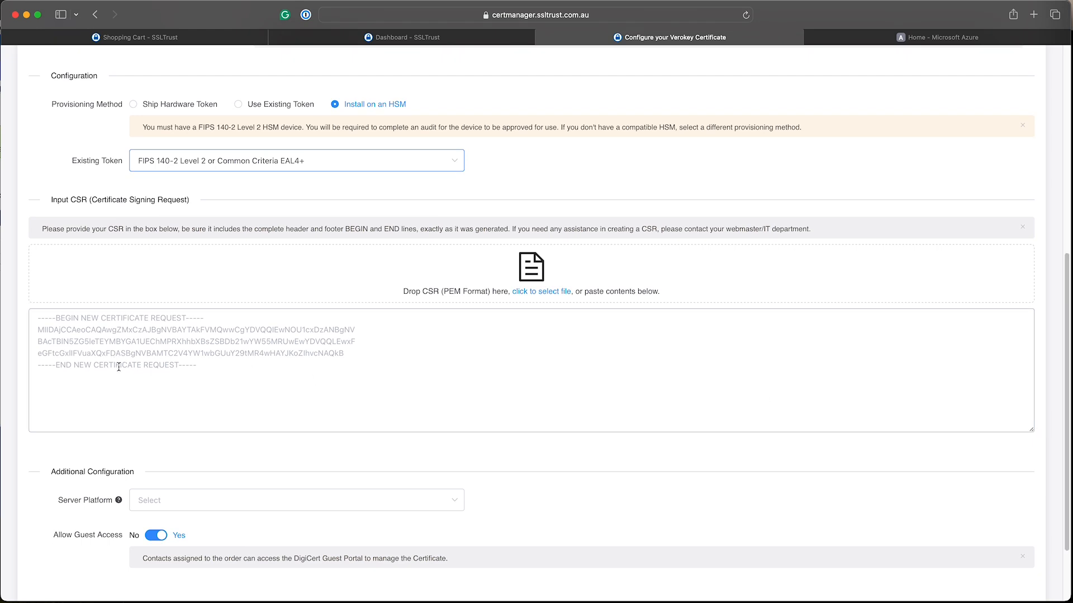
mouse_move(557, 313)
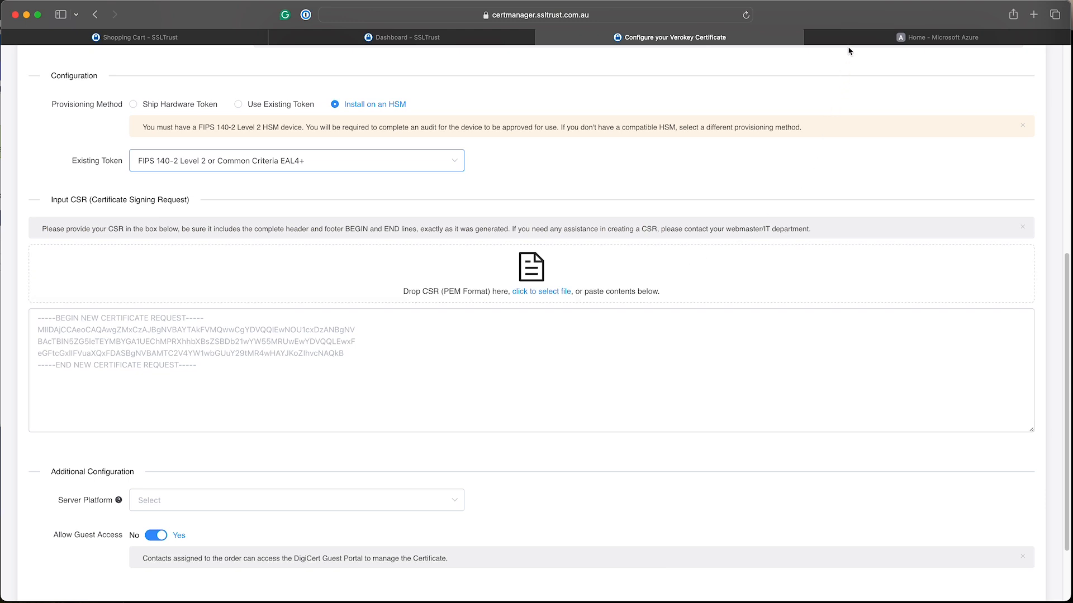
In the Azure portal, start creating a new key vault from the Key vaults list.
click(938, 37)
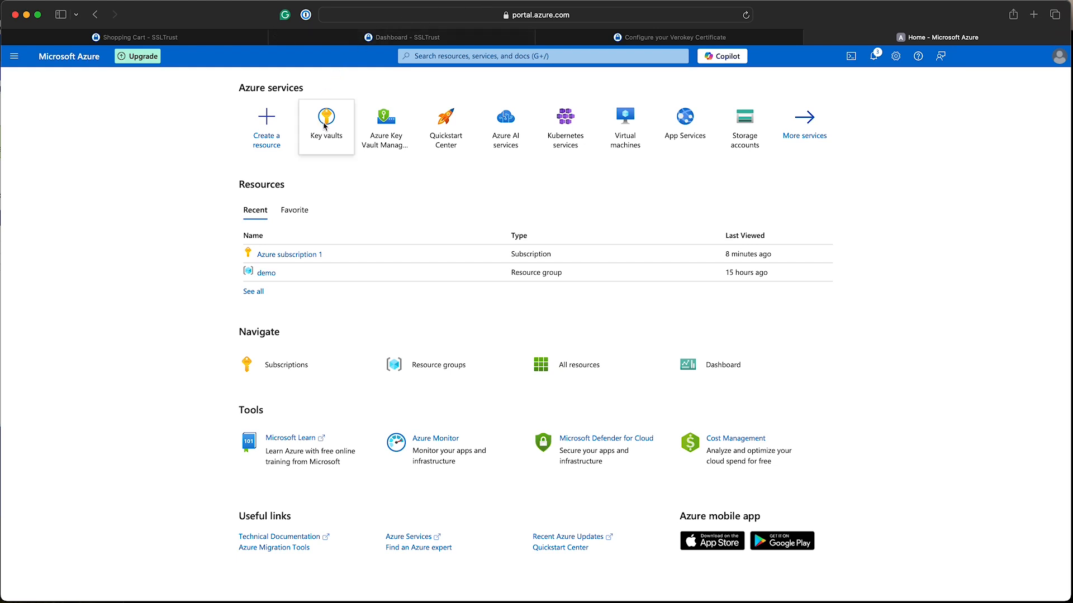
click(325, 127)
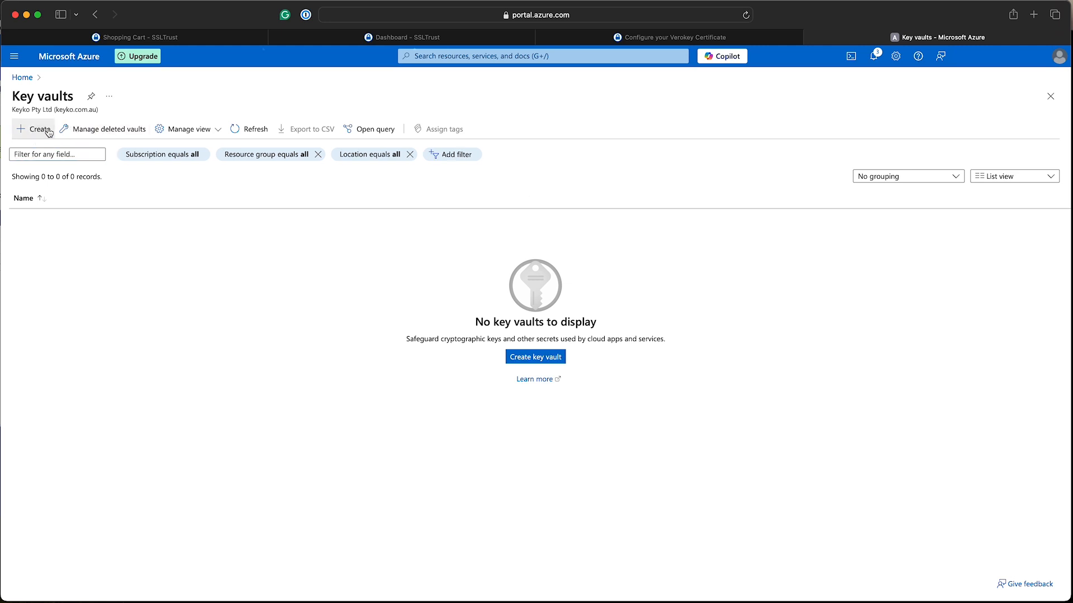
click(34, 129)
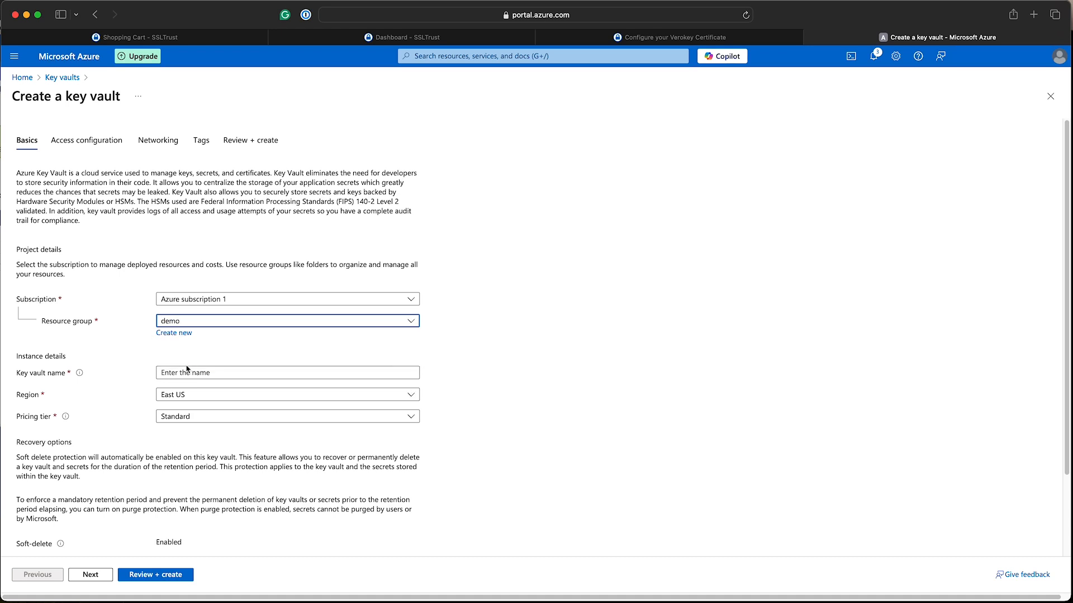
Name the key vault verokey-vault-demo and choose the Premium pricing tier.
click(287, 373)
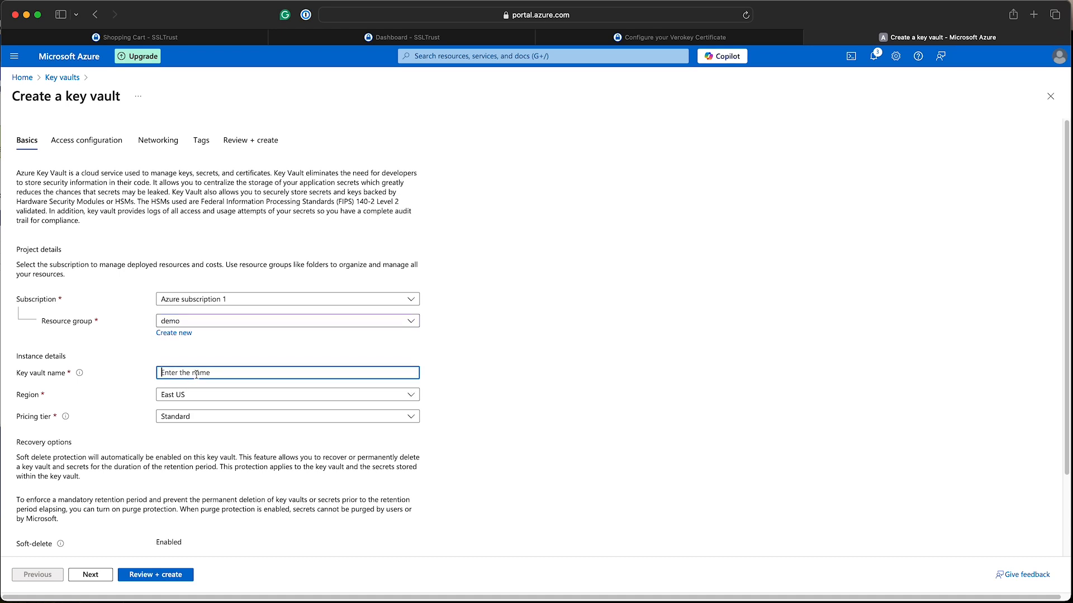
text(verokey)
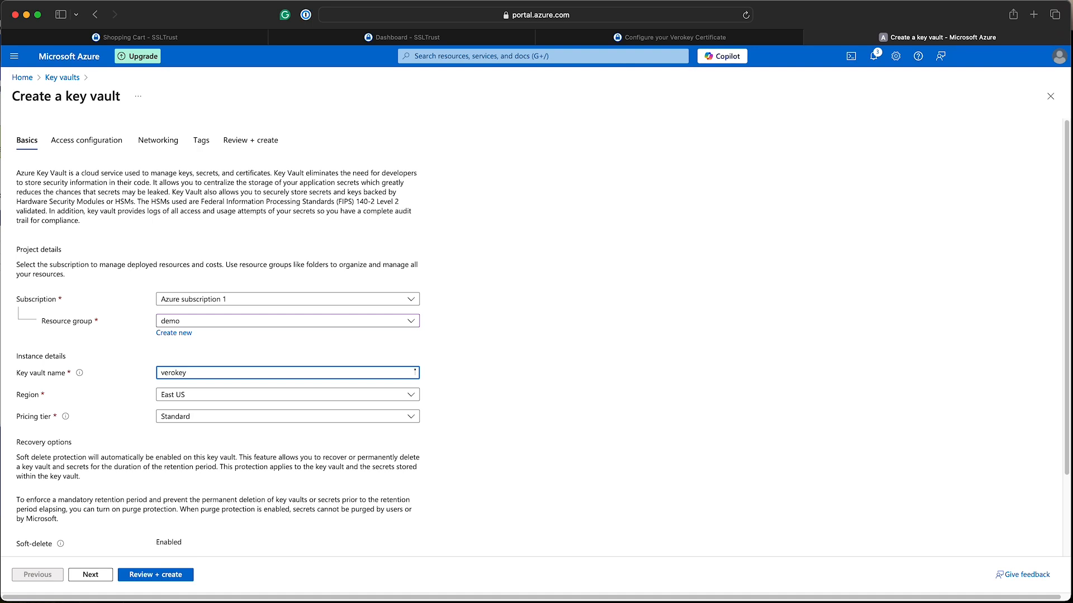
text(-vau)
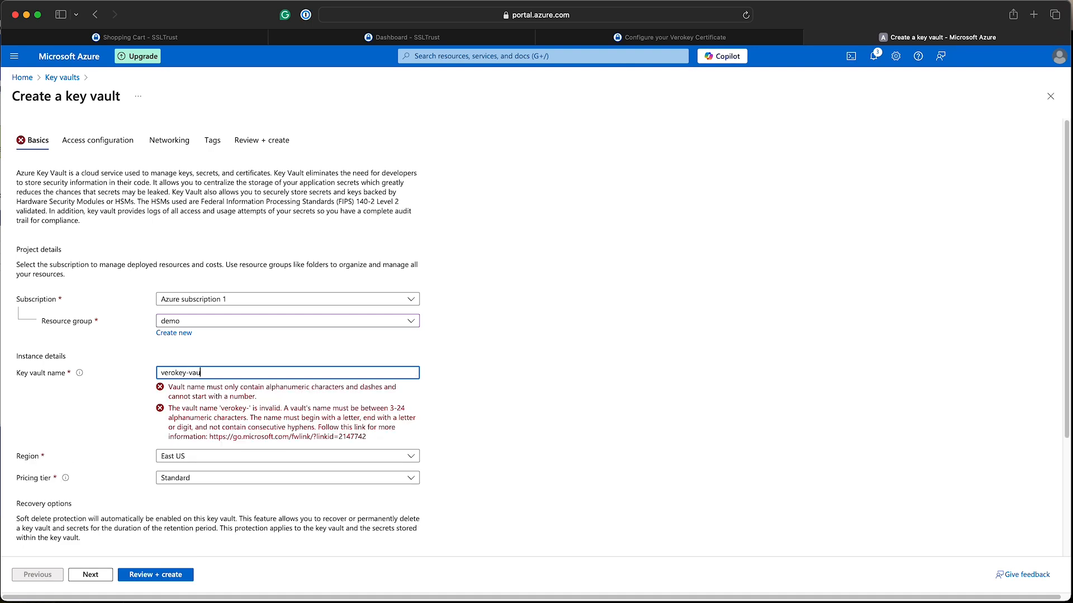
text(lt-demo)
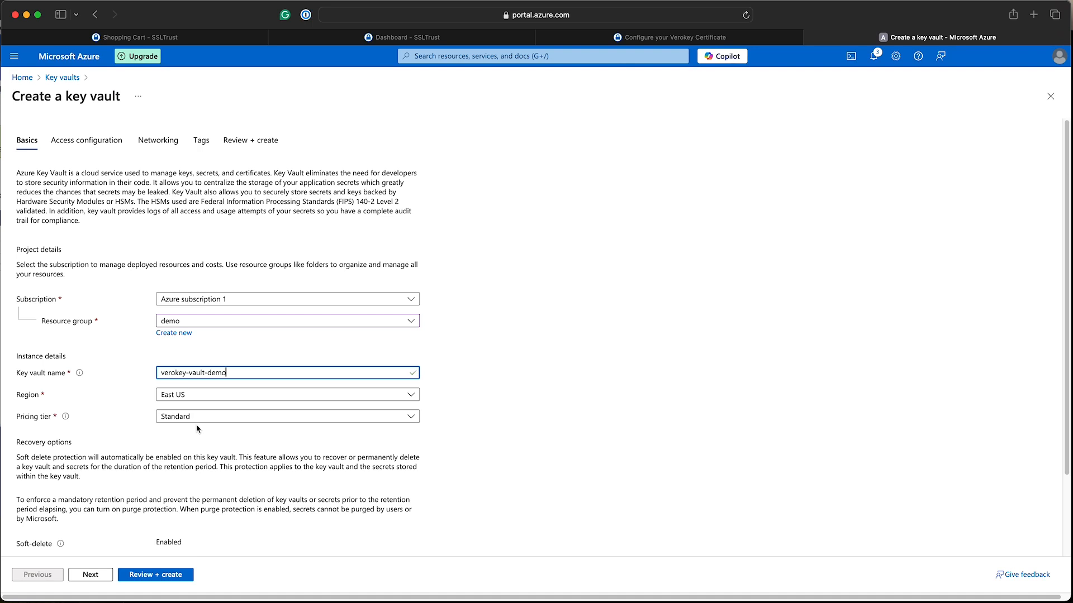
click(286, 416)
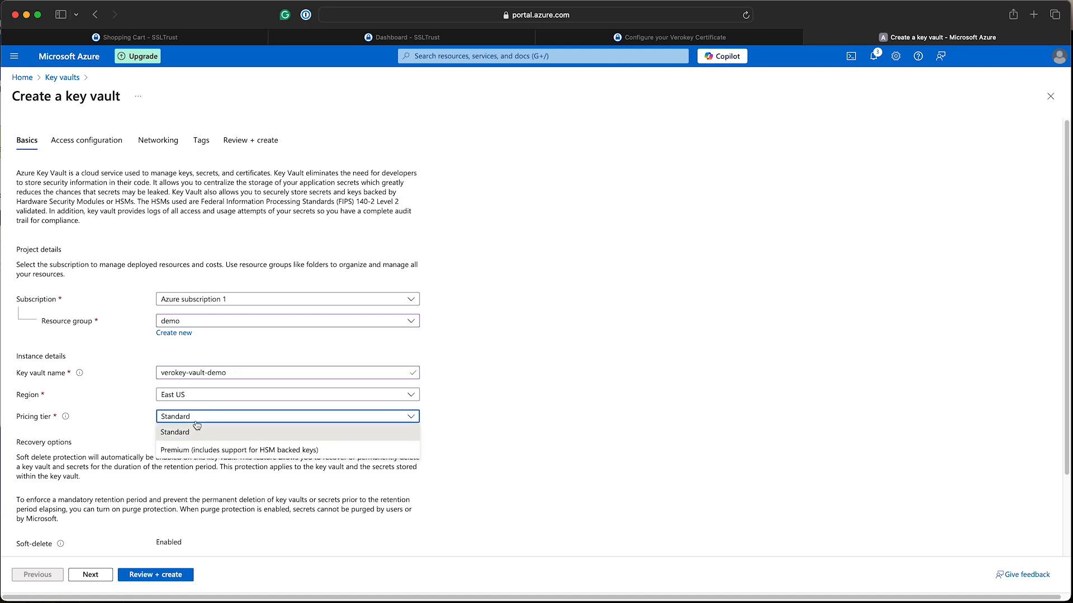
mouse_move(182, 453)
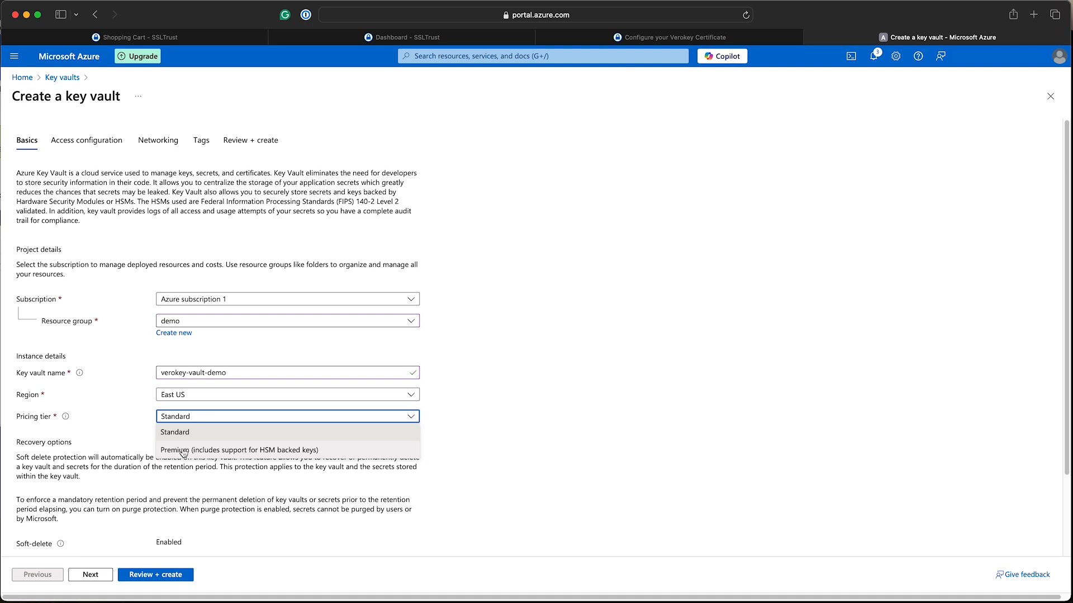
click(239, 450)
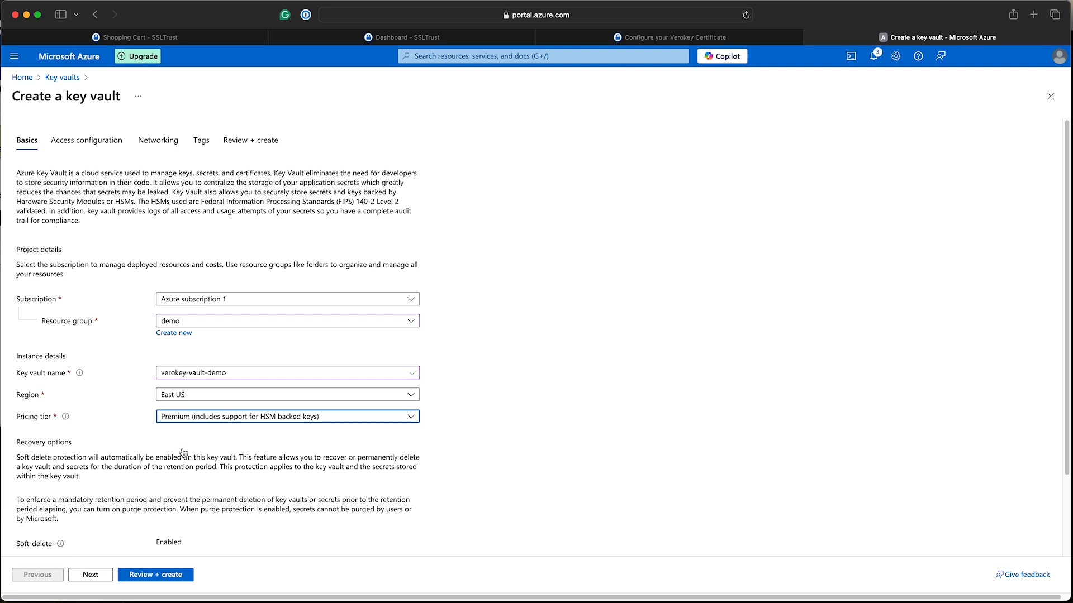
mouse_move(137, 546)
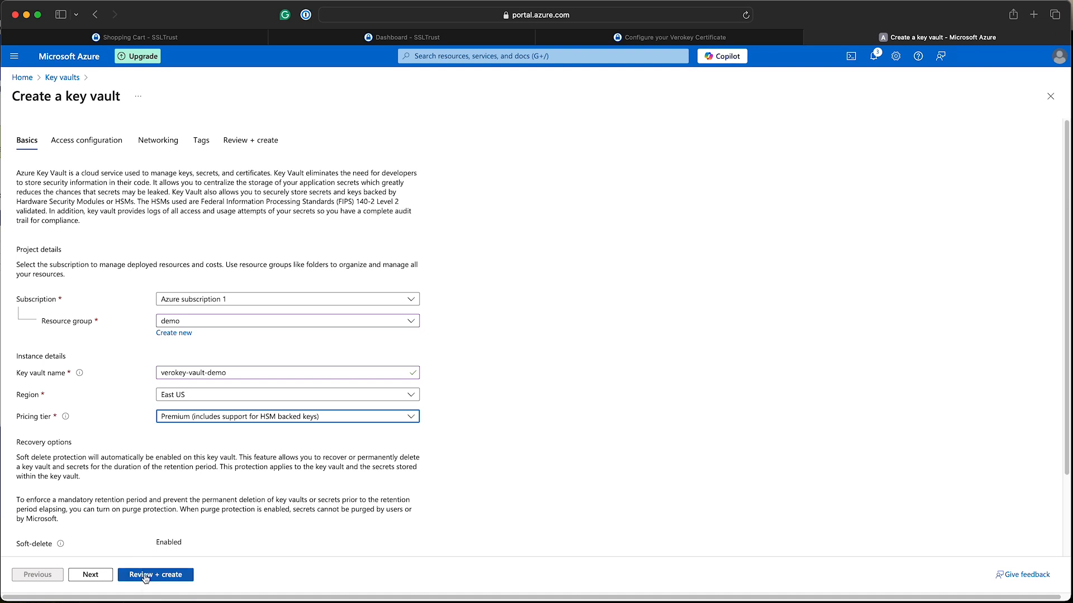
Review and create the vault, then refresh until the deployment shows complete.
click(156, 575)
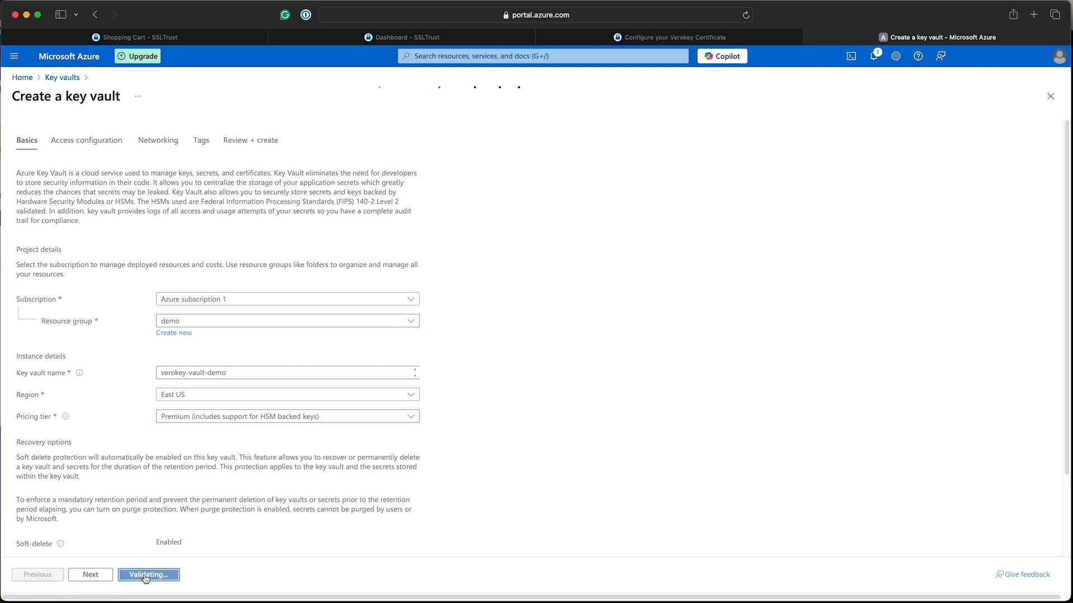
click(149, 575)
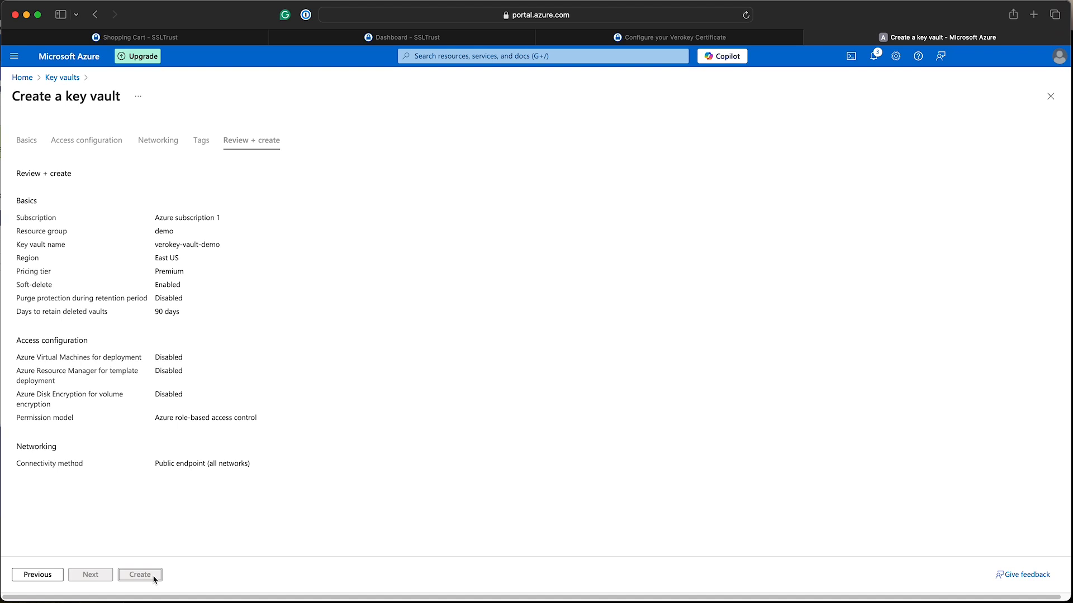
mouse_move(176, 571)
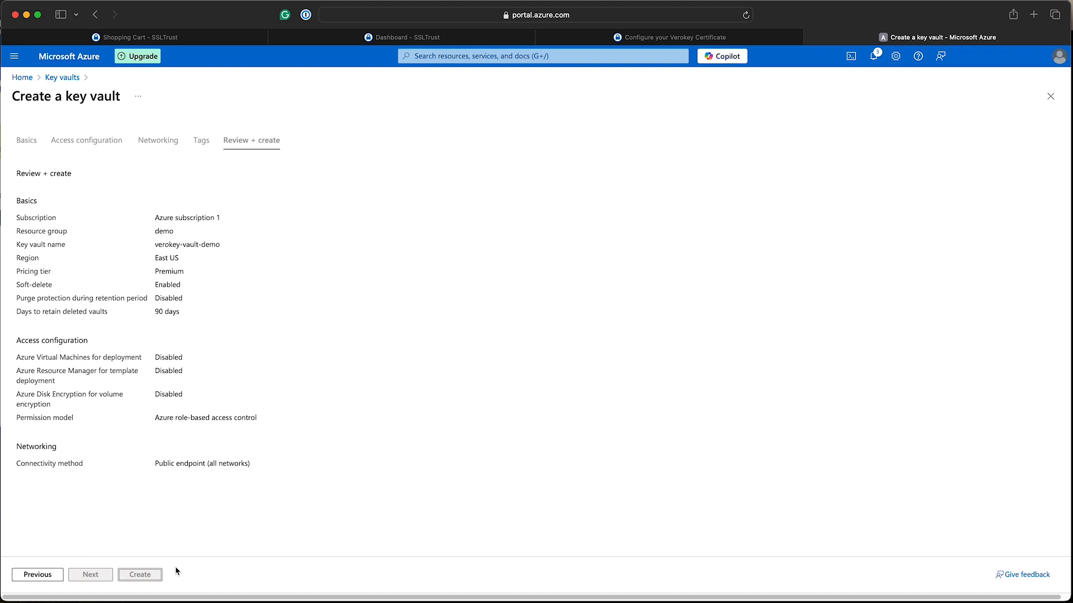
click(139, 574)
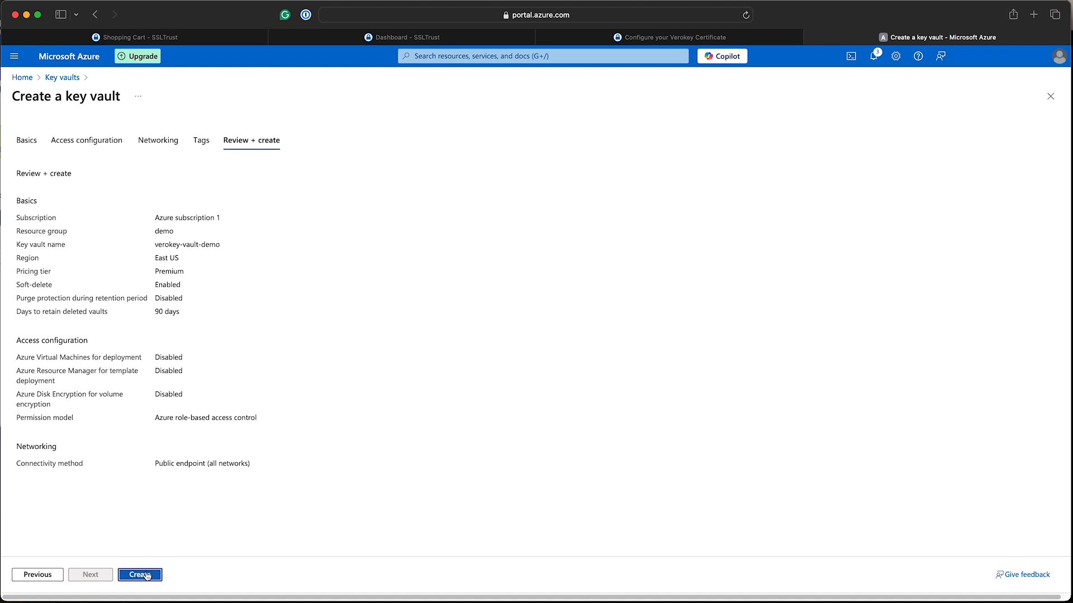
click(140, 575)
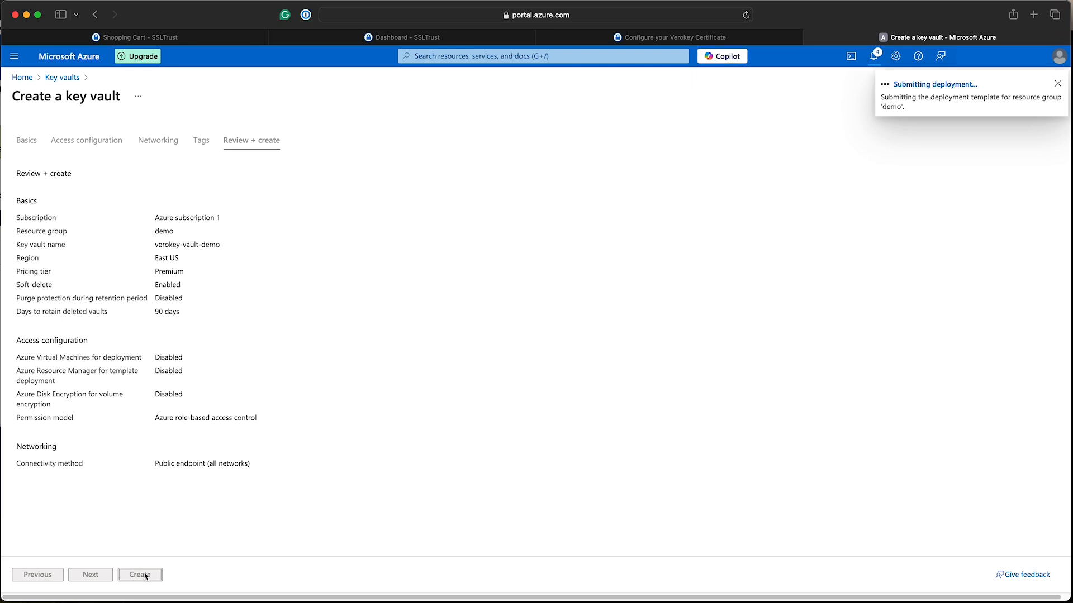
click(140, 574)
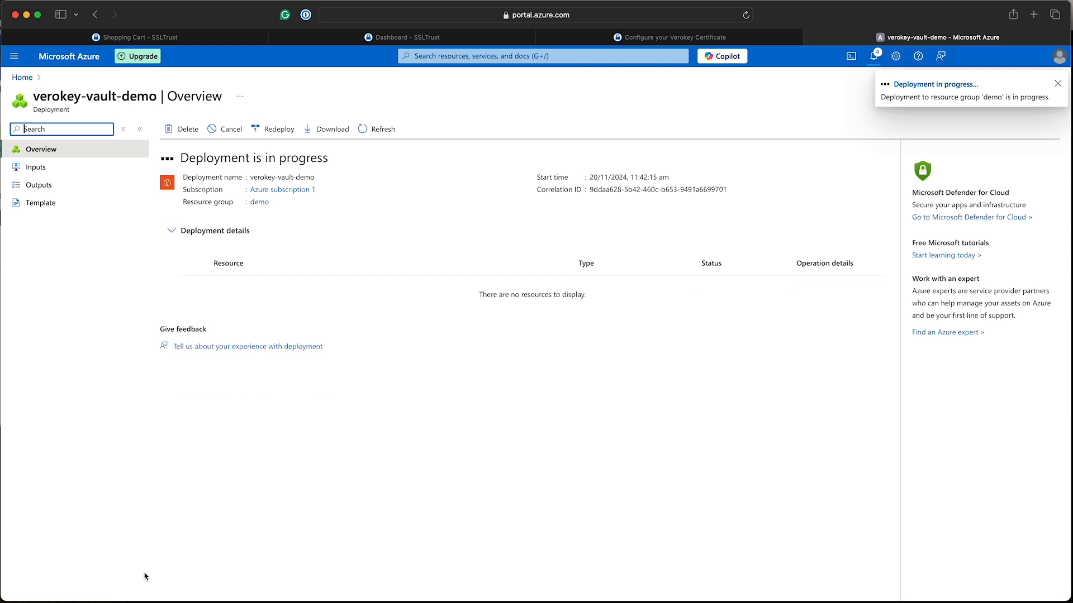
click(1058, 84)
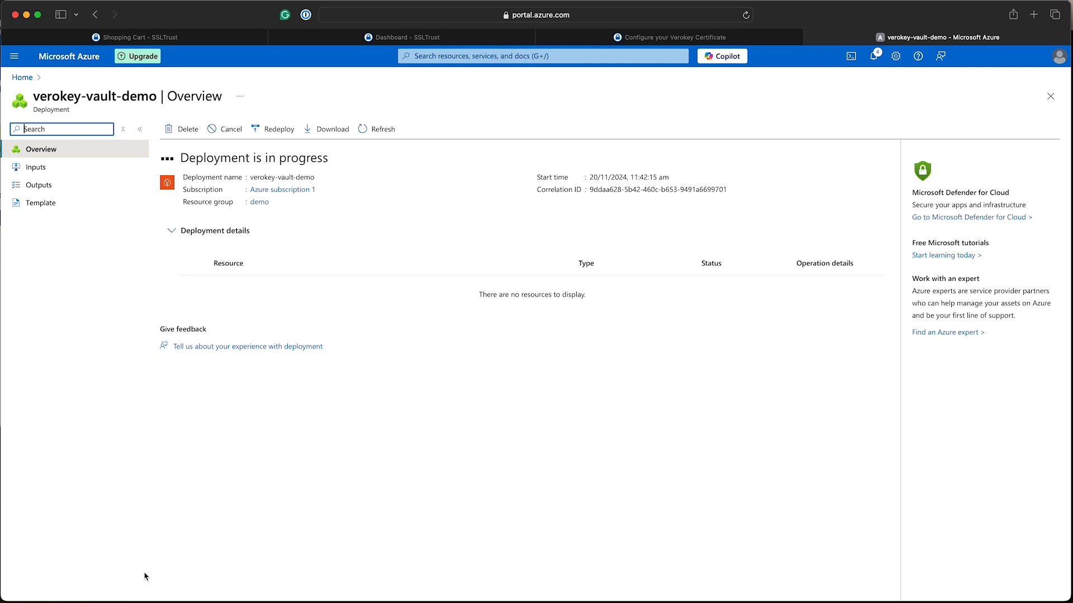
click(382, 128)
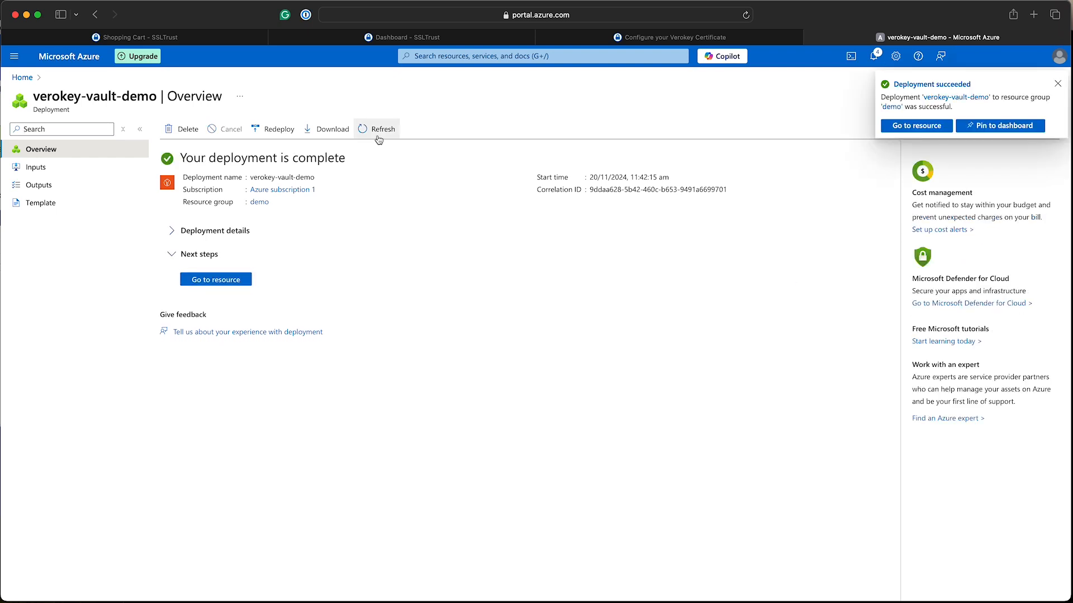
mouse_move(270, 267)
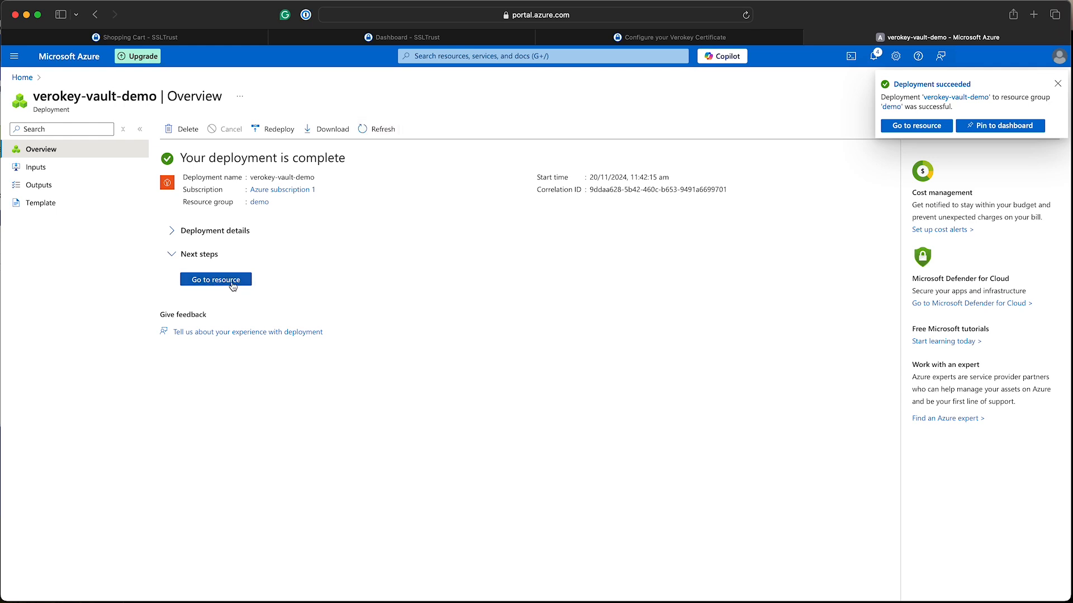
Go to the new vault resource and show its Certificates list under Objects.
click(214, 279)
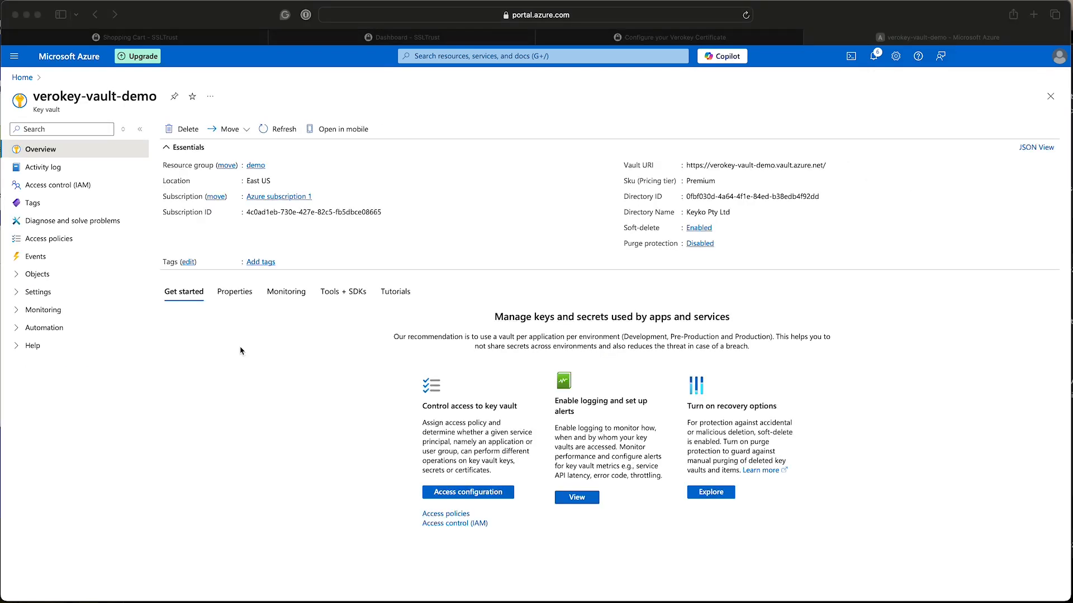
mouse_move(257, 343)
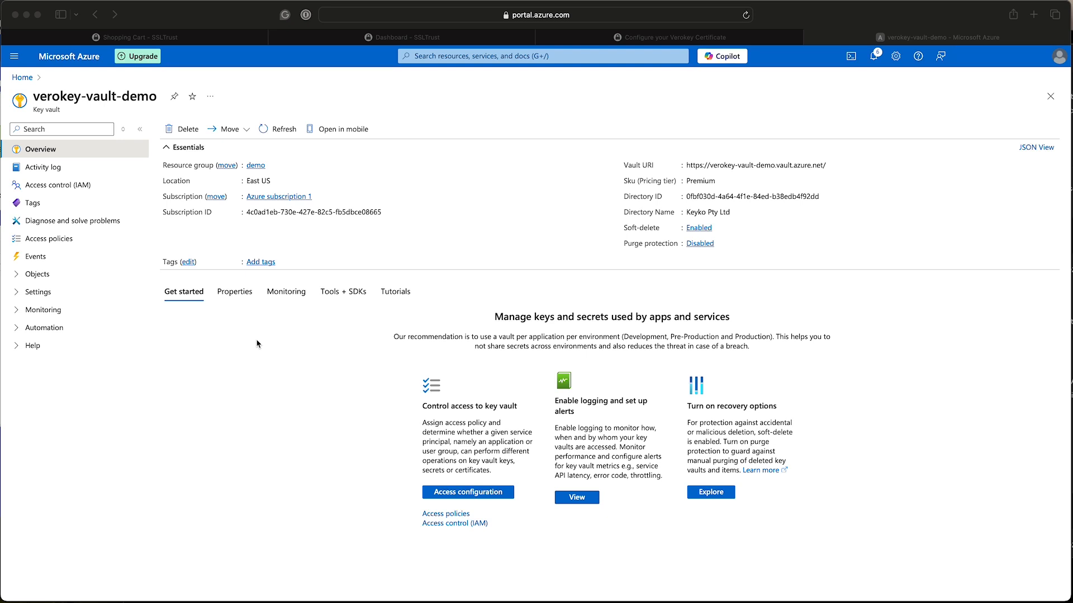
mouse_move(167, 254)
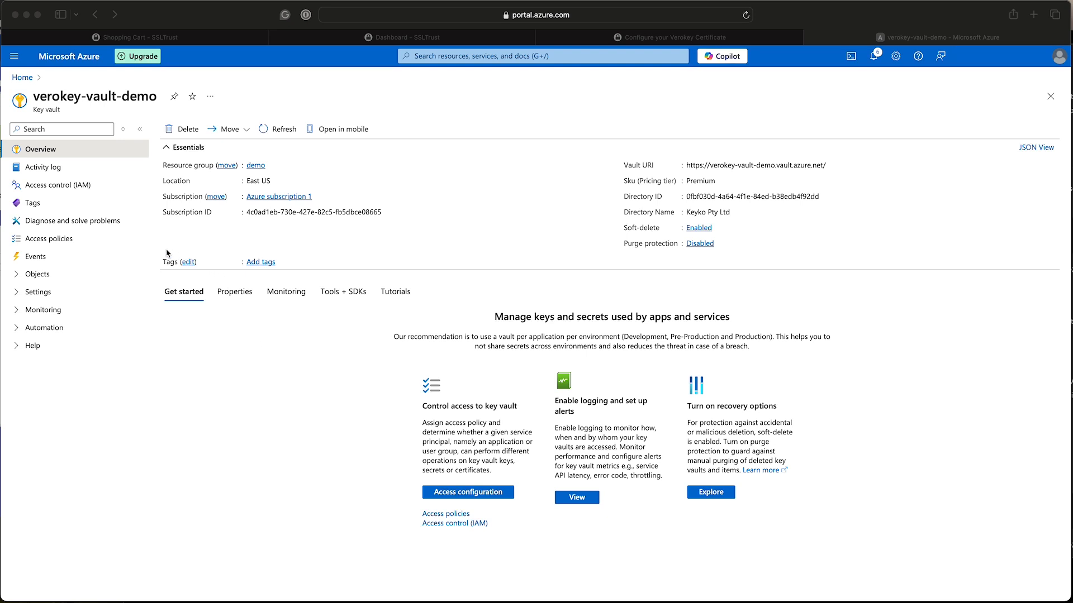
mouse_move(16, 283)
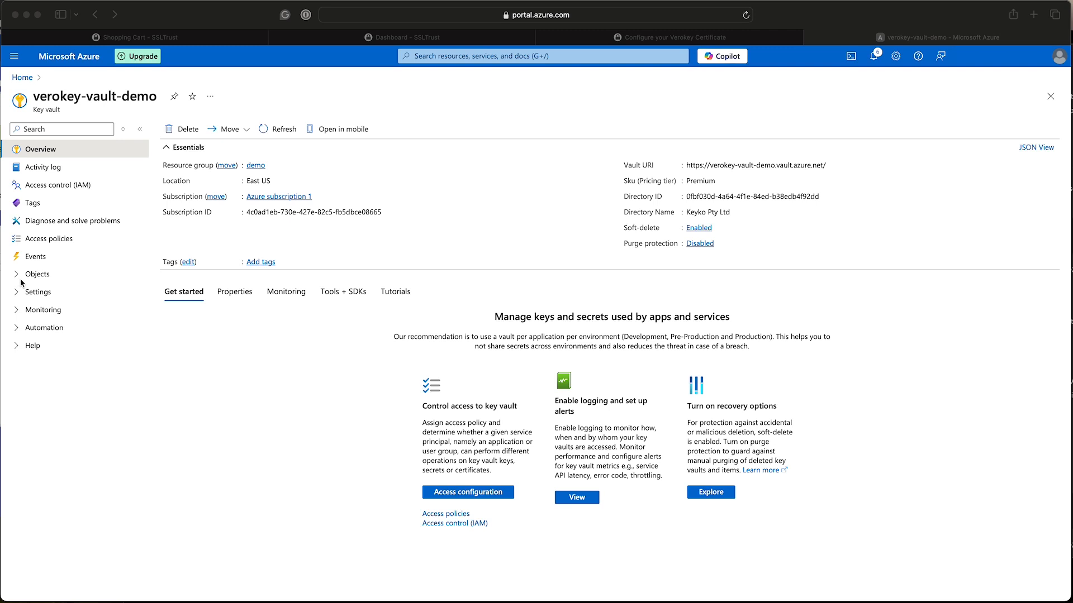
click(37, 275)
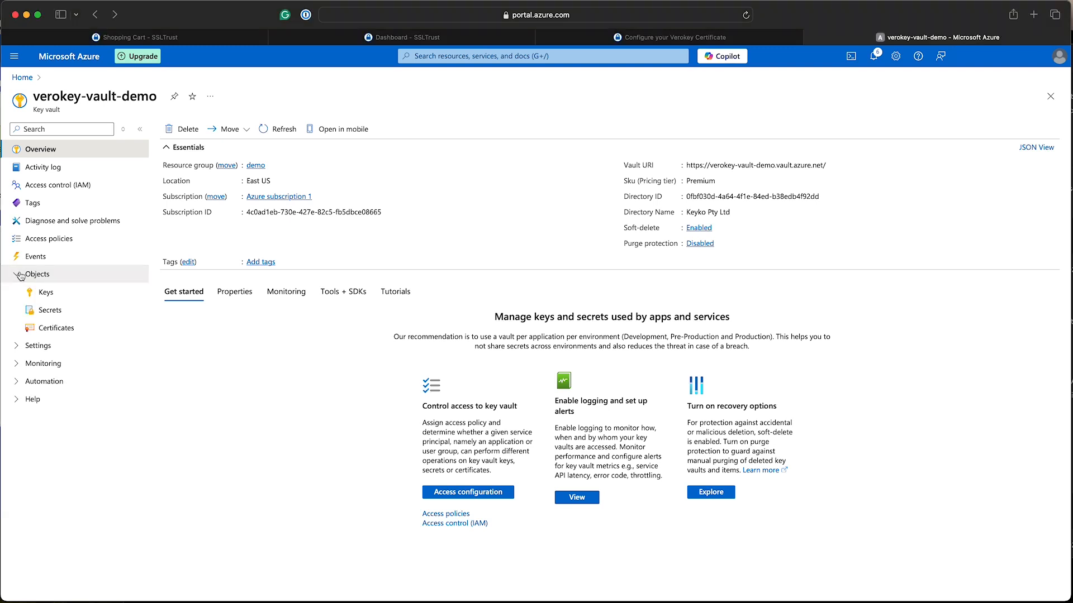
mouse_move(57, 327)
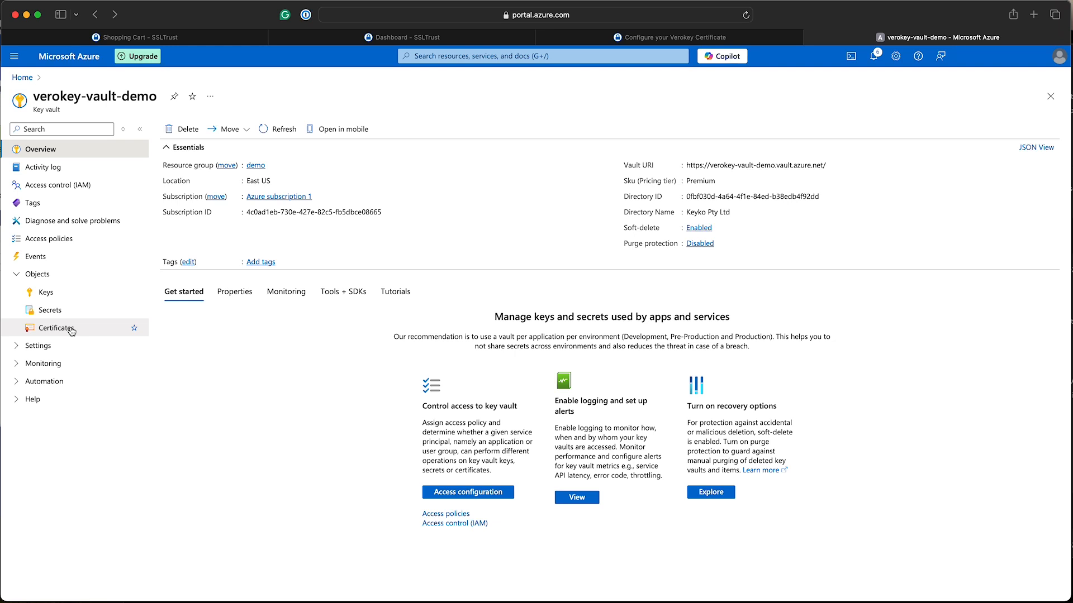
click(57, 327)
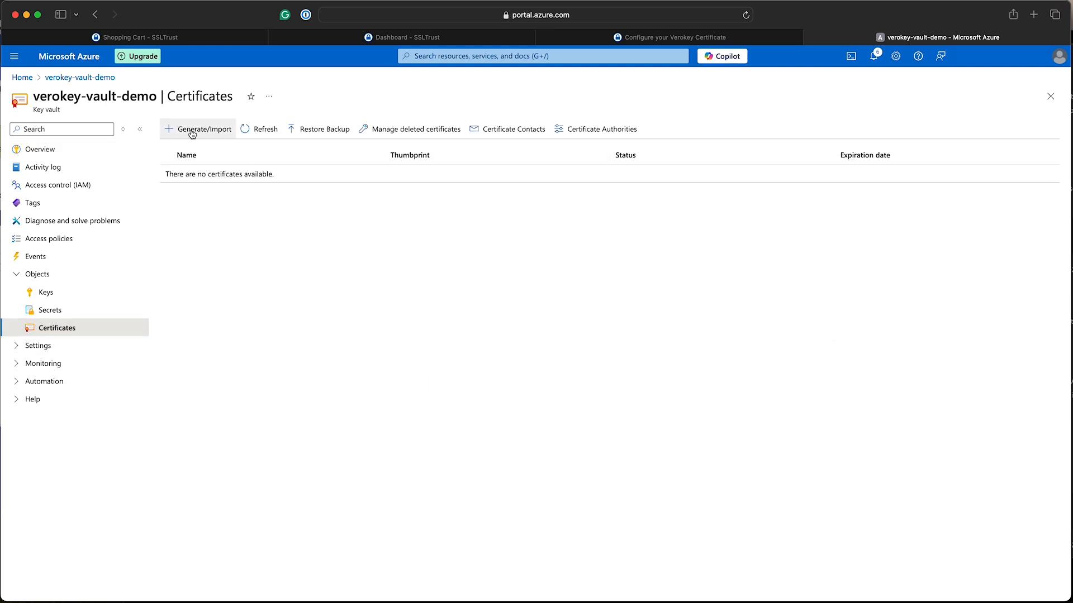
Name the certificate verokey-demo, issued by a non-integrated CA, subject CN=verokey.
click(203, 129)
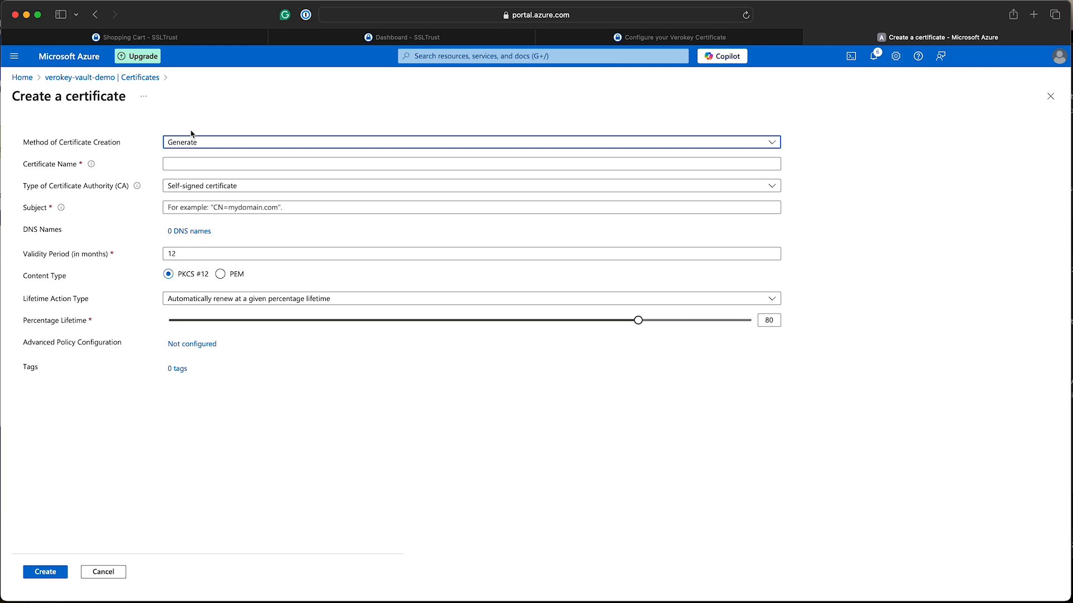
mouse_move(104, 146)
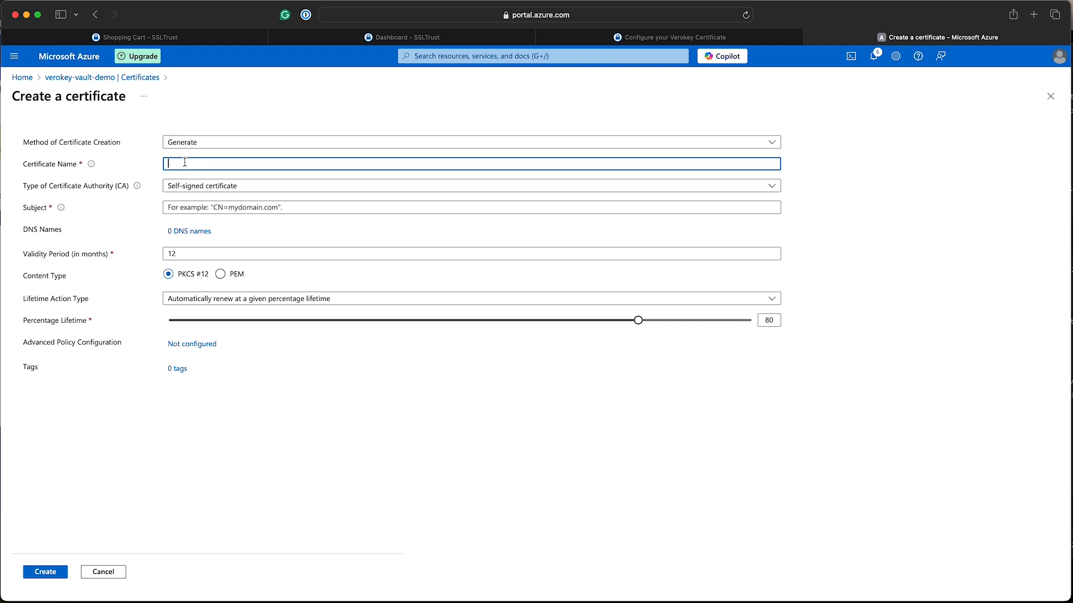
text(verokey)
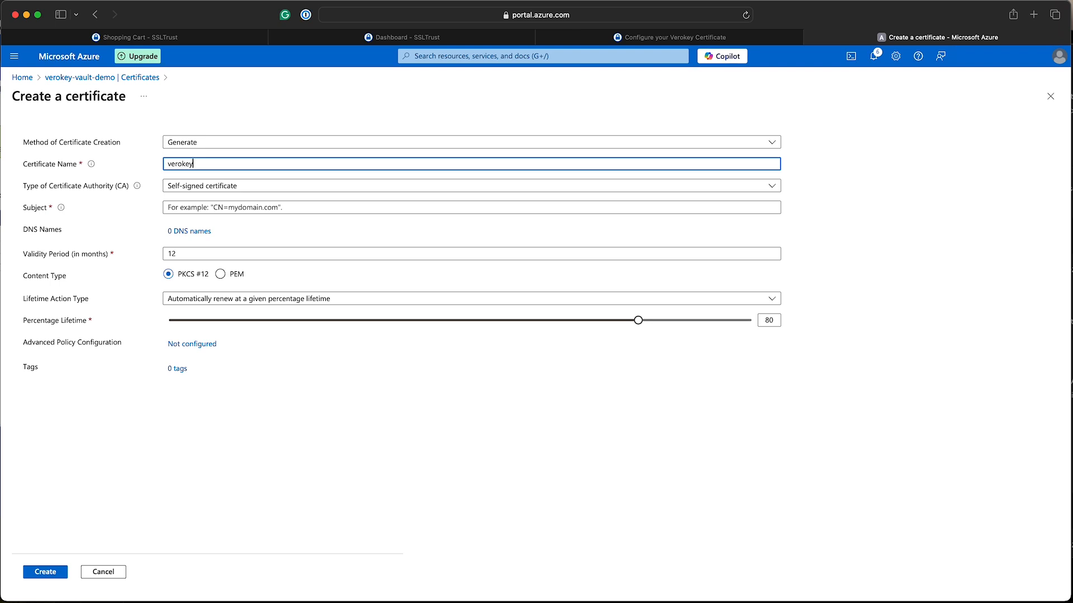
text(-demo)
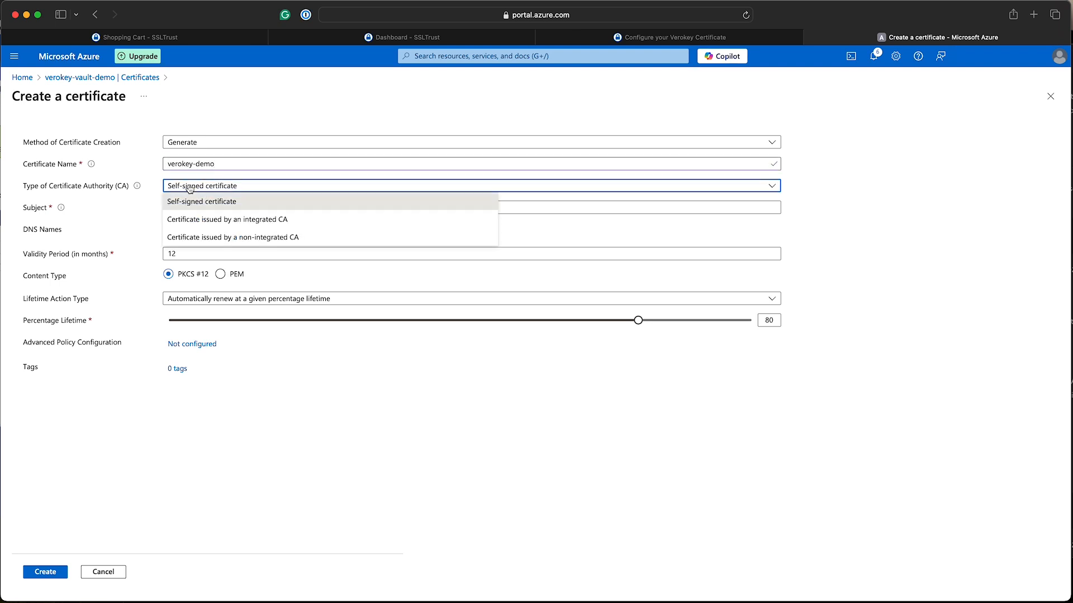
mouse_move(236, 219)
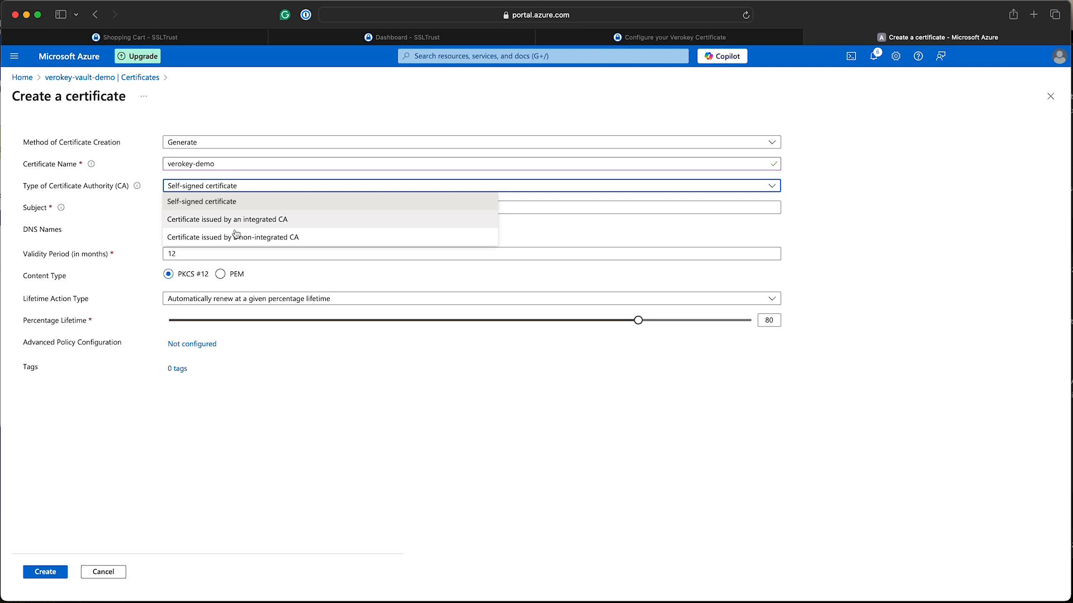
click(233, 237)
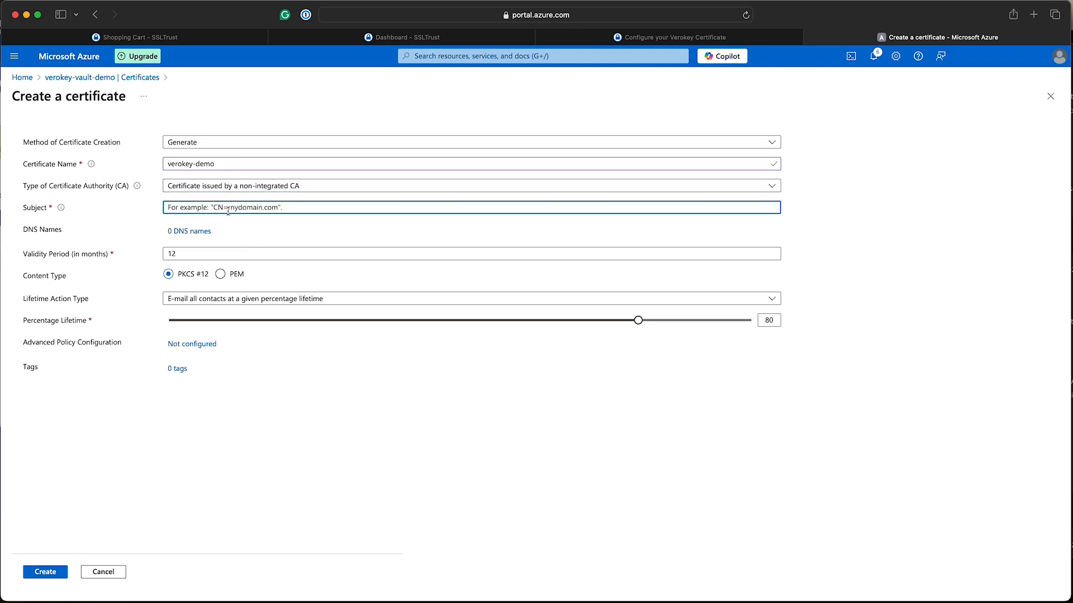
text(CN=)
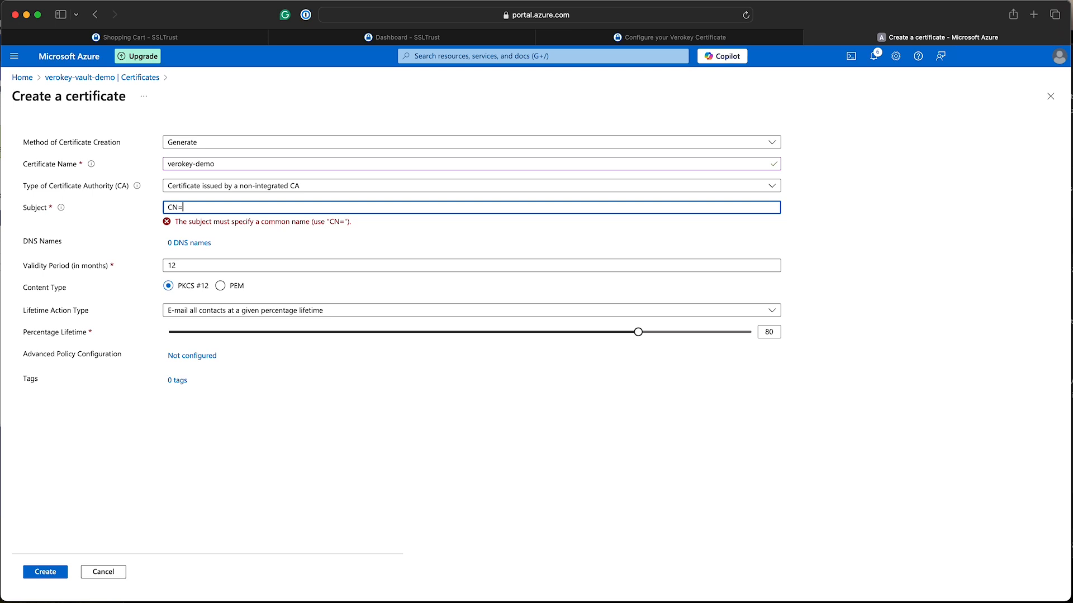
text(verokey)
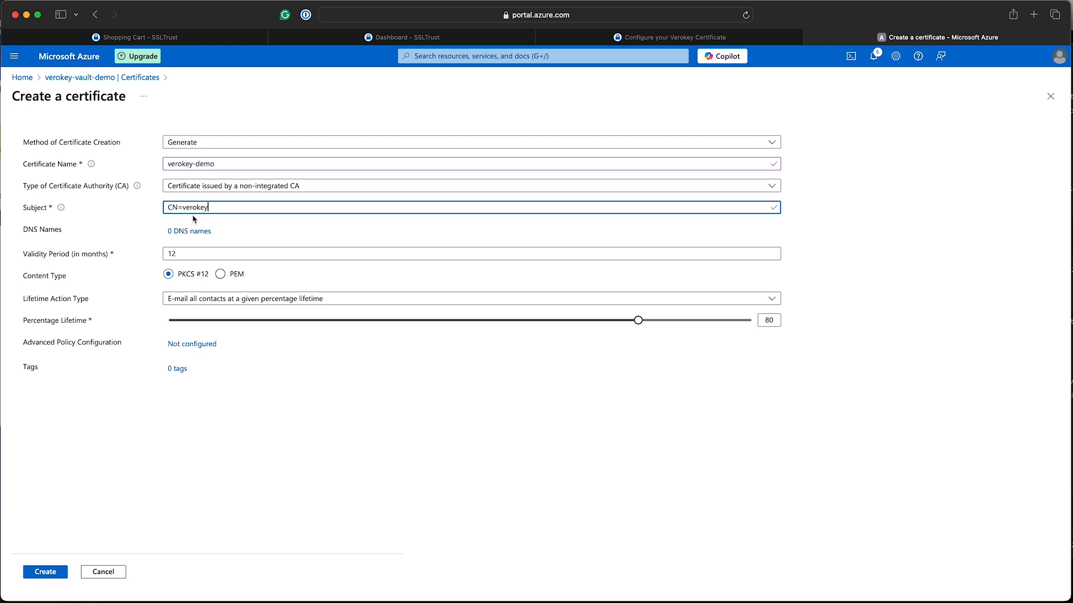
mouse_move(148, 233)
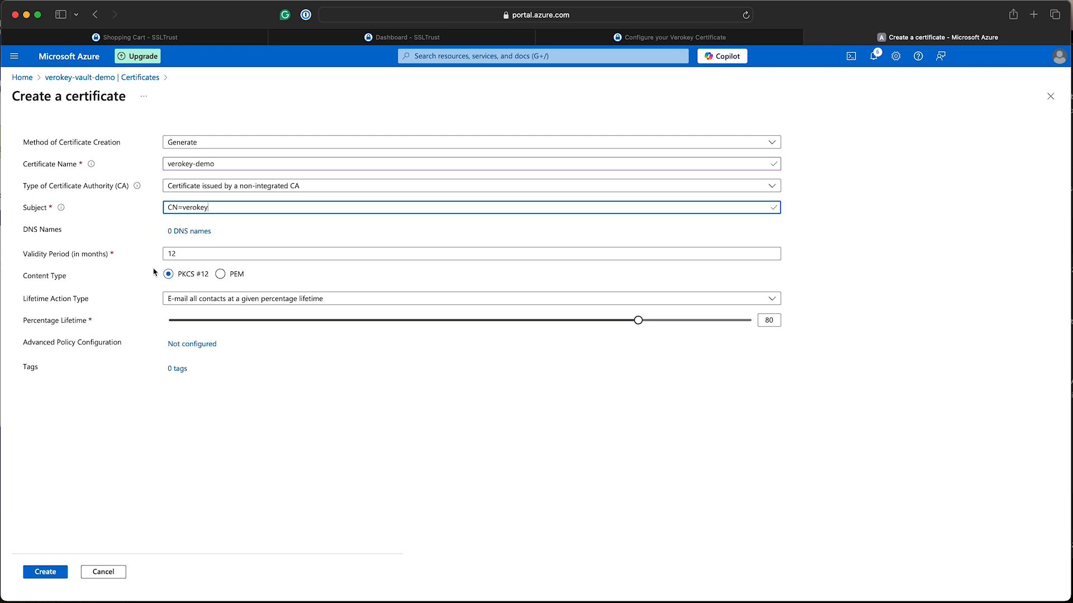
mouse_move(159, 295)
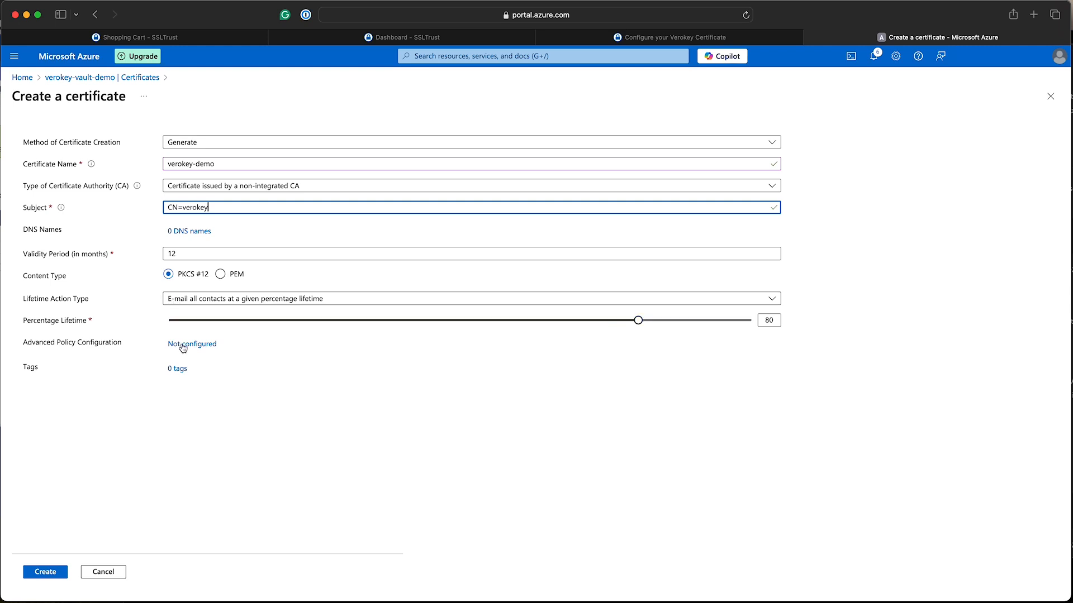
In Advanced Policy, add EKU 1.3.6.1.5.5.7.3.3, make the key non-exportable RSA-HSM 4096, and confirm.
click(191, 343)
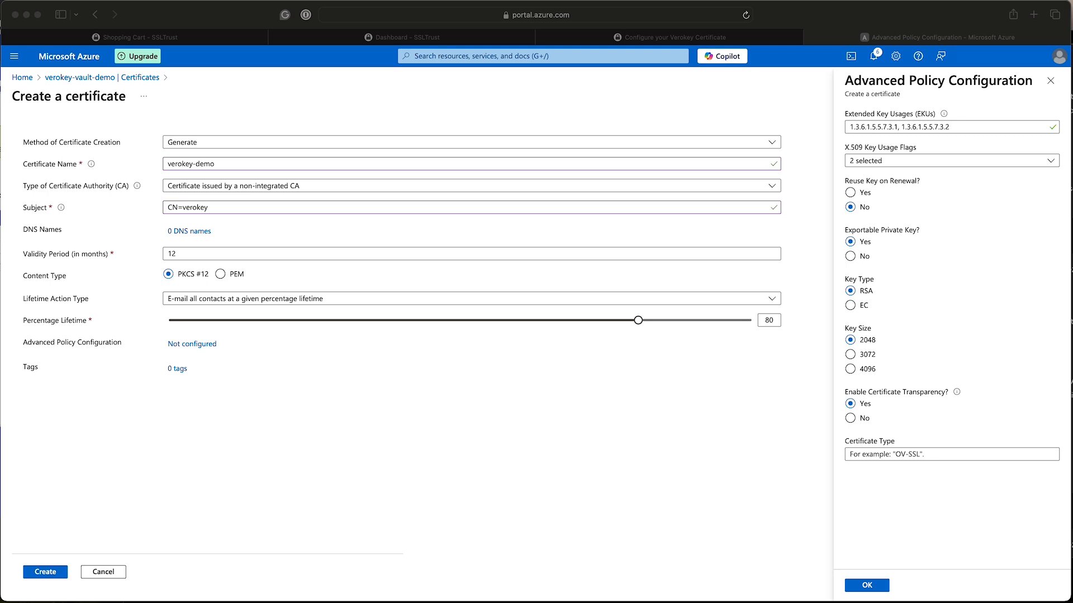
click(950, 127)
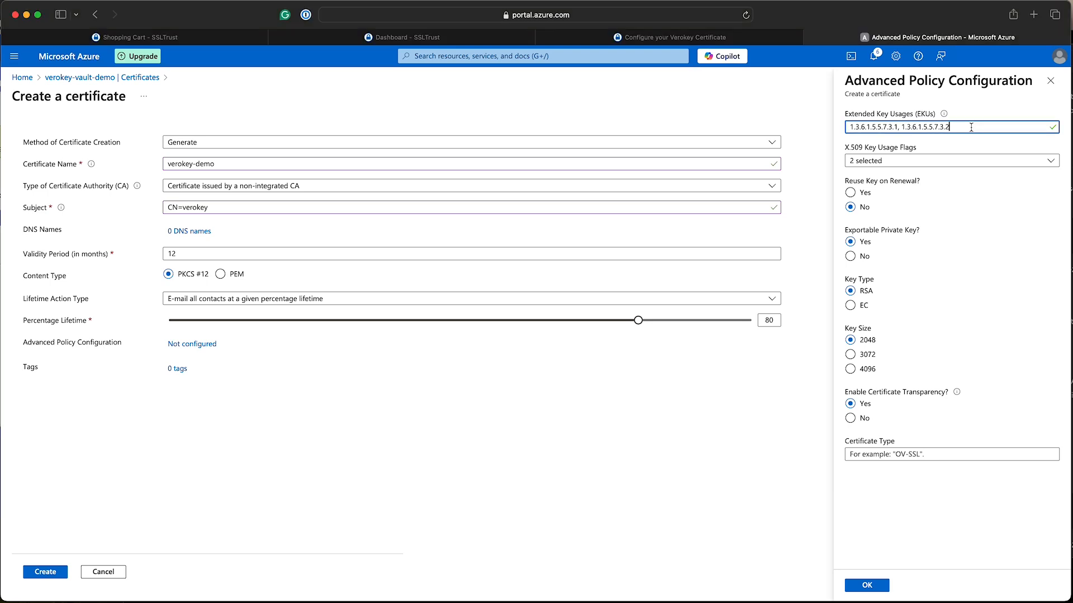
text(, 1.3.6.1.5.5.7.3.3)
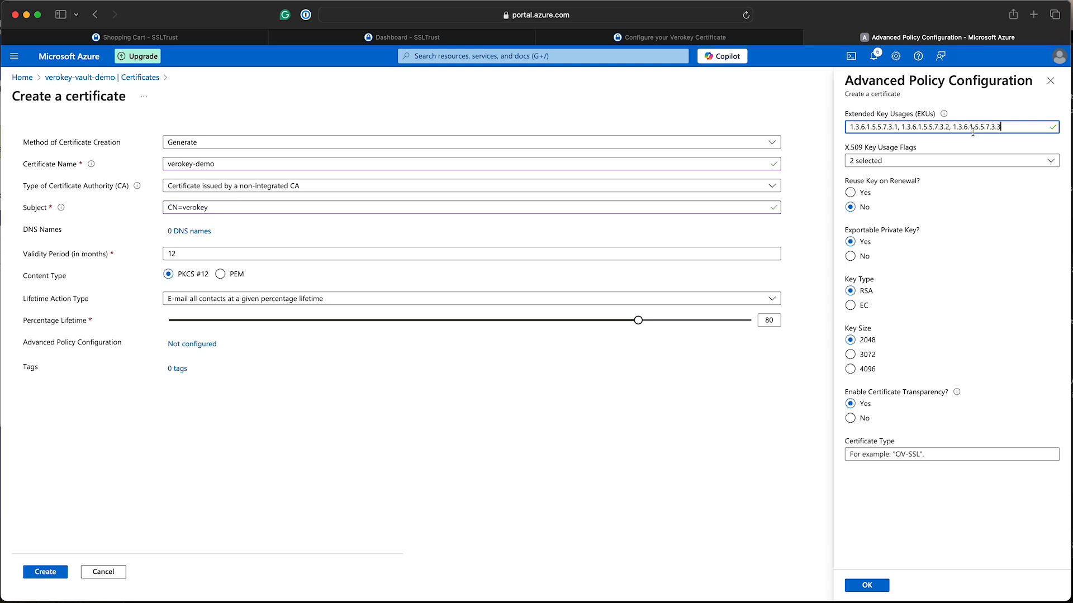
click(849, 192)
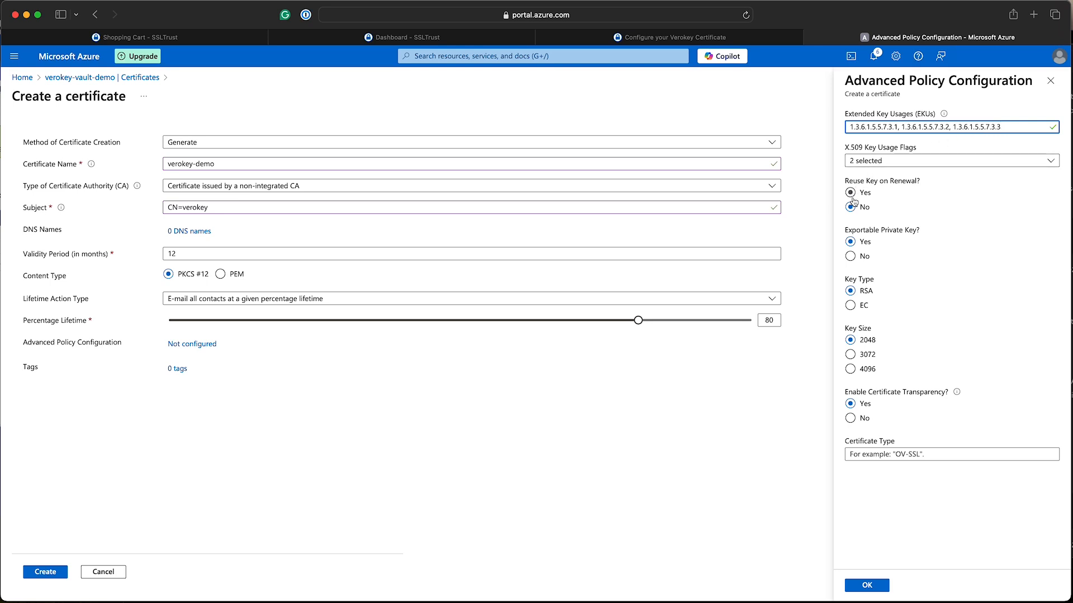
click(849, 207)
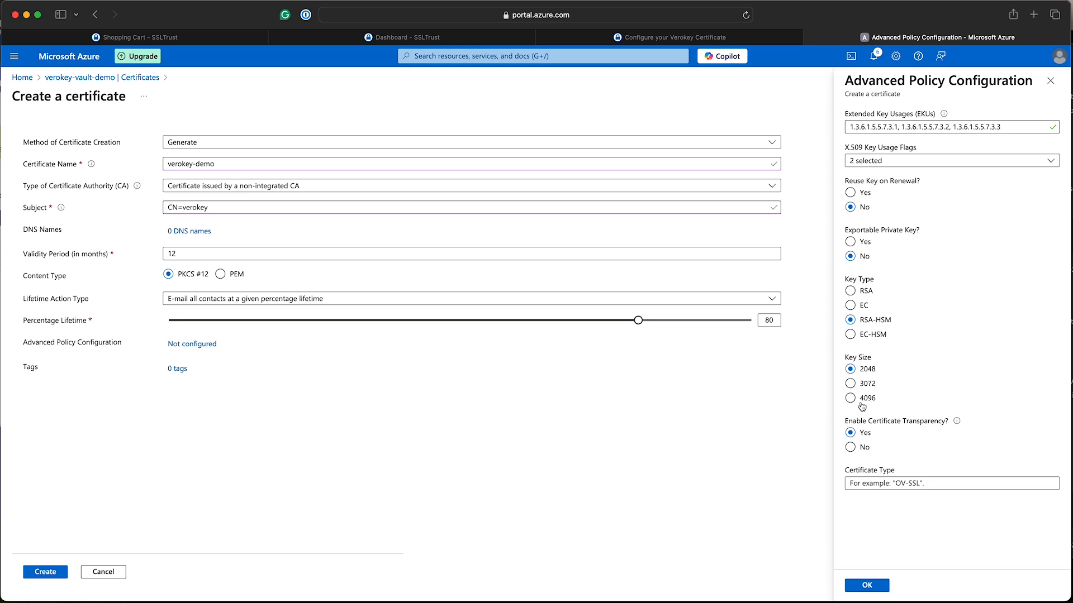
click(849, 398)
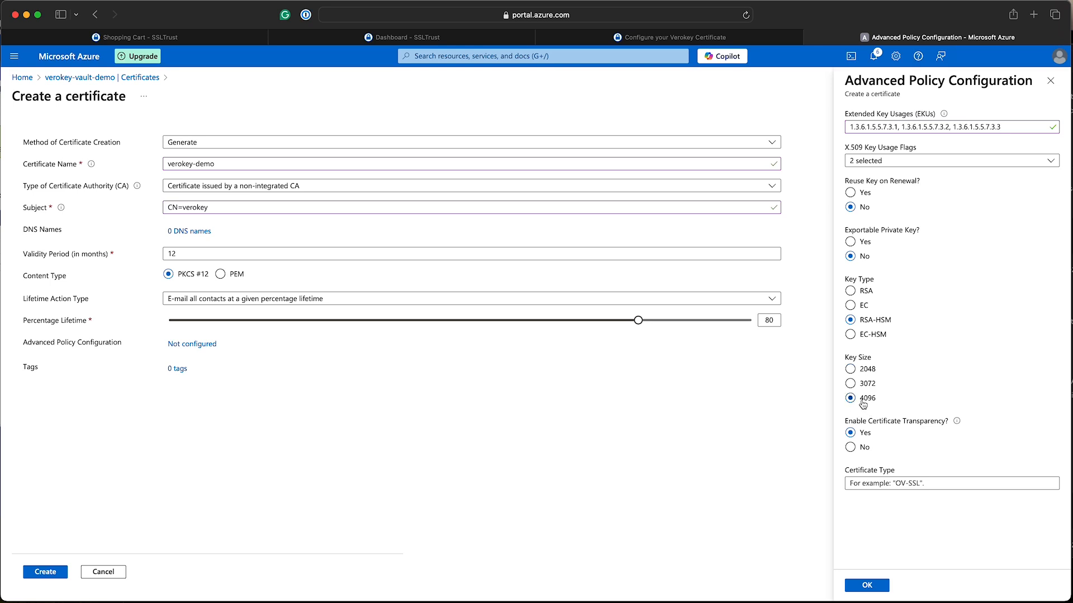
mouse_move(881, 564)
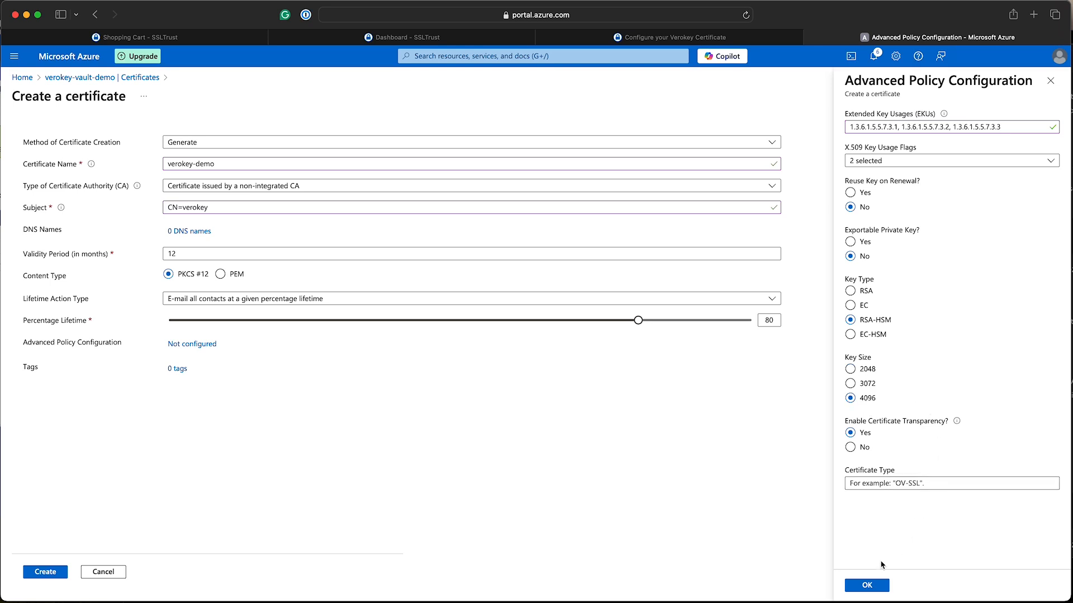
click(865, 585)
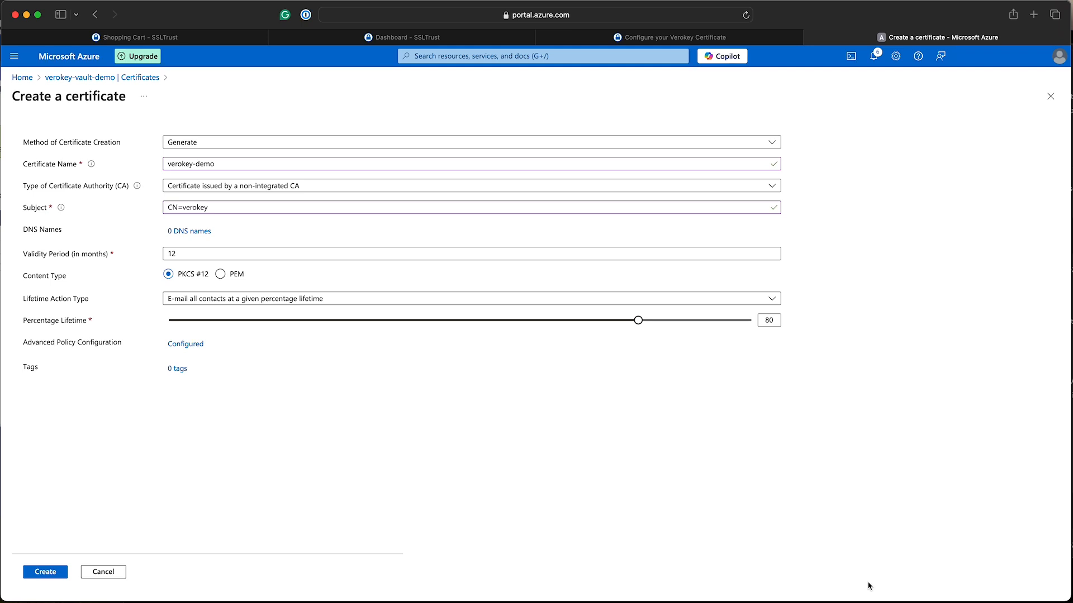
mouse_move(164, 534)
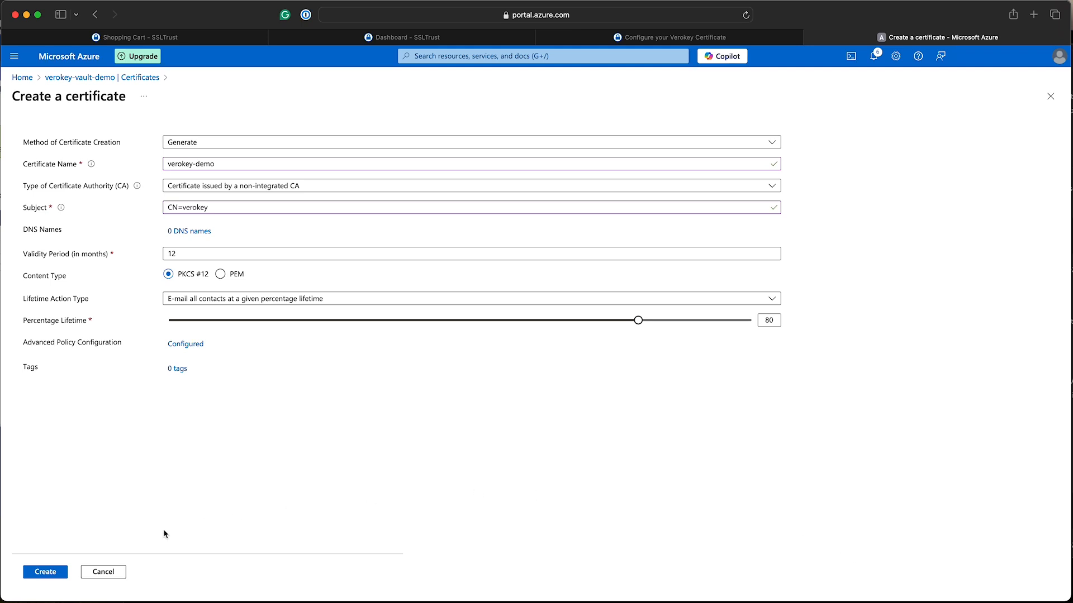
Create the verokey-demo certificate and dismiss the notification to see it listed.
click(45, 572)
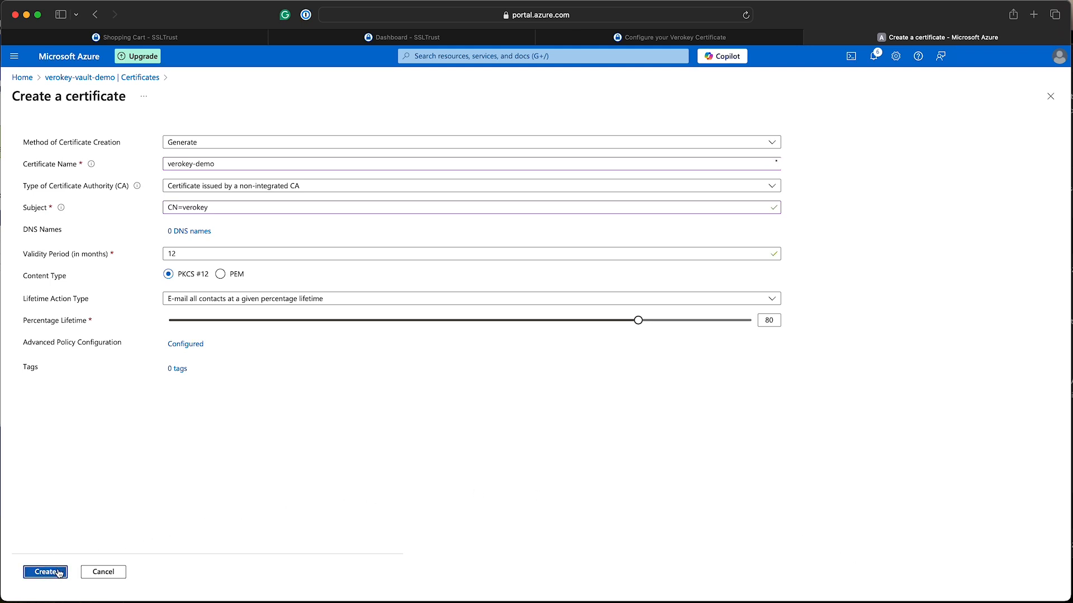
click(44, 573)
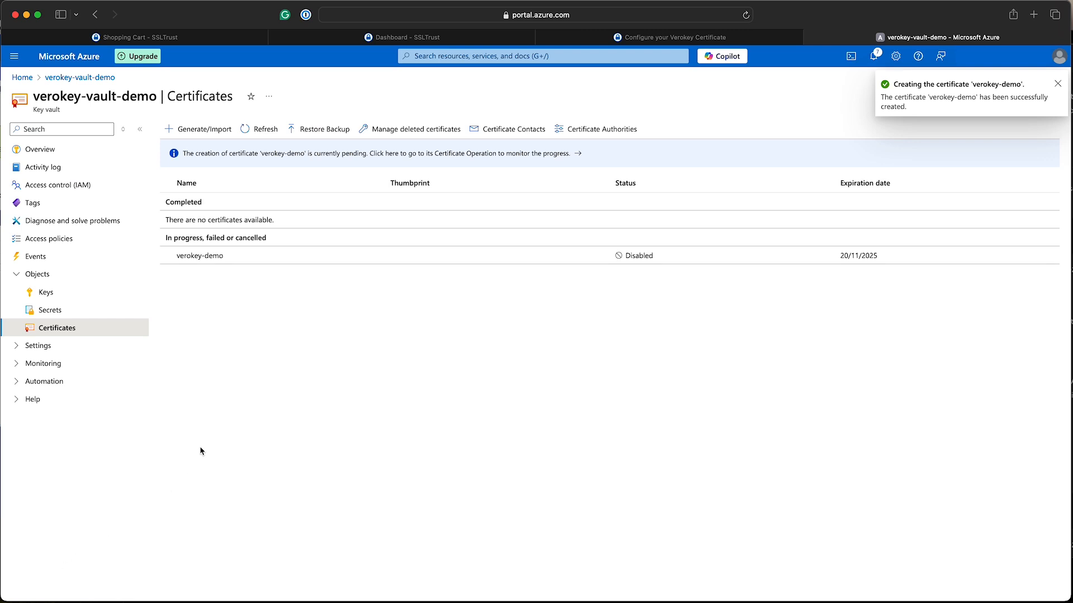
click(1058, 84)
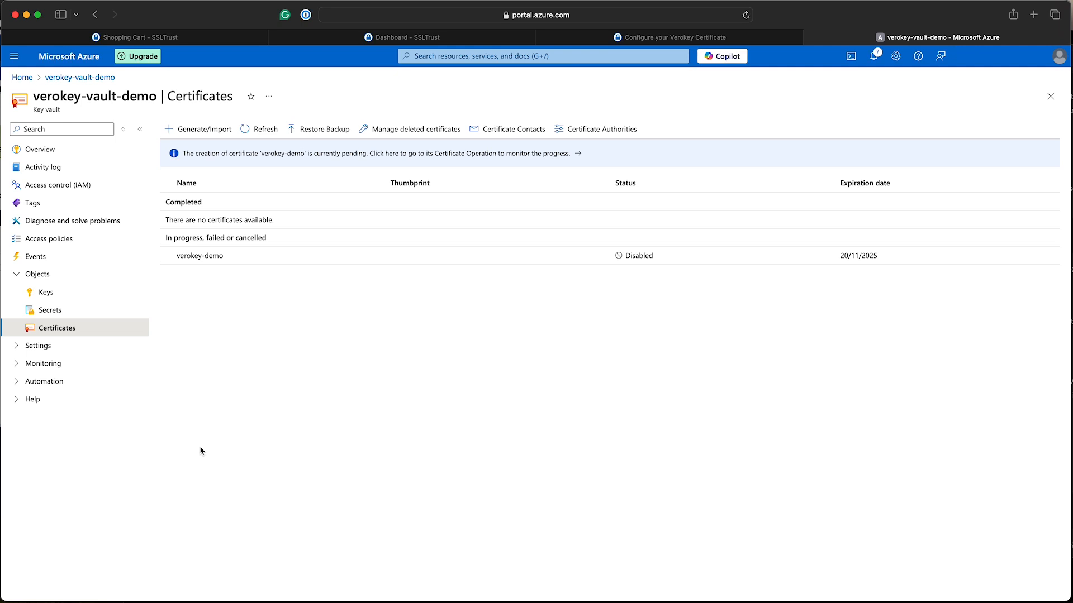
mouse_move(241, 256)
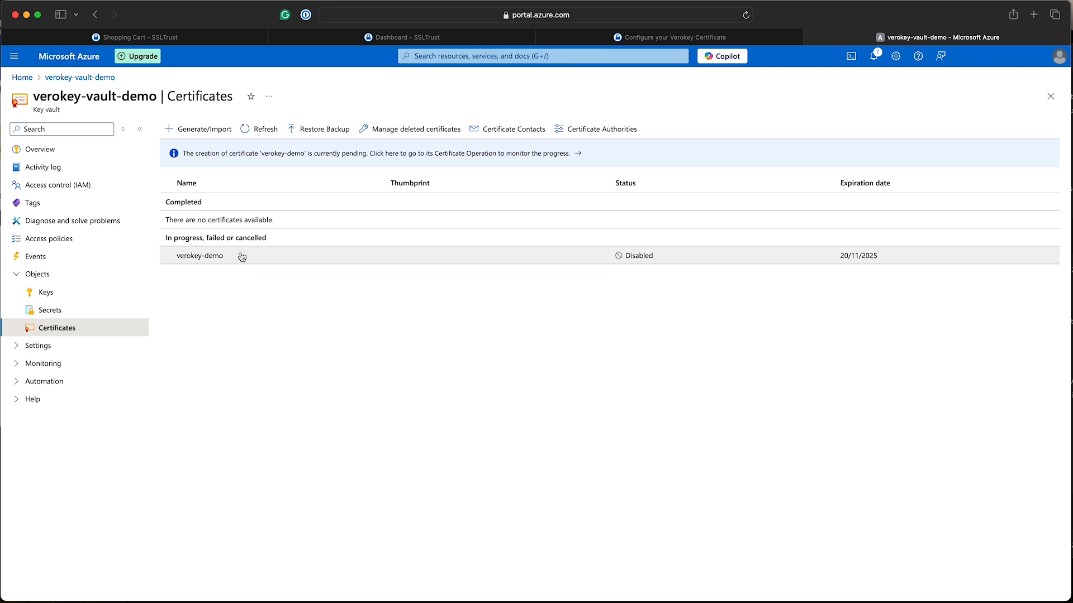
Download the CSR for verokey-demo from its pending Certificate Operation and return to the Verokey configuration.
click(199, 255)
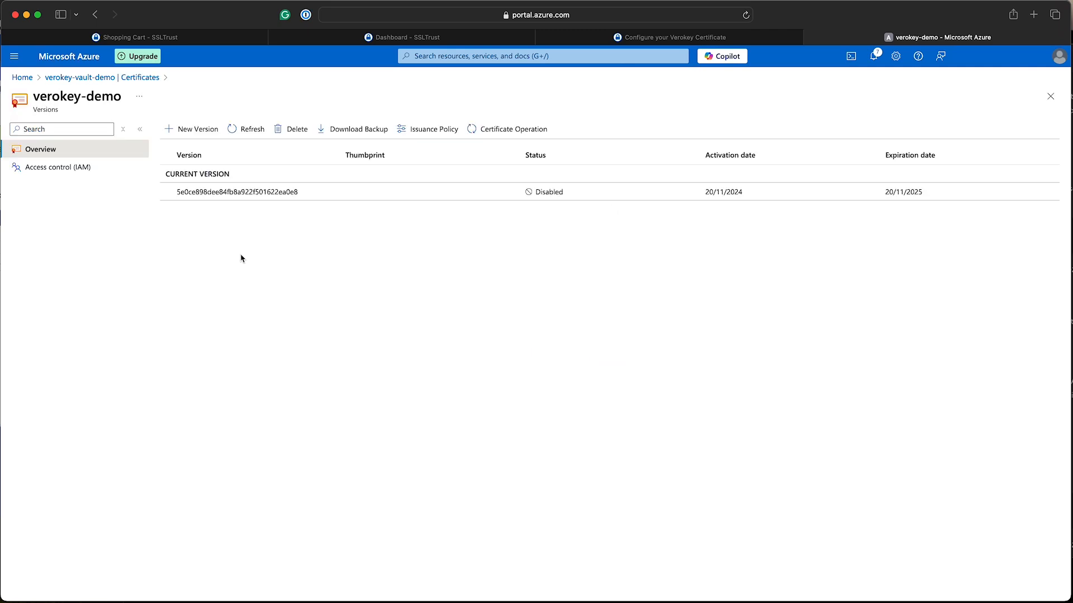
mouse_move(328, 251)
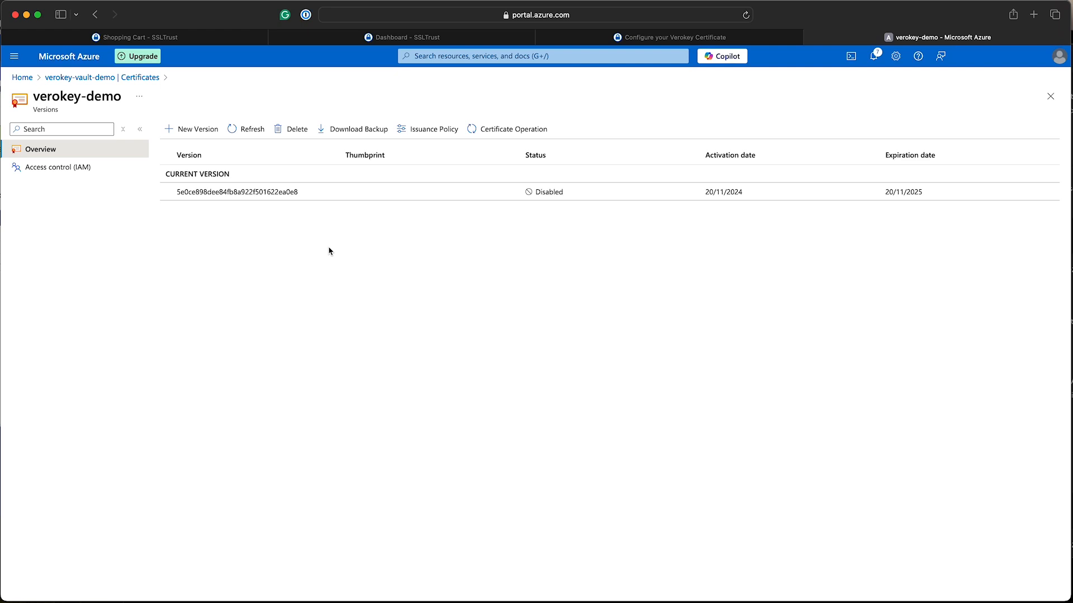
mouse_move(507, 129)
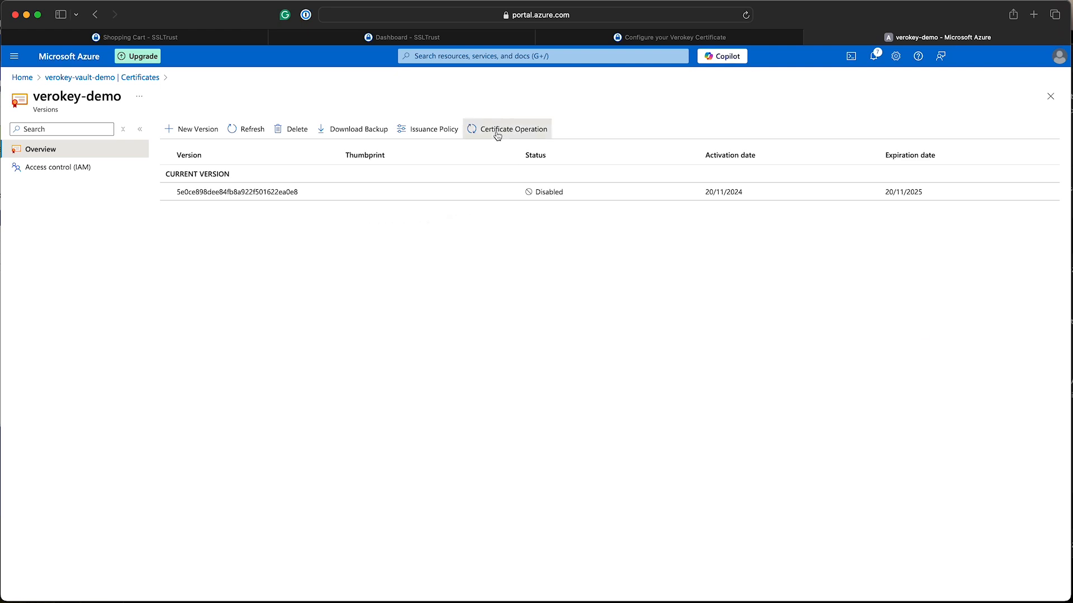
click(513, 129)
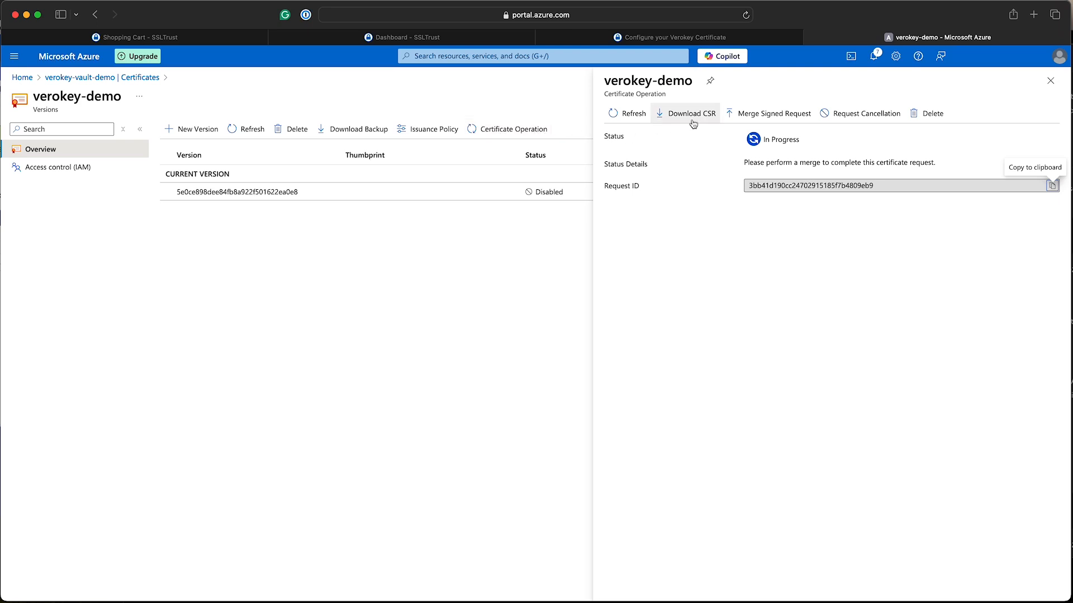
click(691, 113)
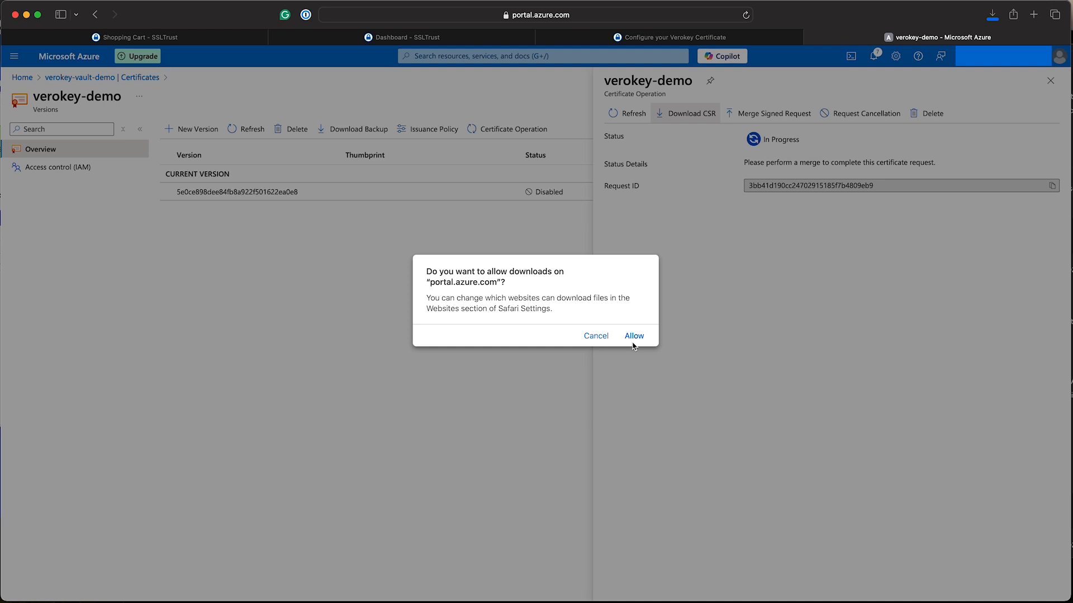
click(632, 337)
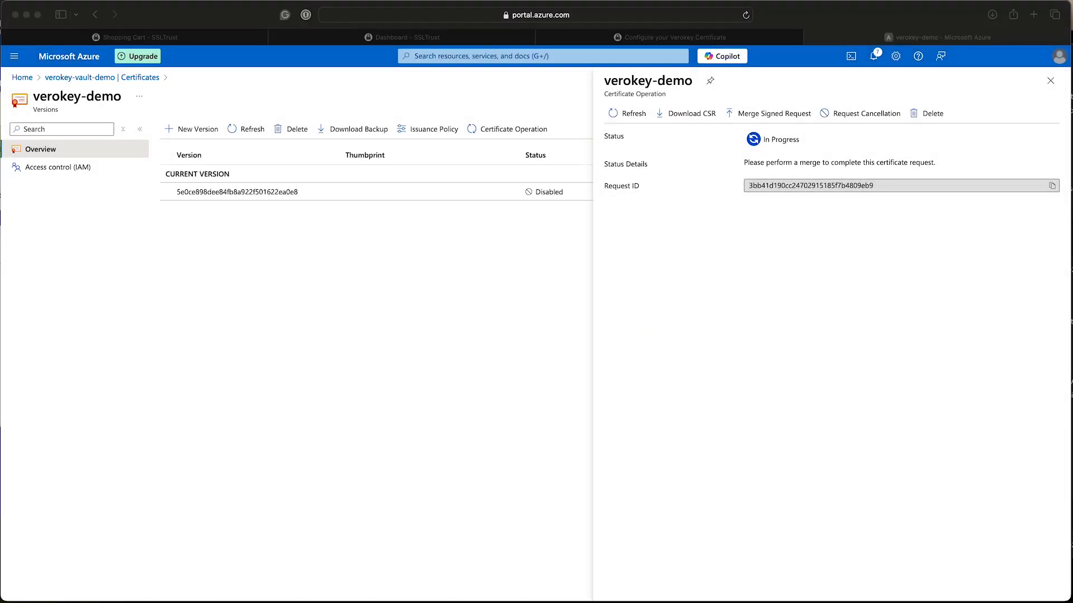
click(685, 113)
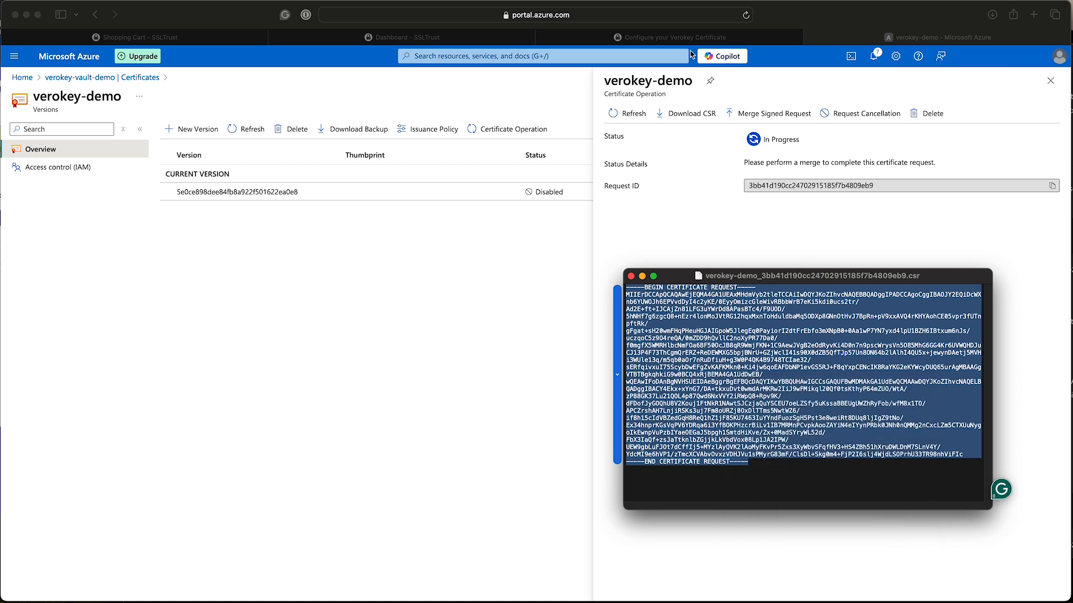
click(671, 36)
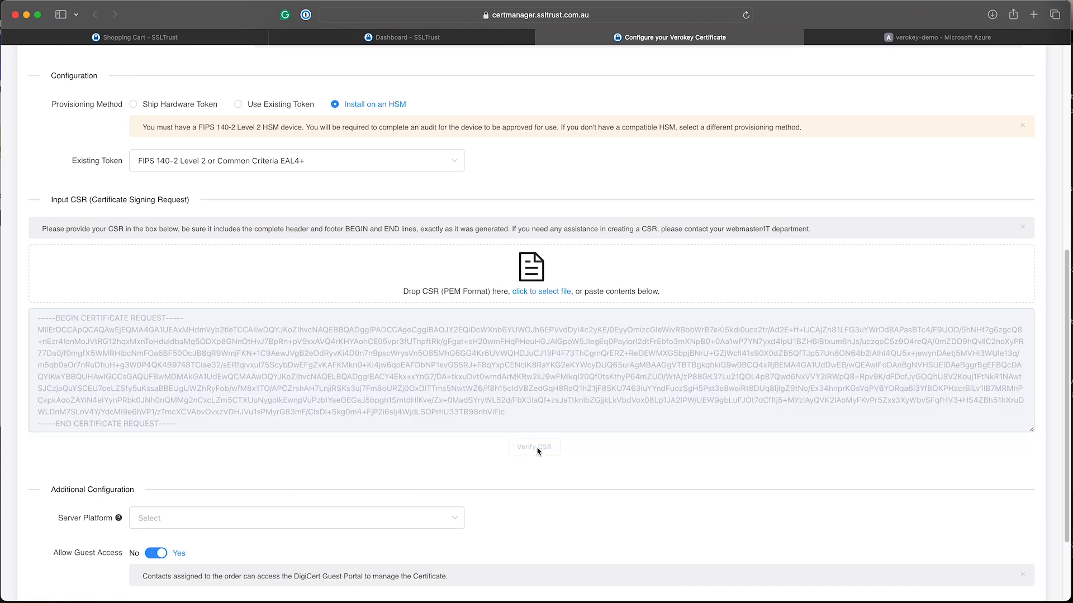
Verify the pasted CSR, set Server Platform to OTHER and continue to Organisation Detail.
click(534, 447)
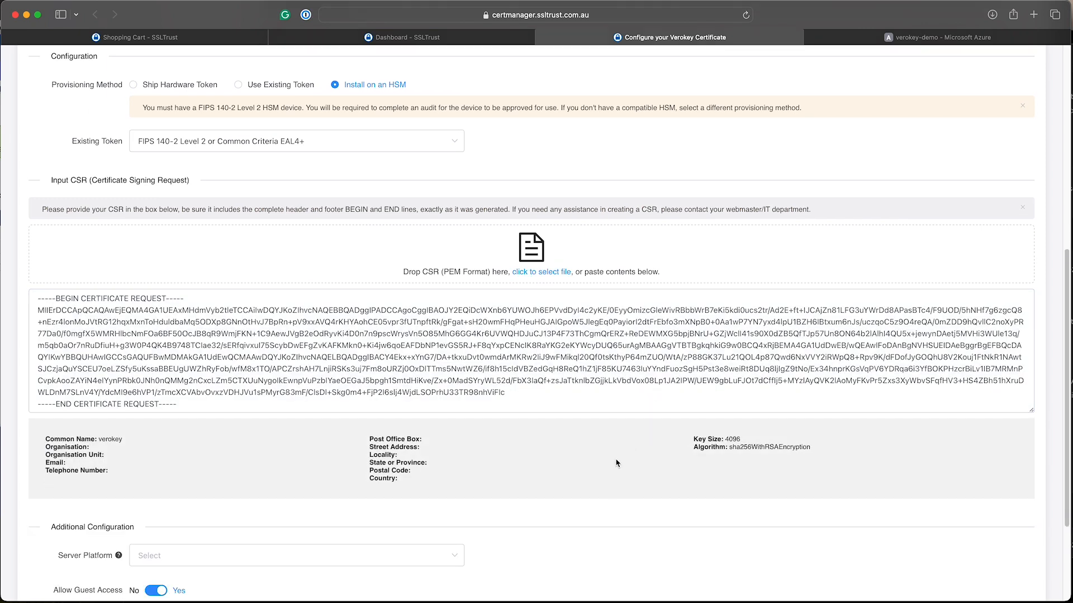
scroll(down, 3)
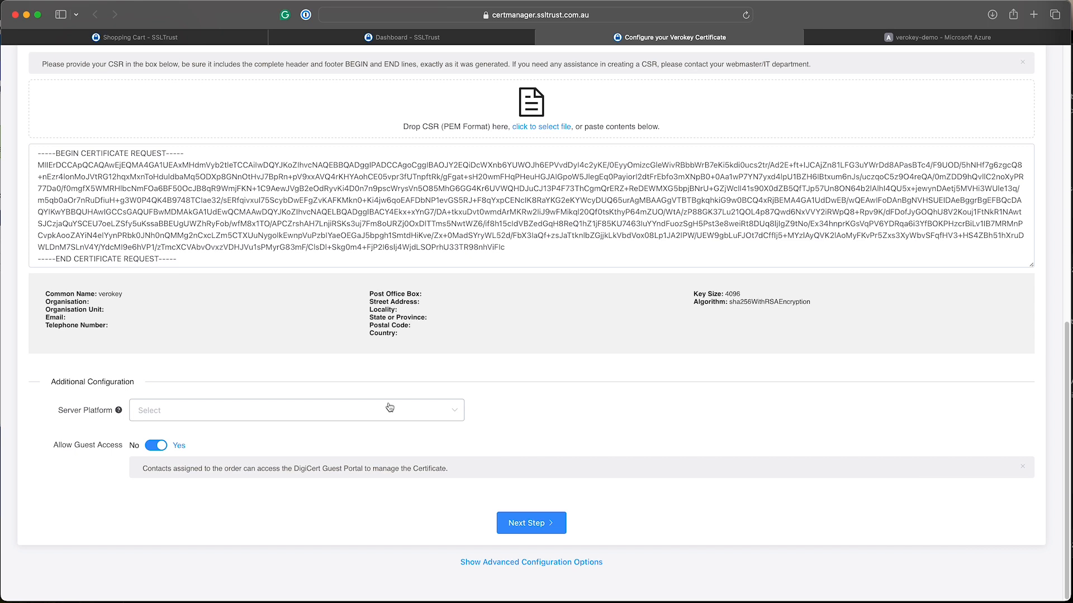
click(296, 410)
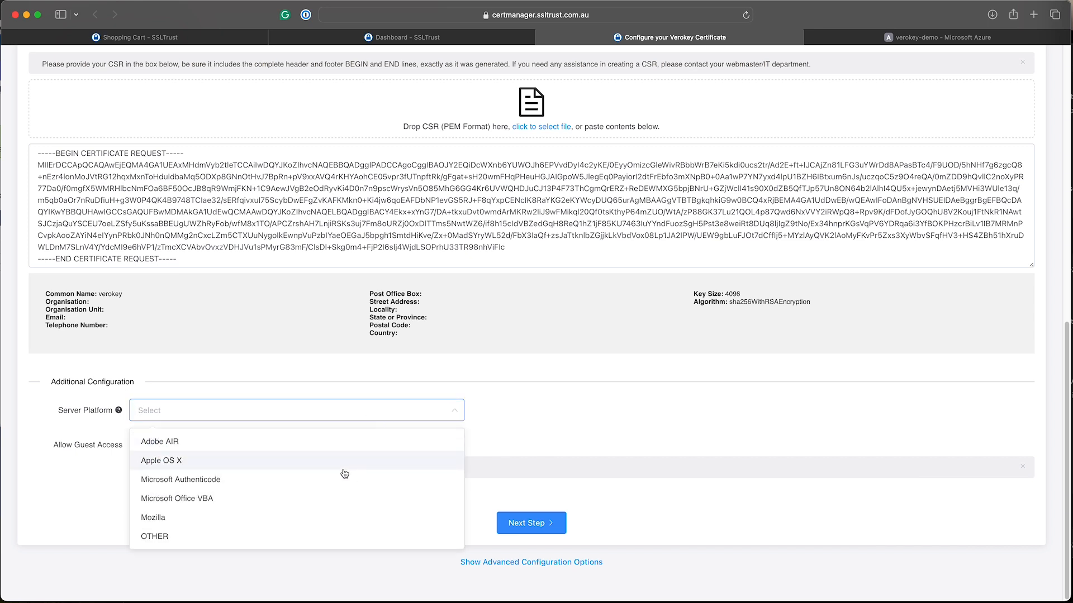
mouse_move(313, 537)
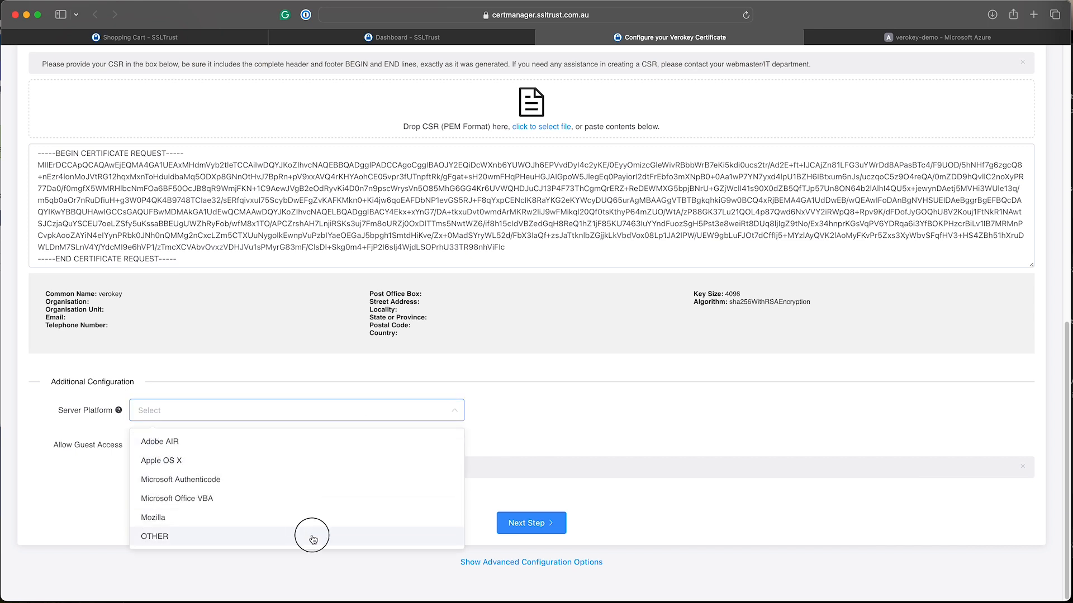
click(155, 536)
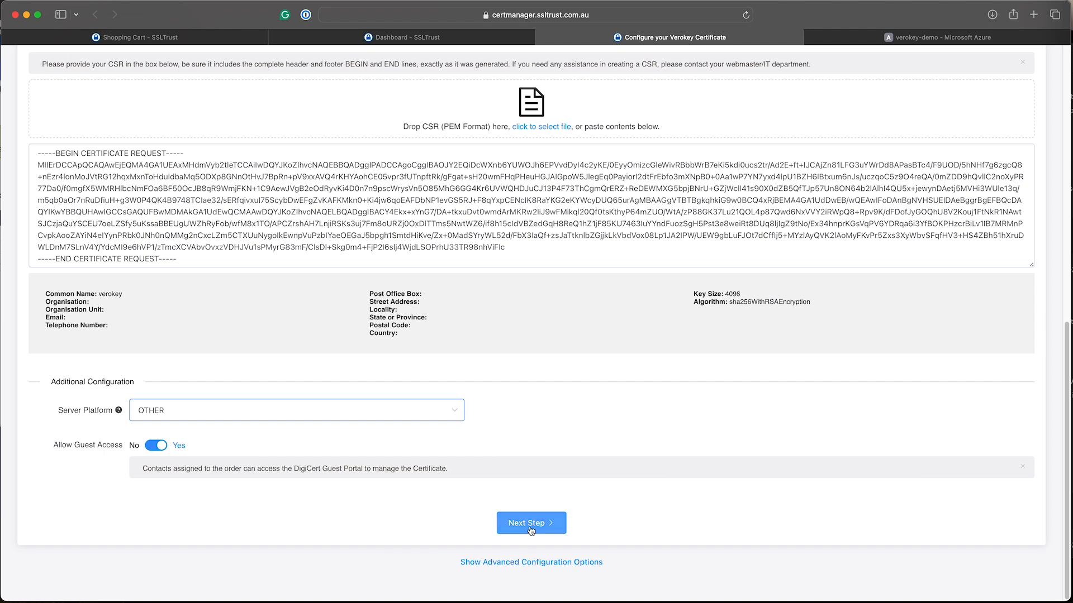
click(531, 523)
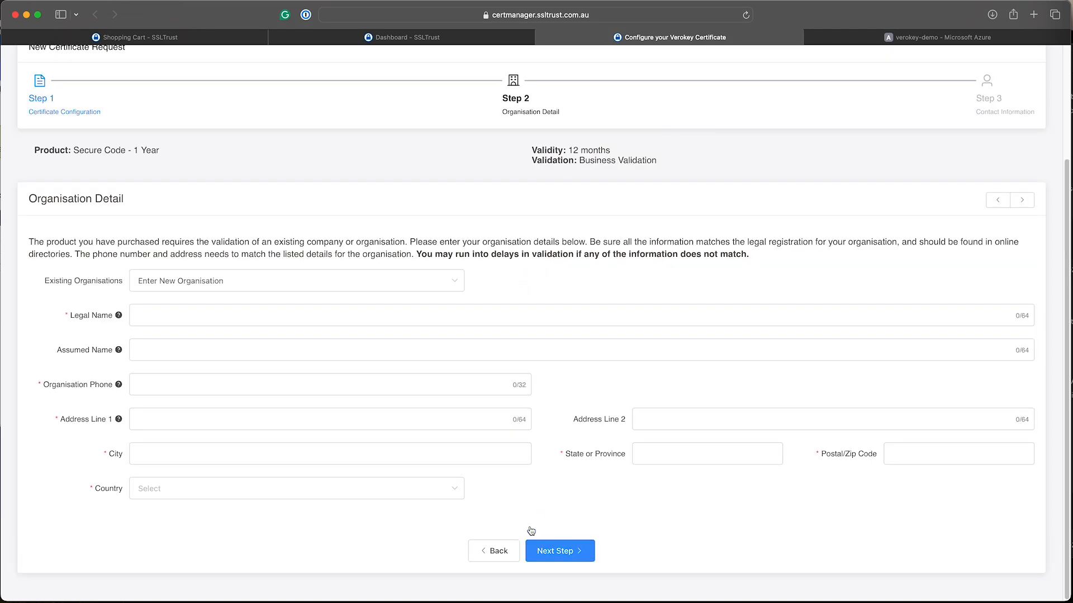
mouse_move(428, 369)
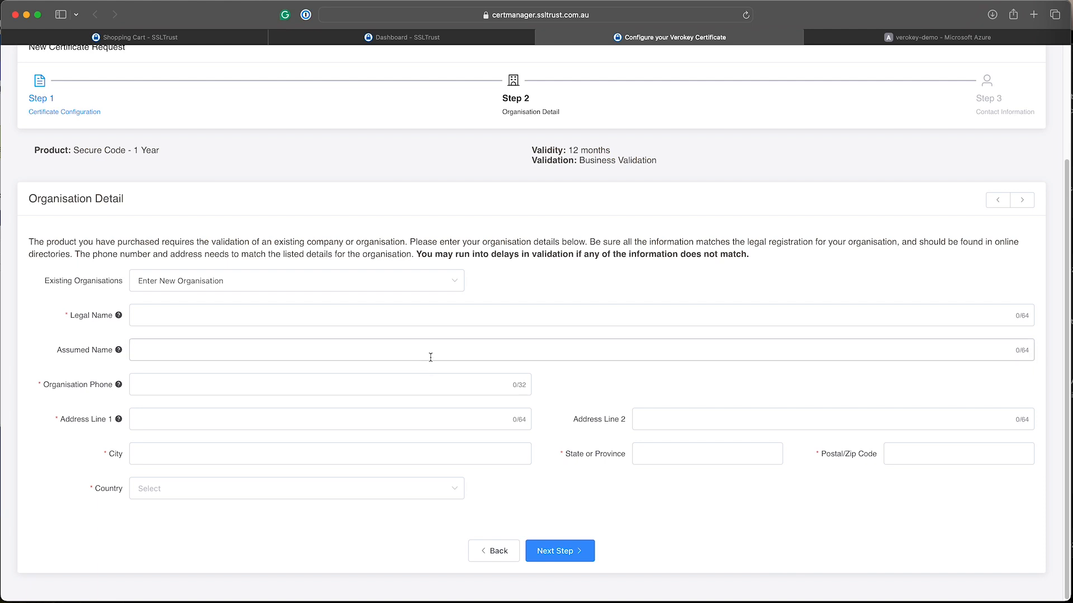
mouse_move(223, 334)
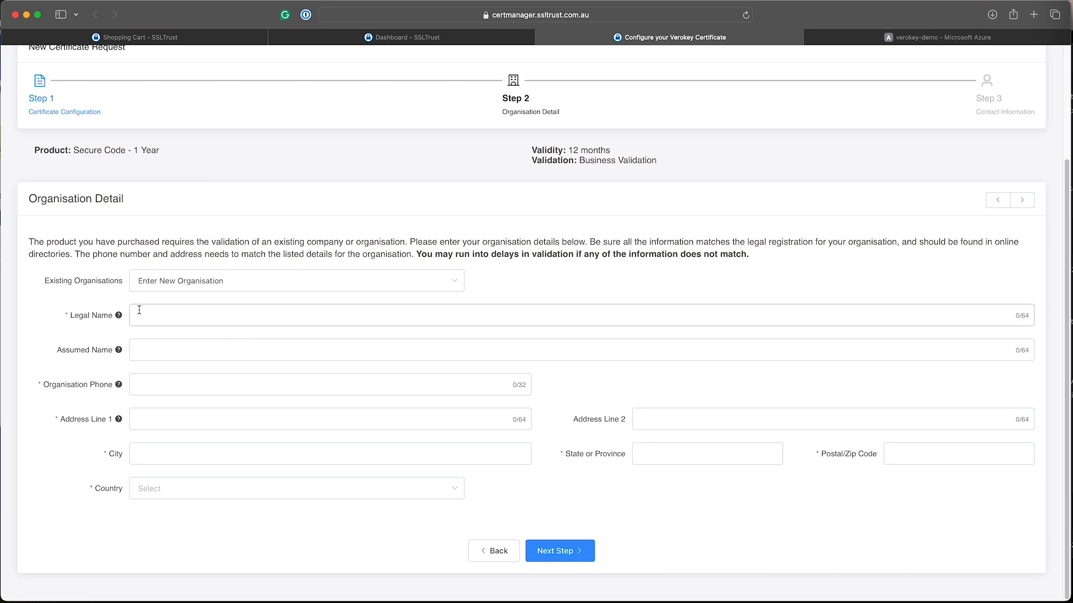
mouse_move(522, 450)
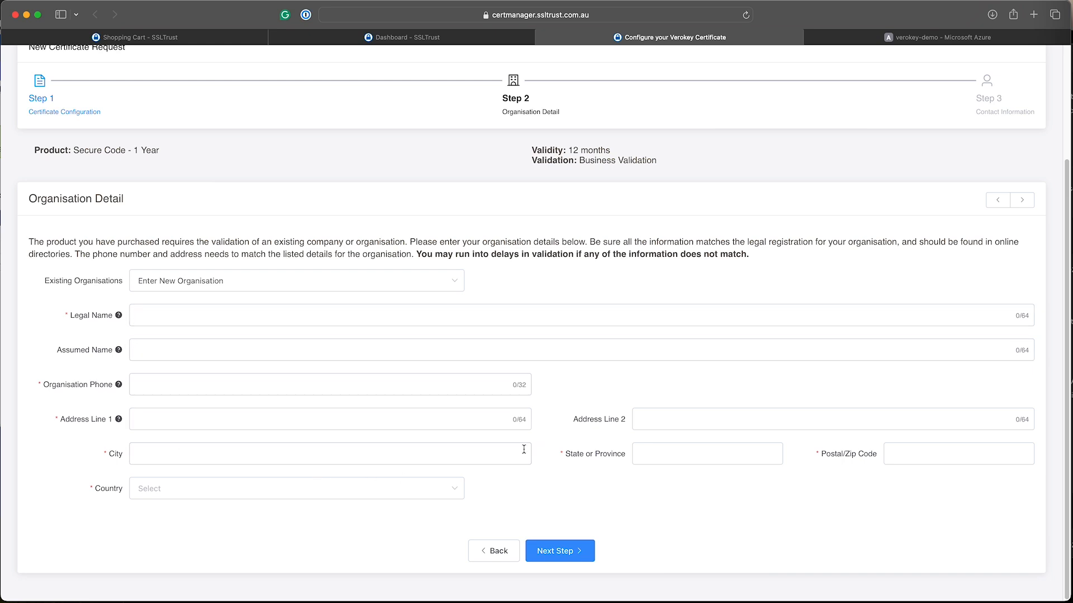
mouse_move(363, 339)
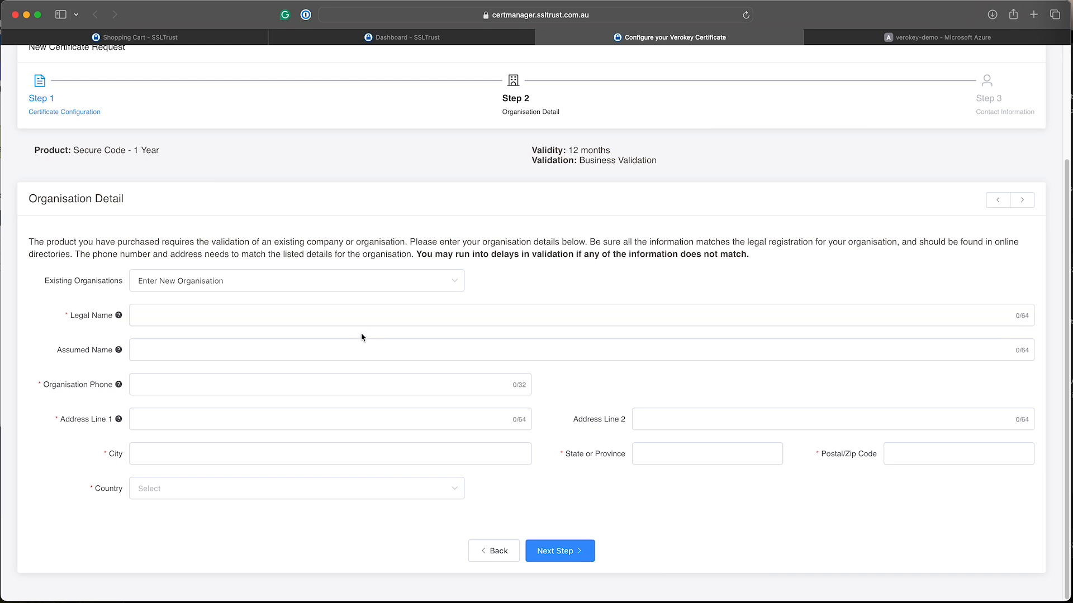
Select Keyko Pty Ltd from the existing organisations.
click(295, 280)
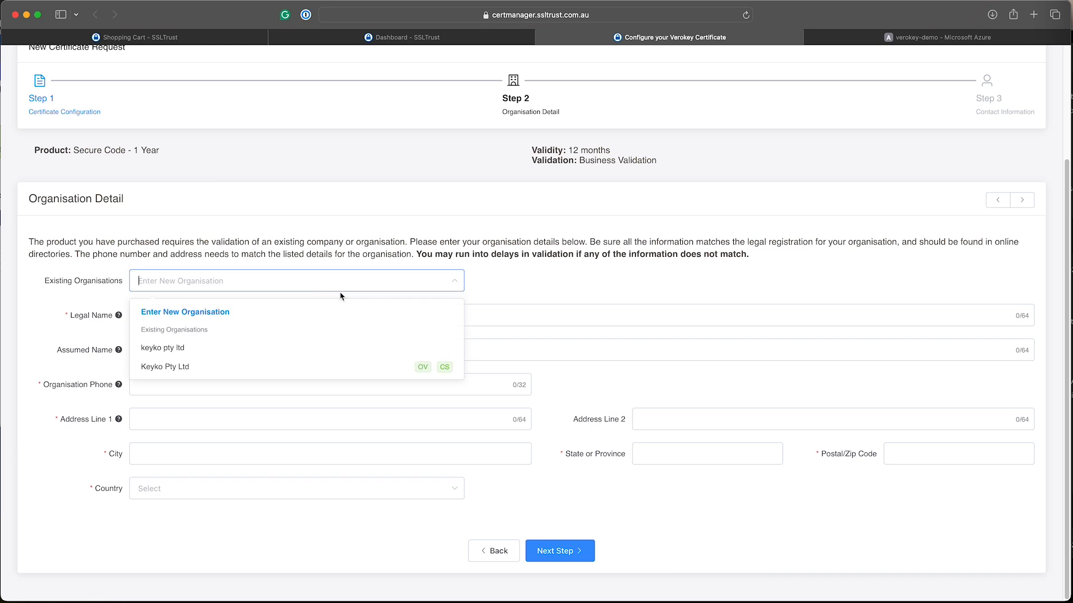
mouse_move(362, 370)
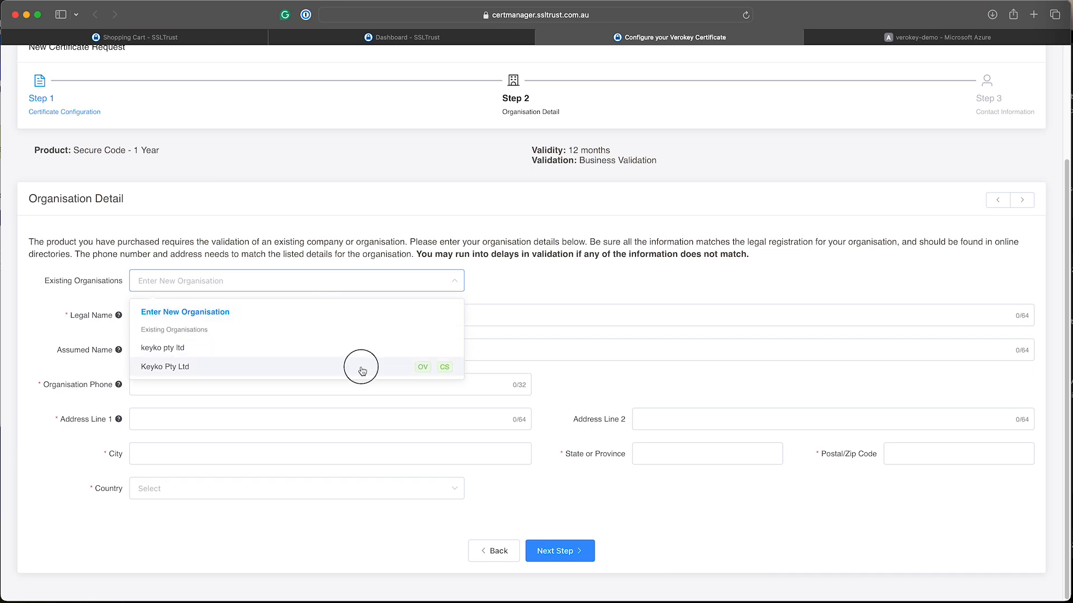
click(164, 366)
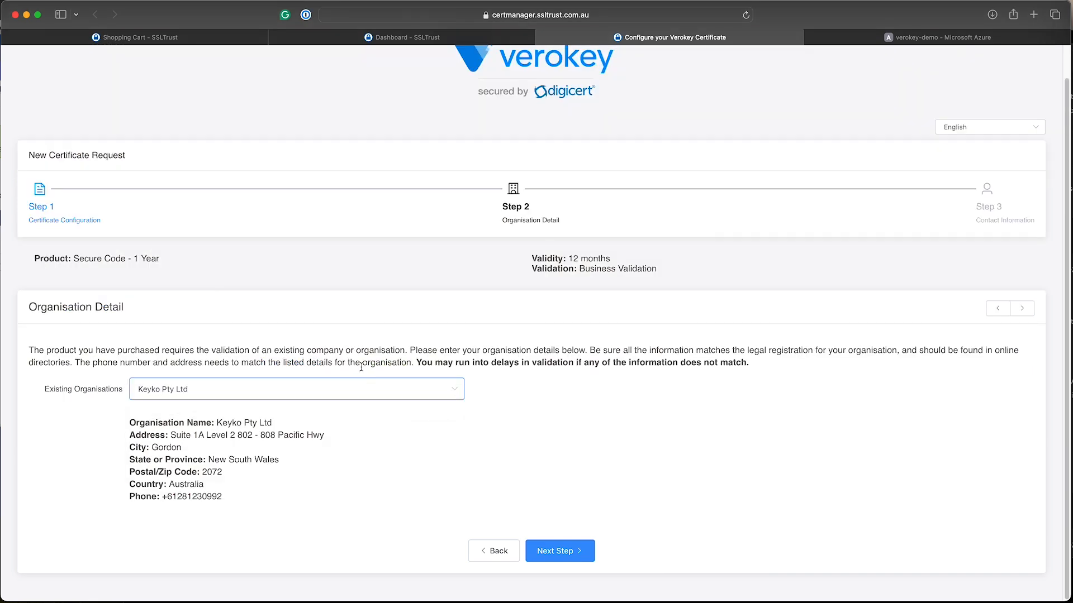
mouse_move(469, 473)
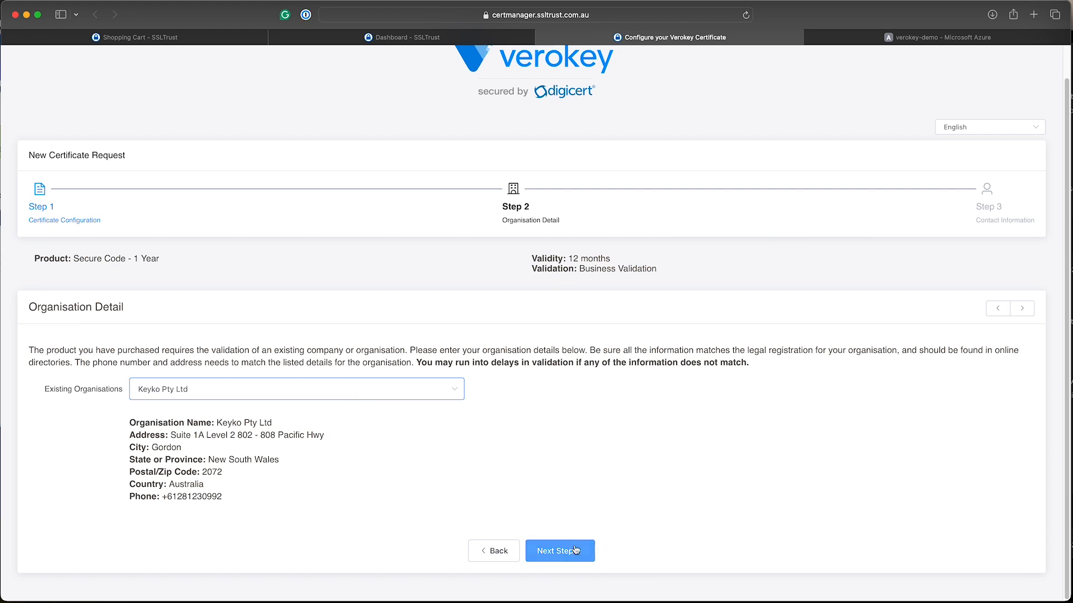
On the contact step, reuse the existing contact as admin contact and as verified contact.
click(559, 551)
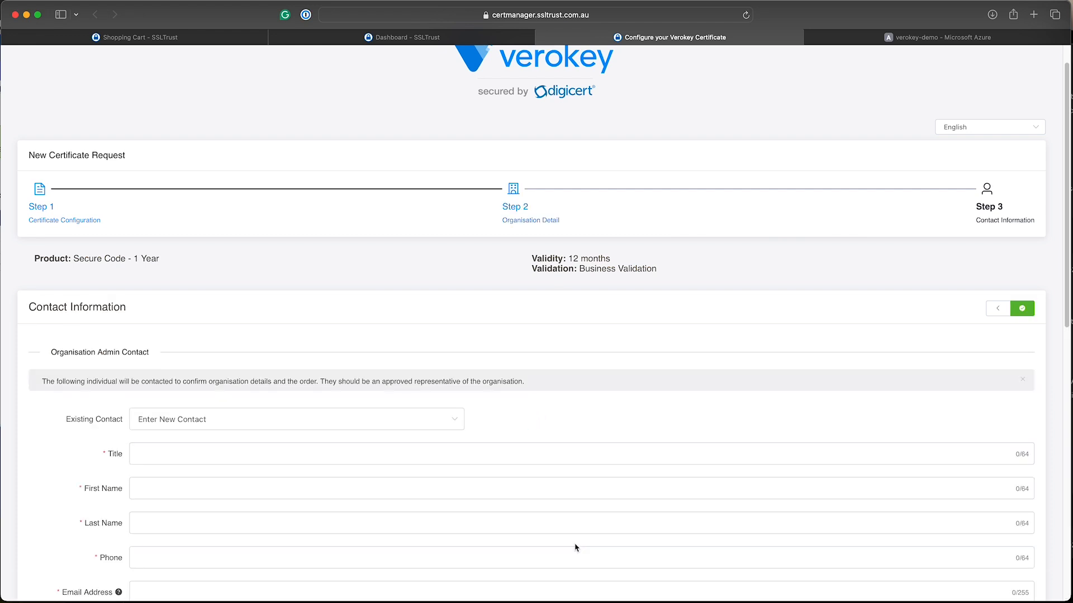
scroll(down, 3)
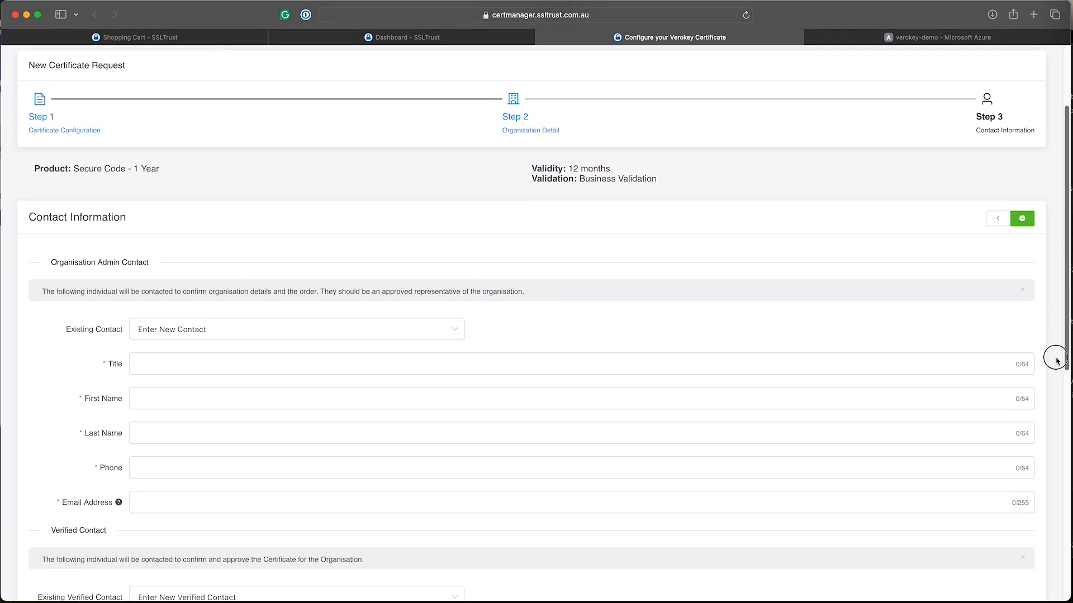
scroll(down, 3)
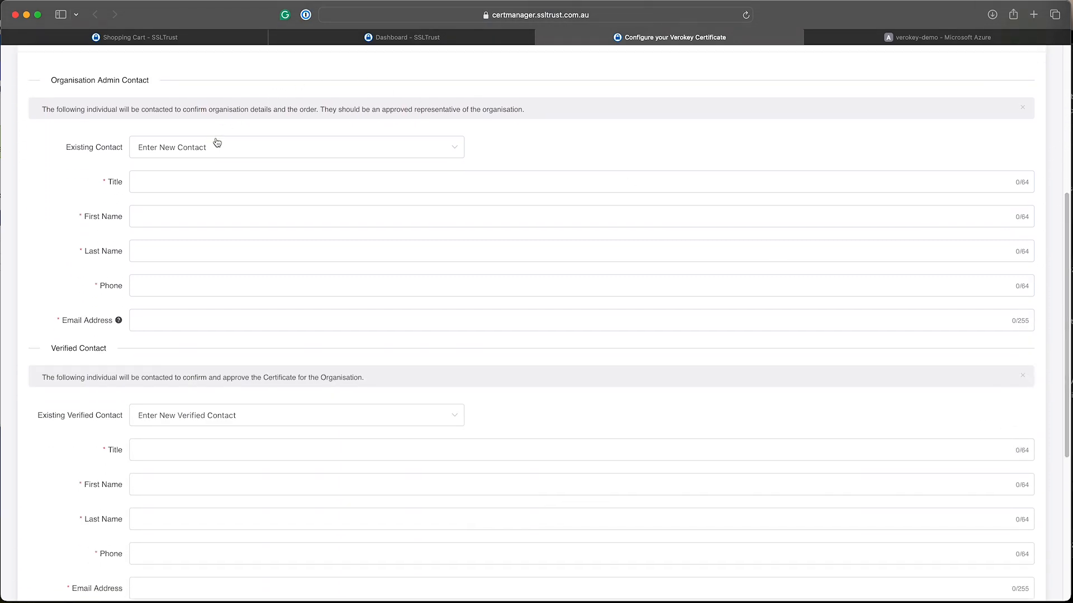
mouse_move(210, 203)
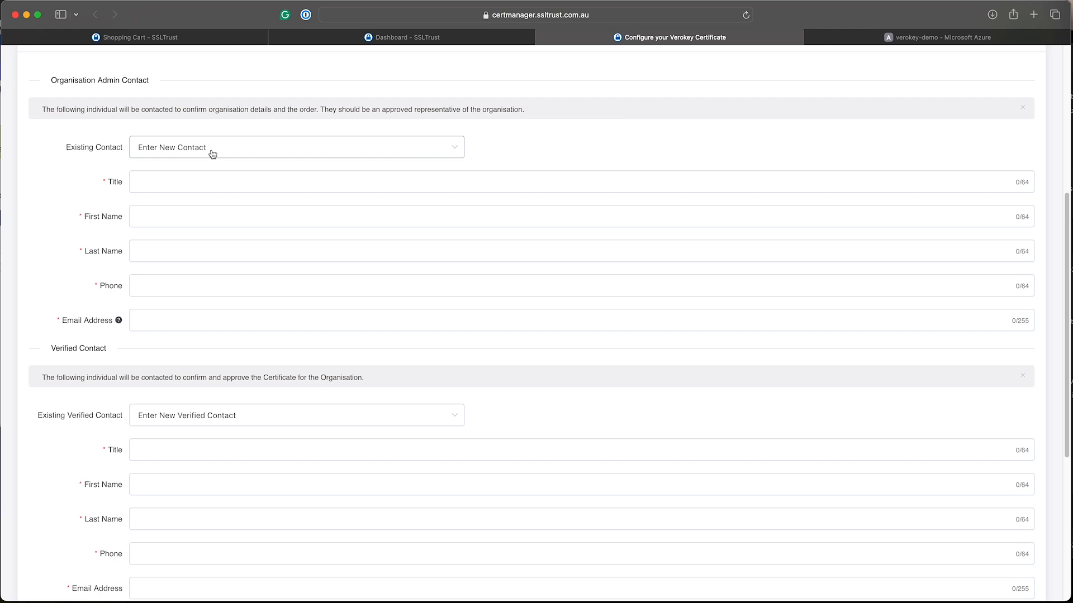
click(296, 148)
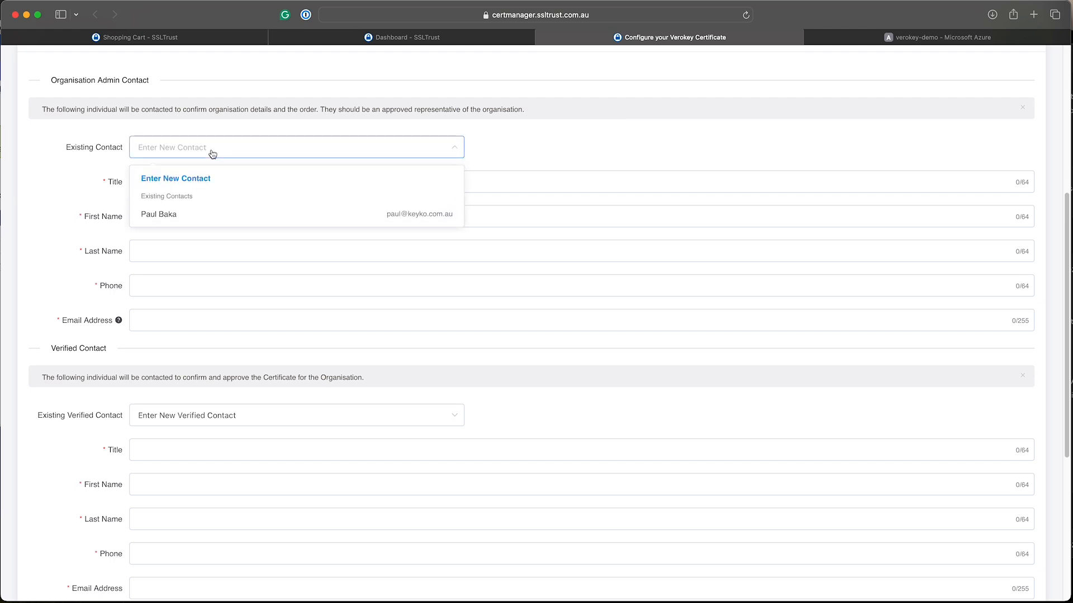
click(158, 213)
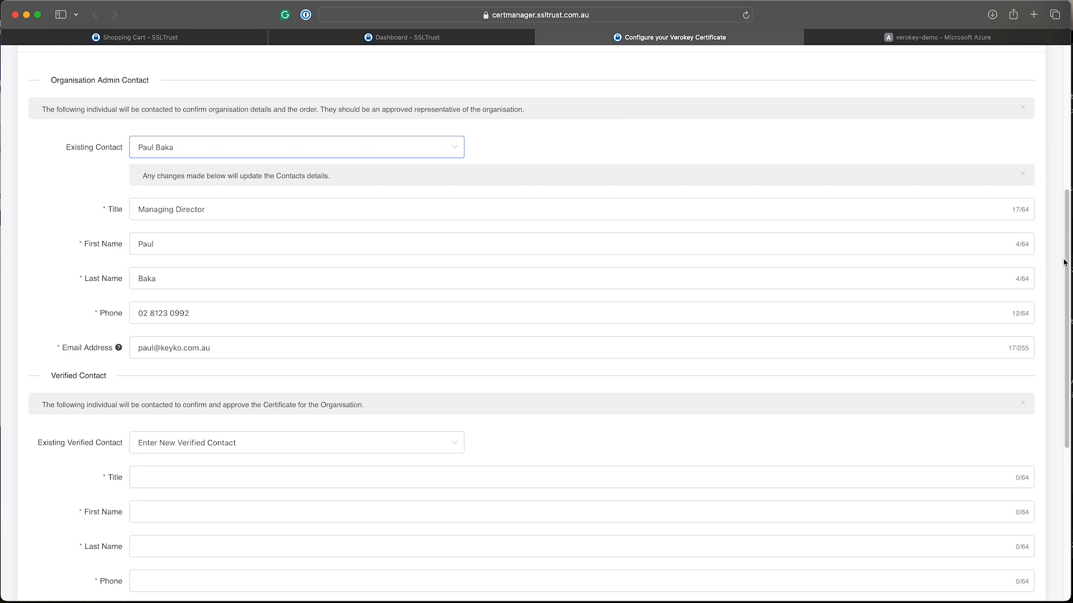
scroll(down, 3)
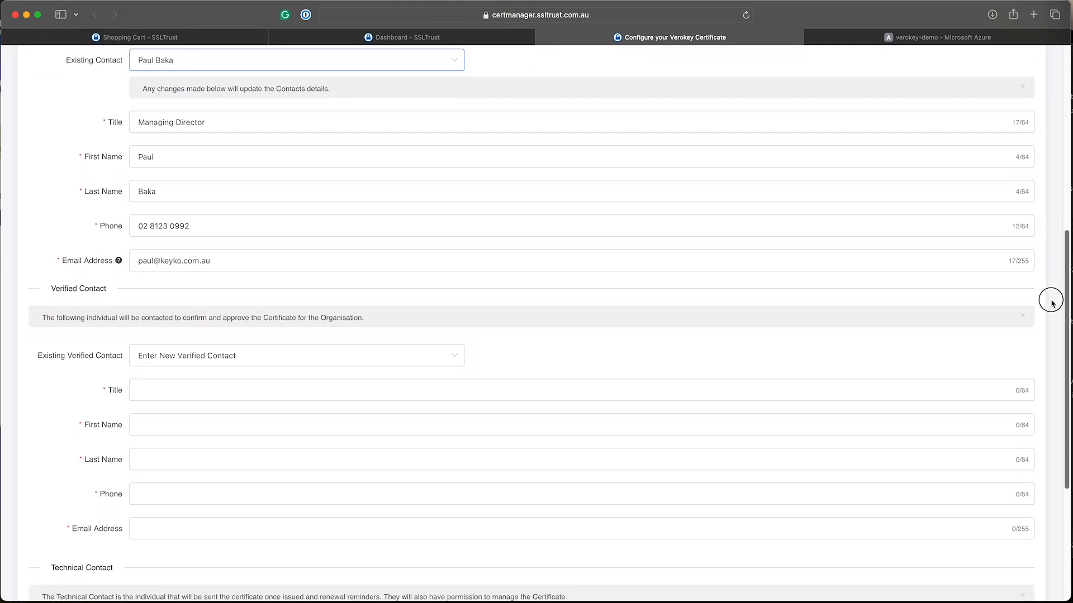
scroll(down, 3)
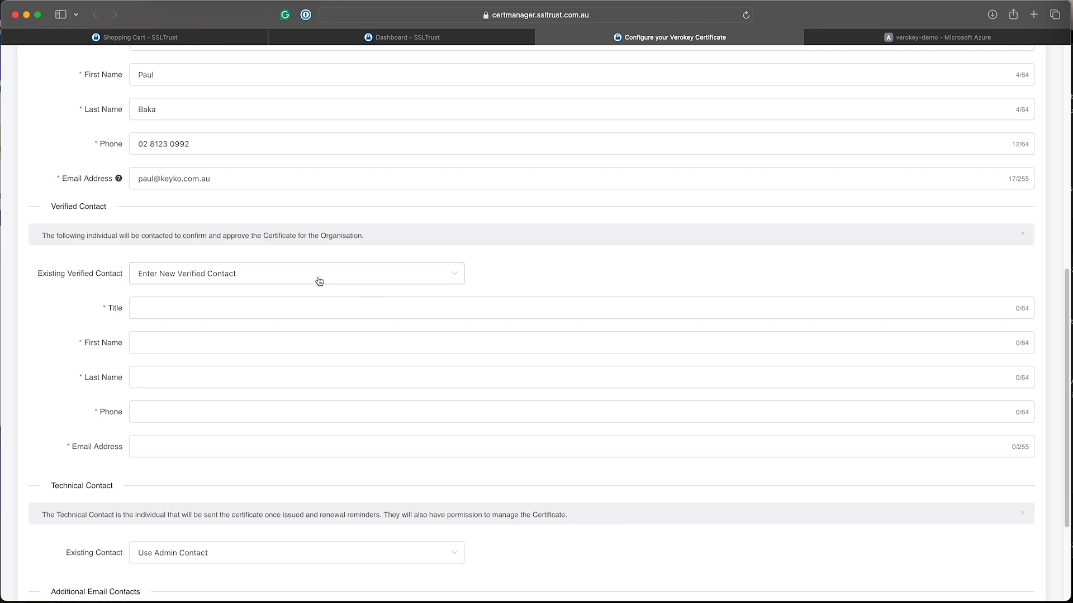
click(297, 273)
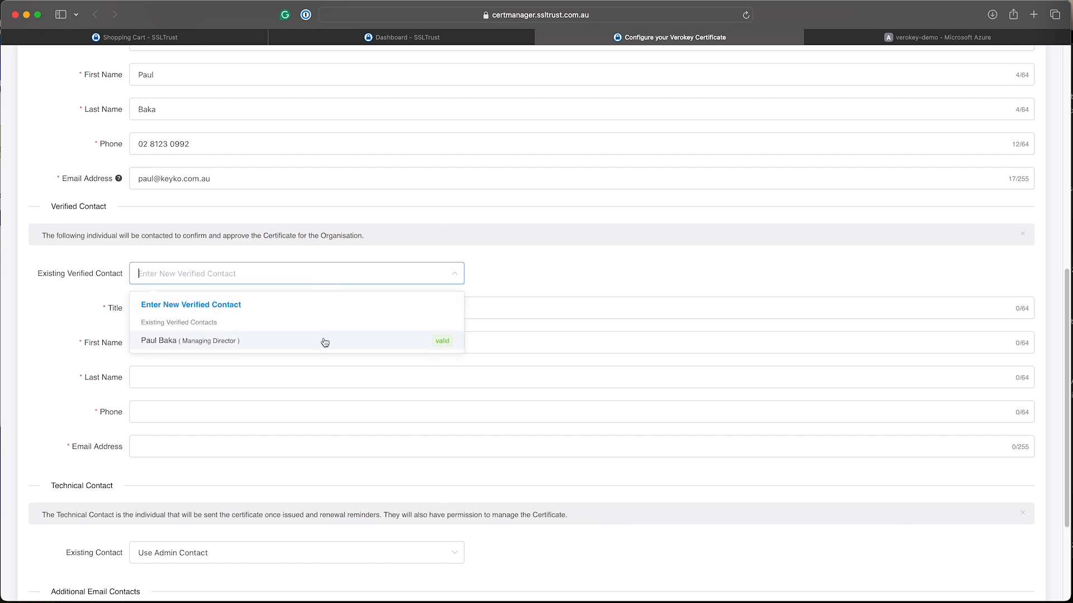
click(190, 341)
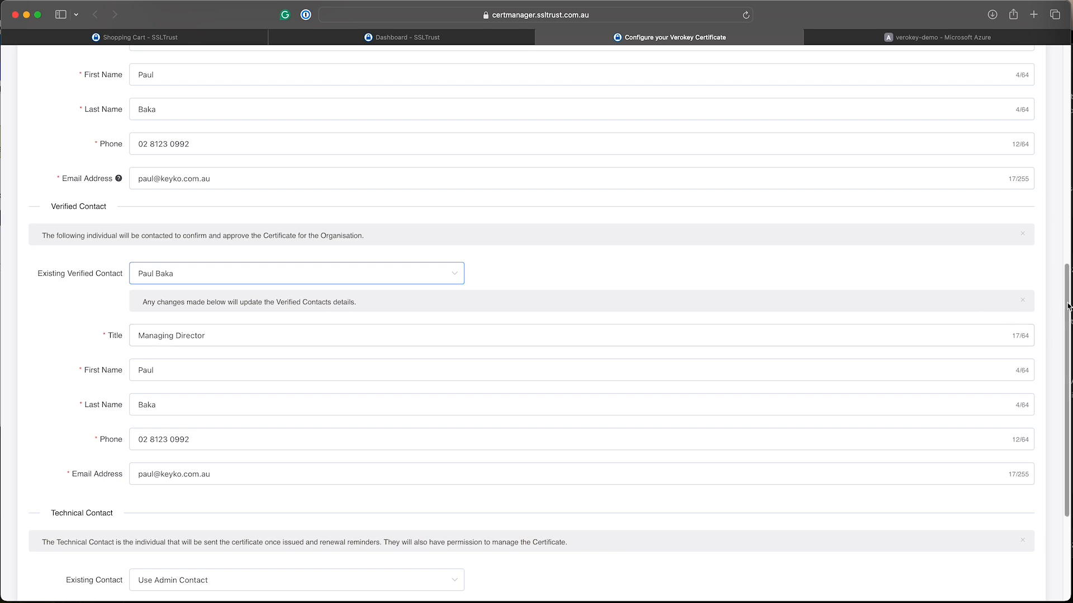
Make the existing verified contact the technical contact and submit the configuration.
scroll(down, 3)
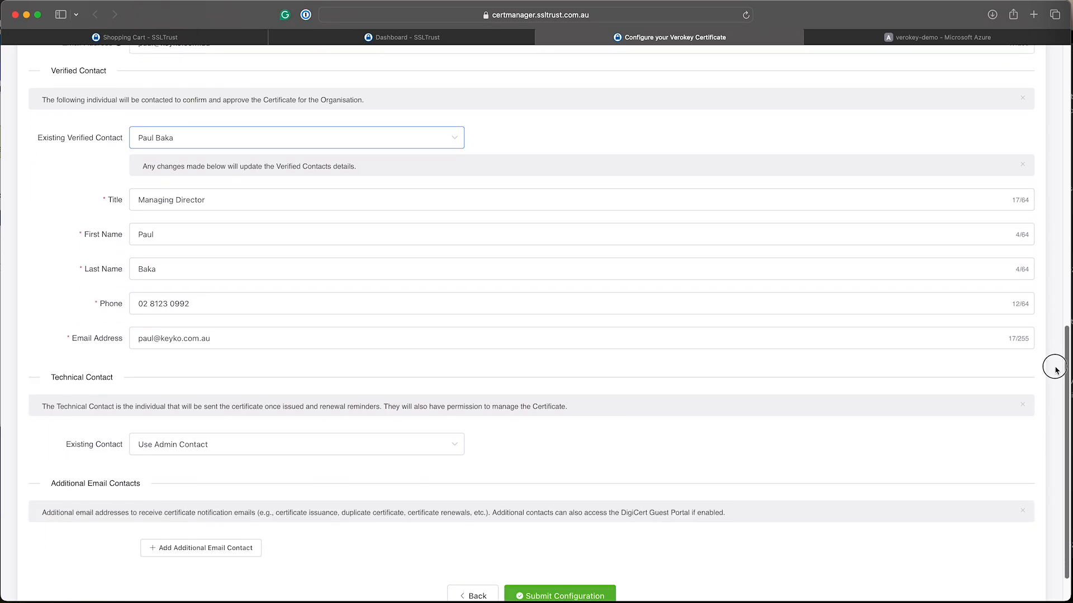
scroll(down, 3)
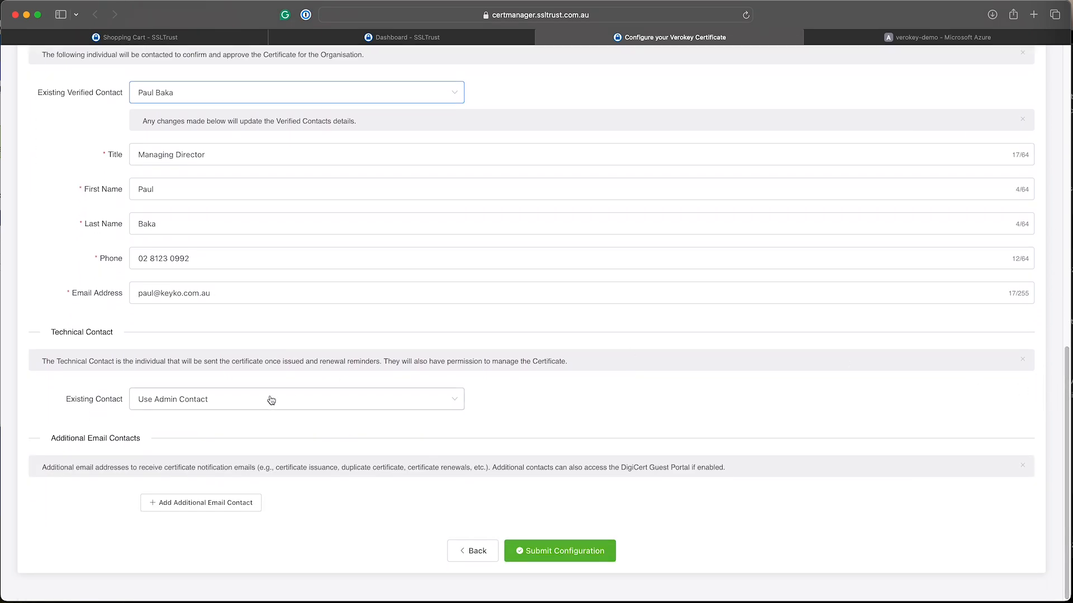
click(297, 399)
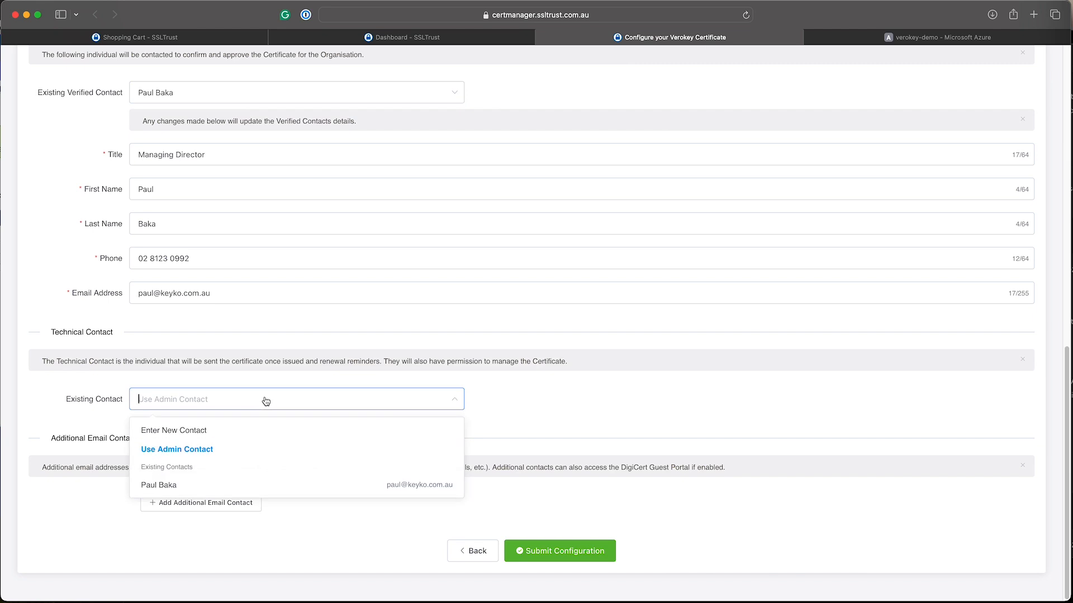
mouse_move(213, 450)
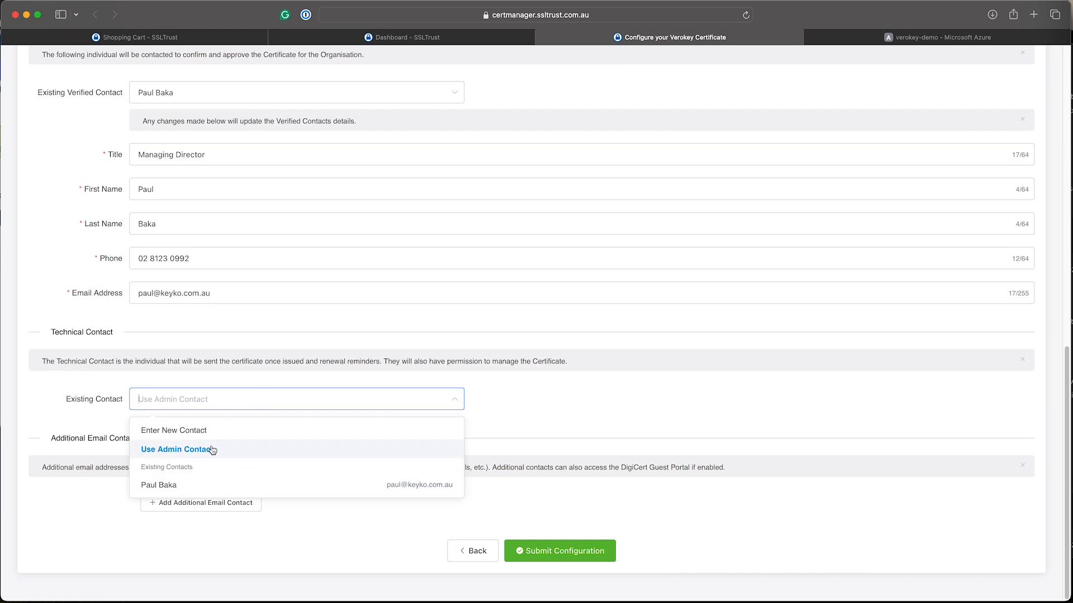
mouse_move(214, 488)
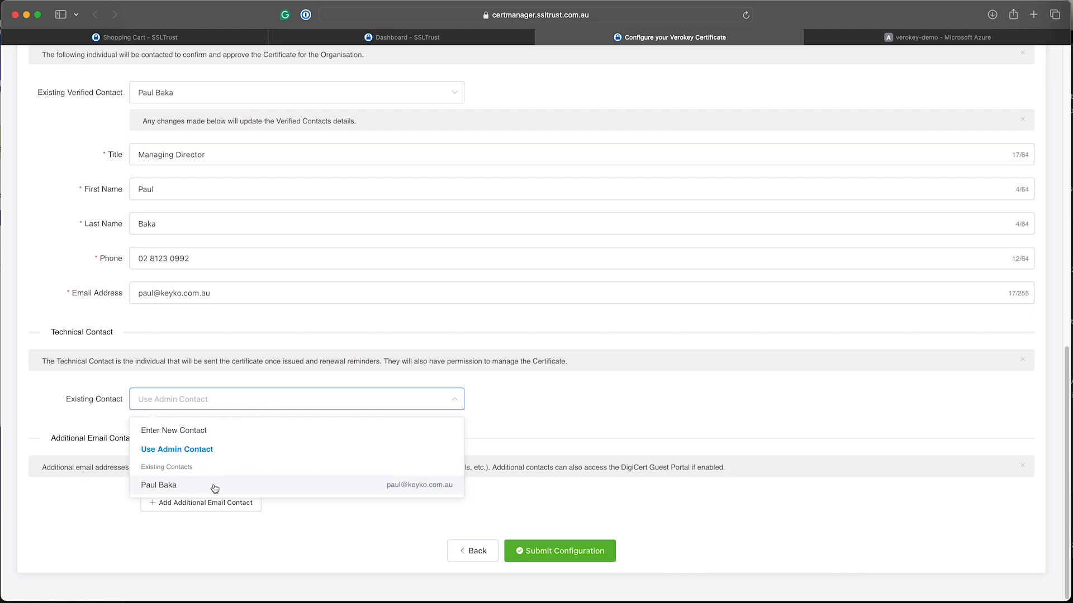
click(157, 485)
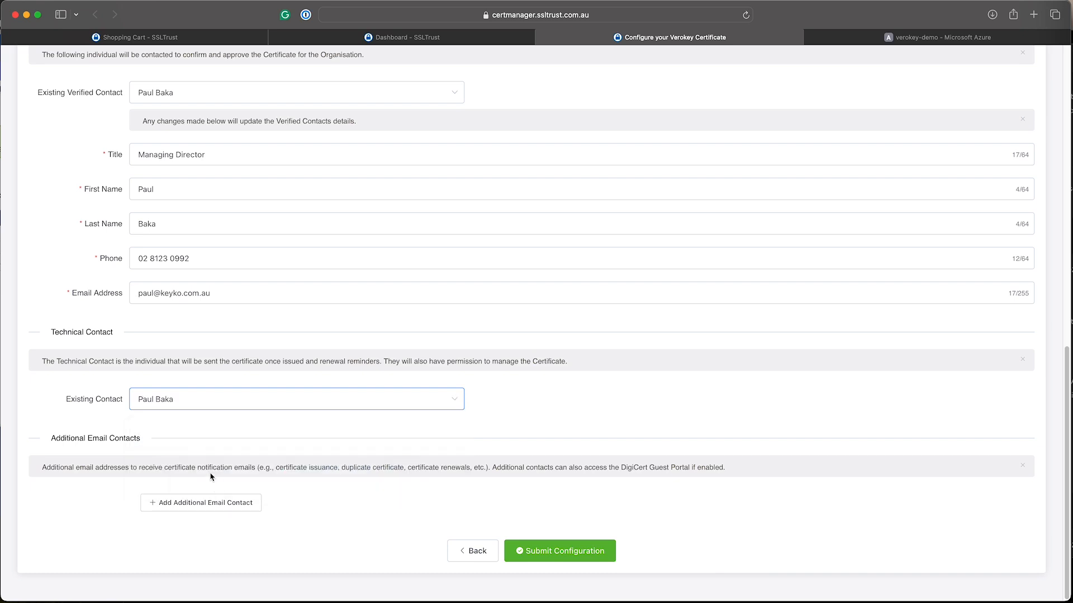
mouse_move(179, 426)
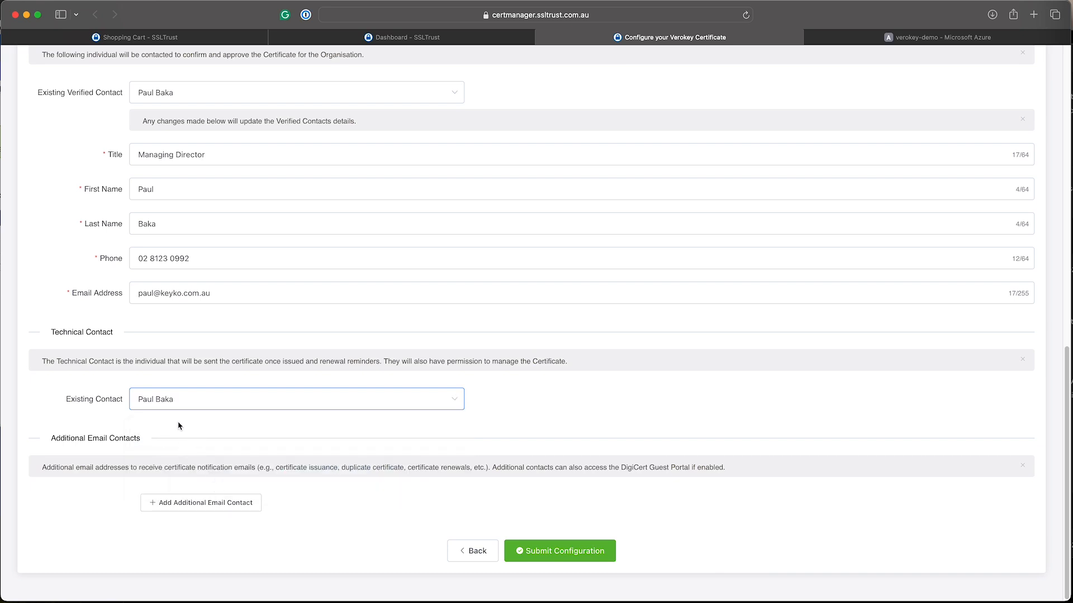
mouse_move(483, 451)
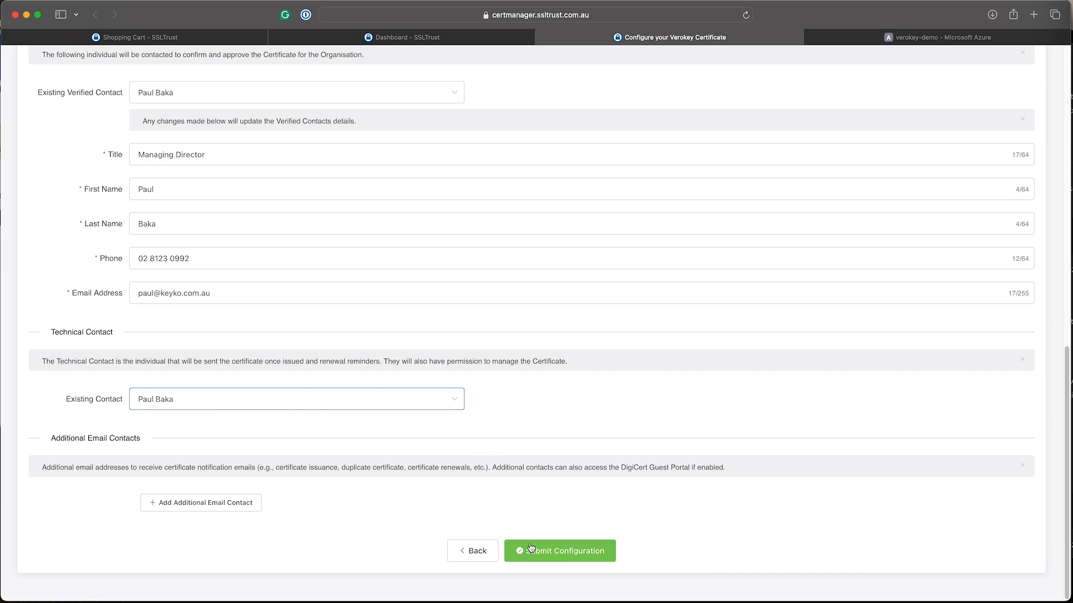
click(559, 551)
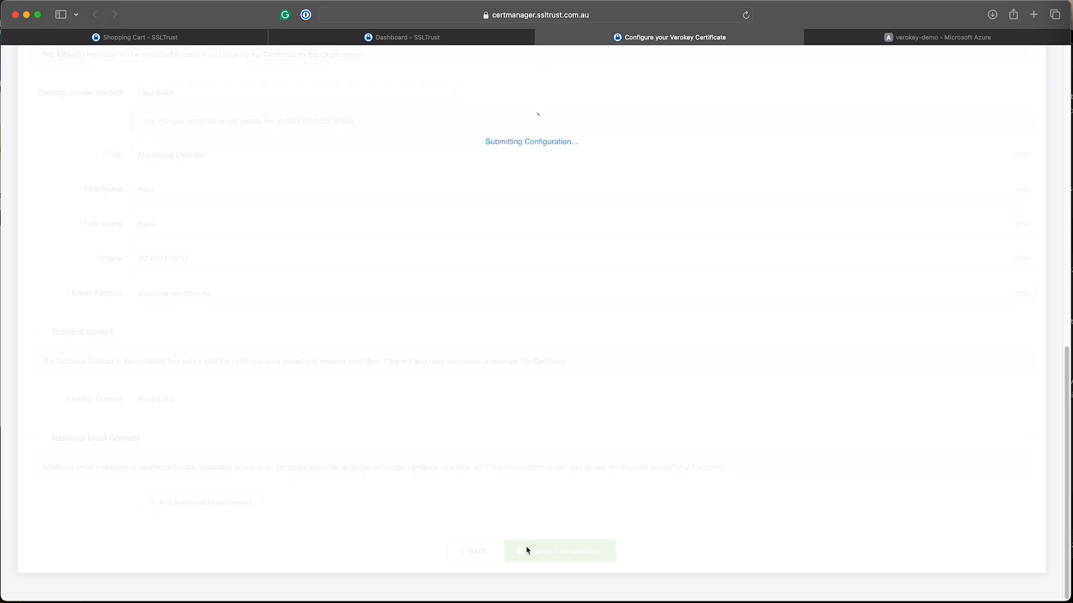
Review the Configuration Success page and Validation Manager showing Keyko Pty Ltd validated, status Pending.
click(559, 551)
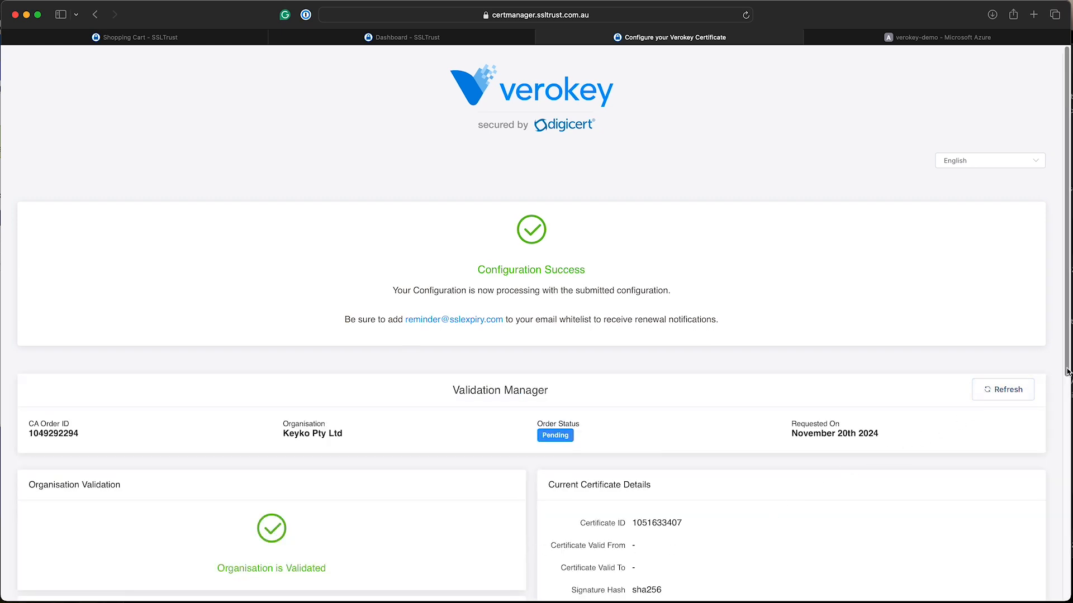
scroll(down, 3)
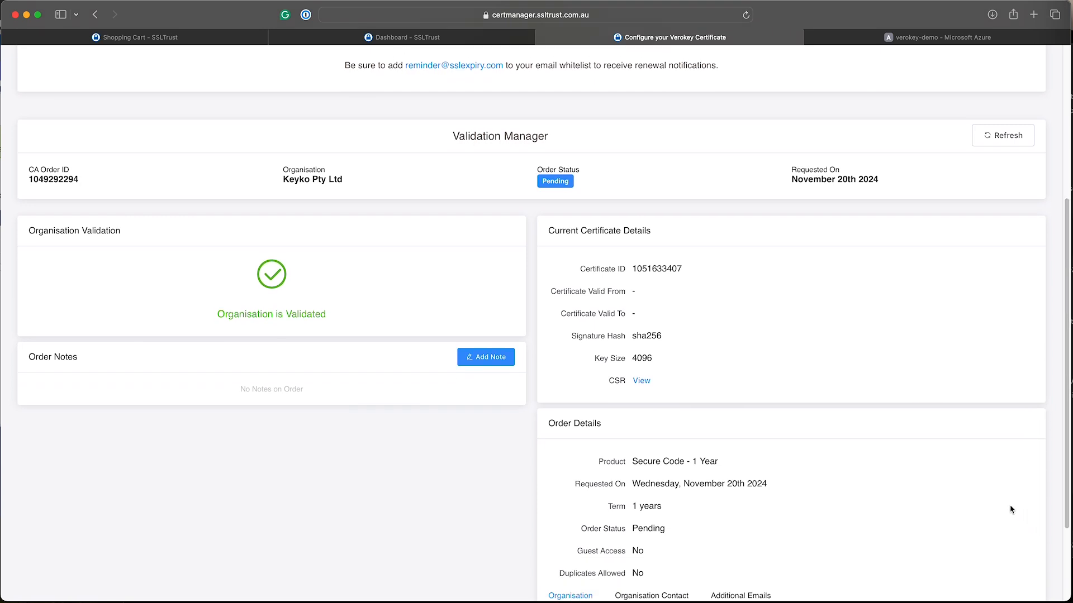
mouse_move(273, 316)
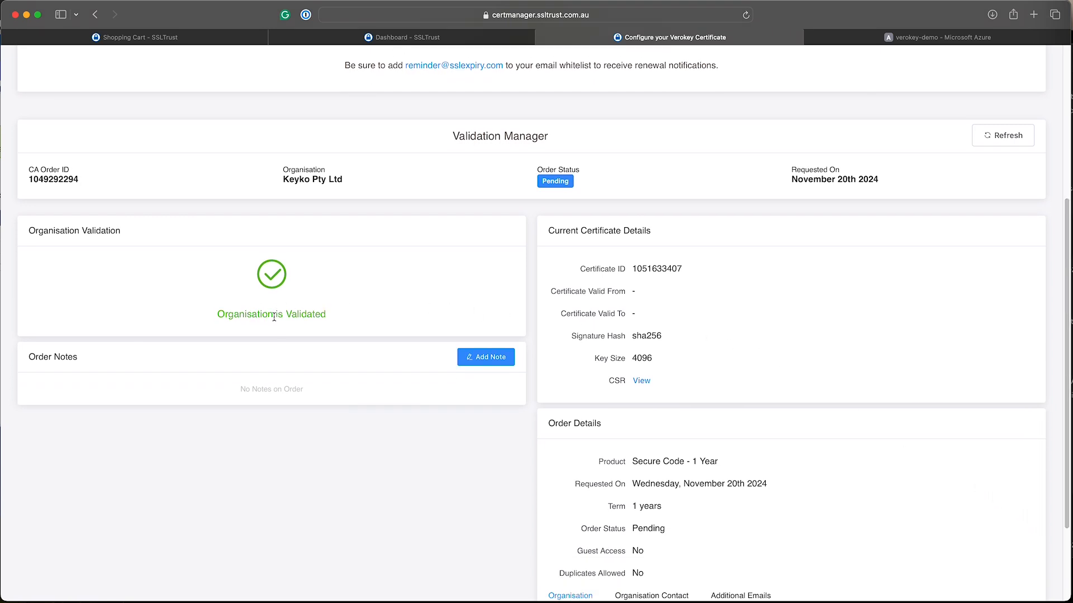
mouse_move(244, 353)
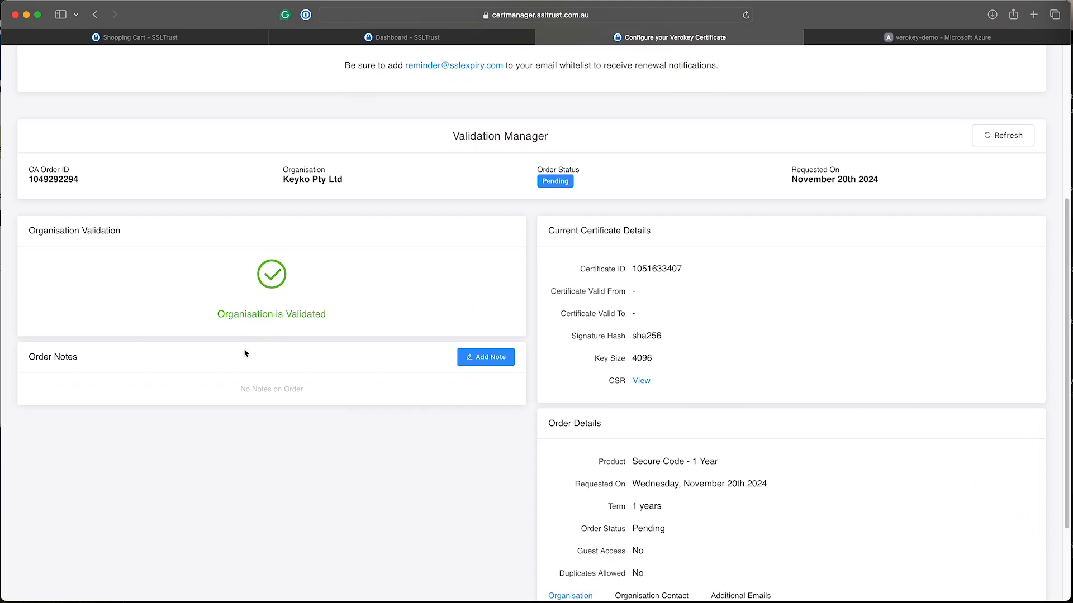
mouse_move(626, 440)
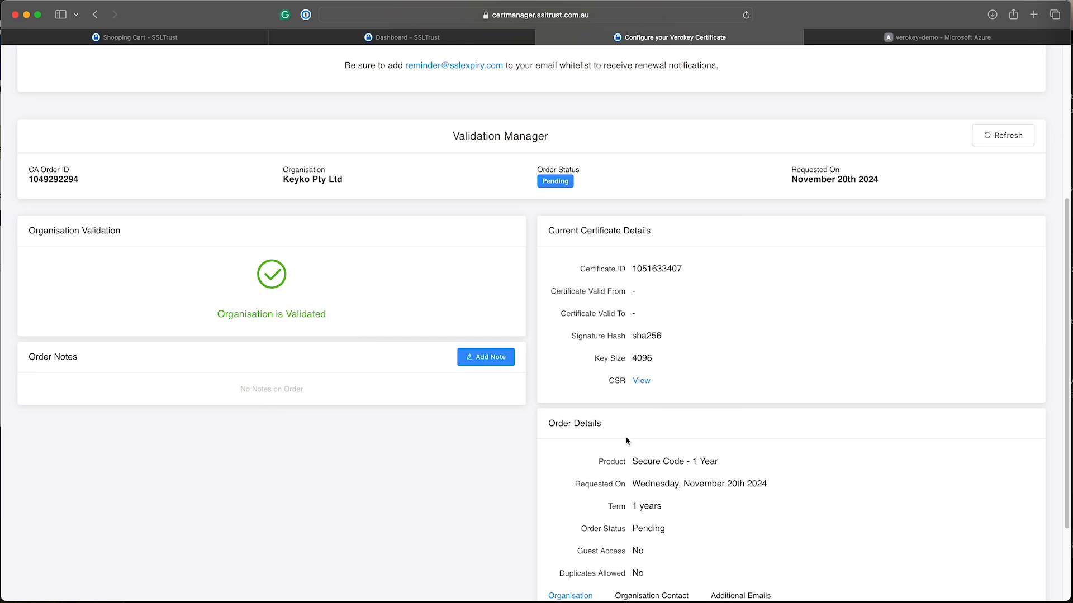
mouse_move(605, 434)
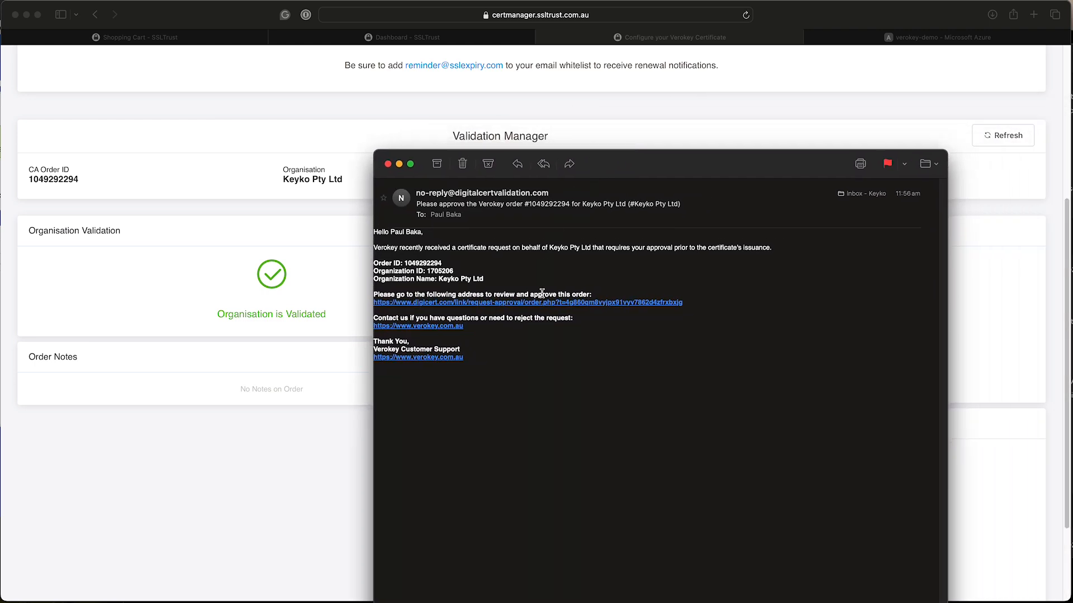
Copy the approval link from the email and approve the Verokey request on DigiCert.
right_click(526, 303)
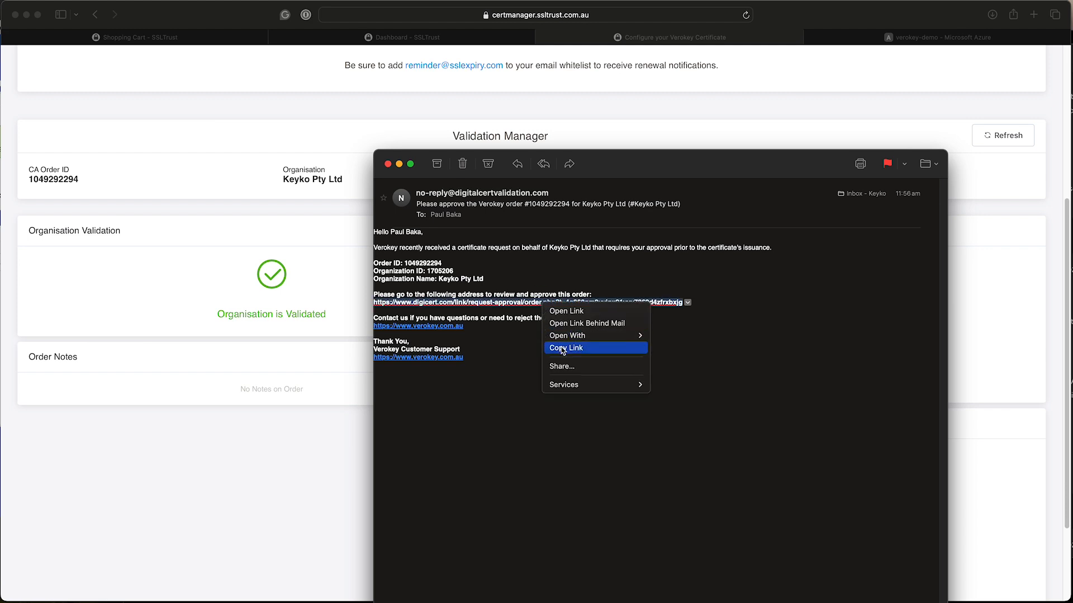
click(566, 348)
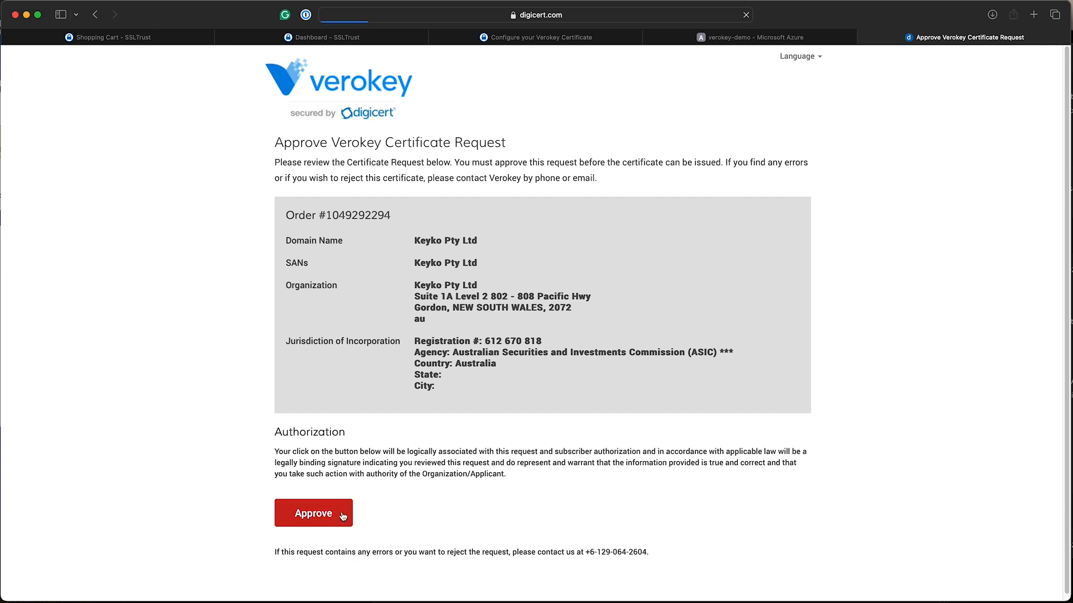
click(313, 513)
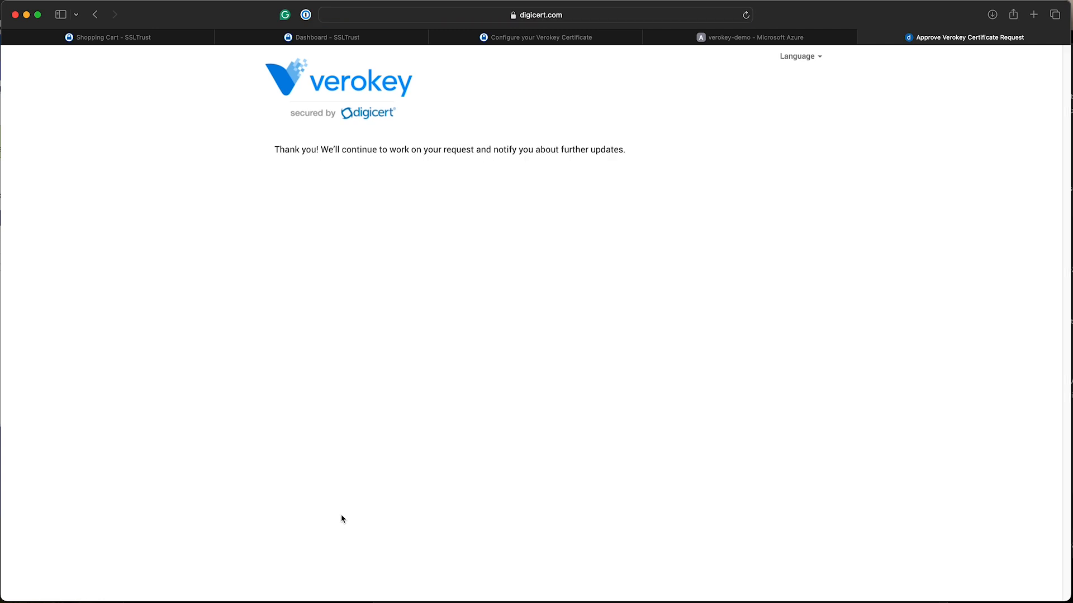
mouse_move(352, 514)
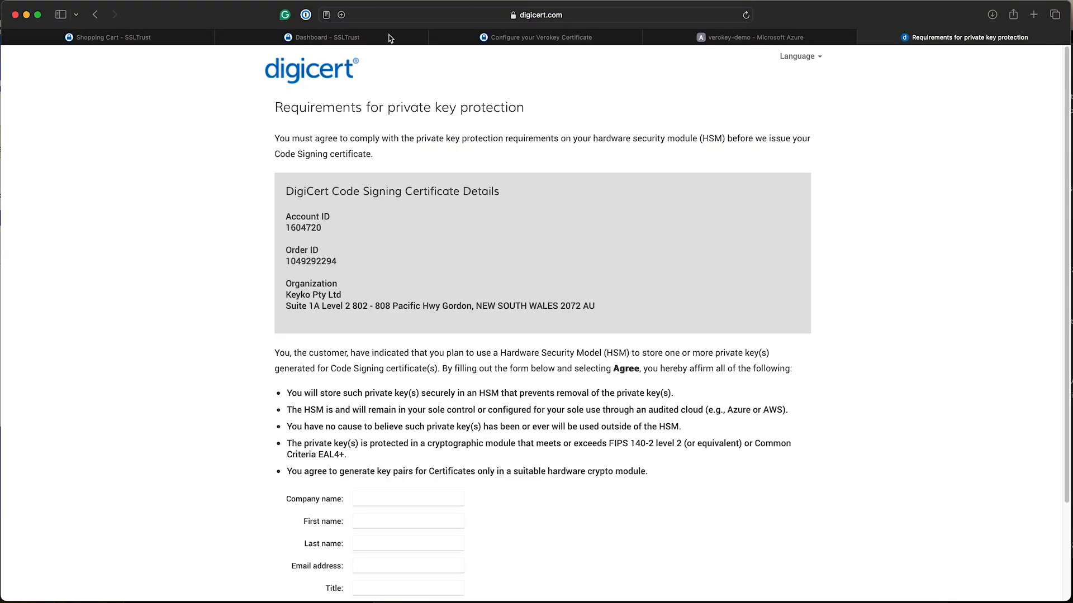
Fill the key protection form with name Paul, a keyko.com.au email and job title Manager.
scroll(down, 3)
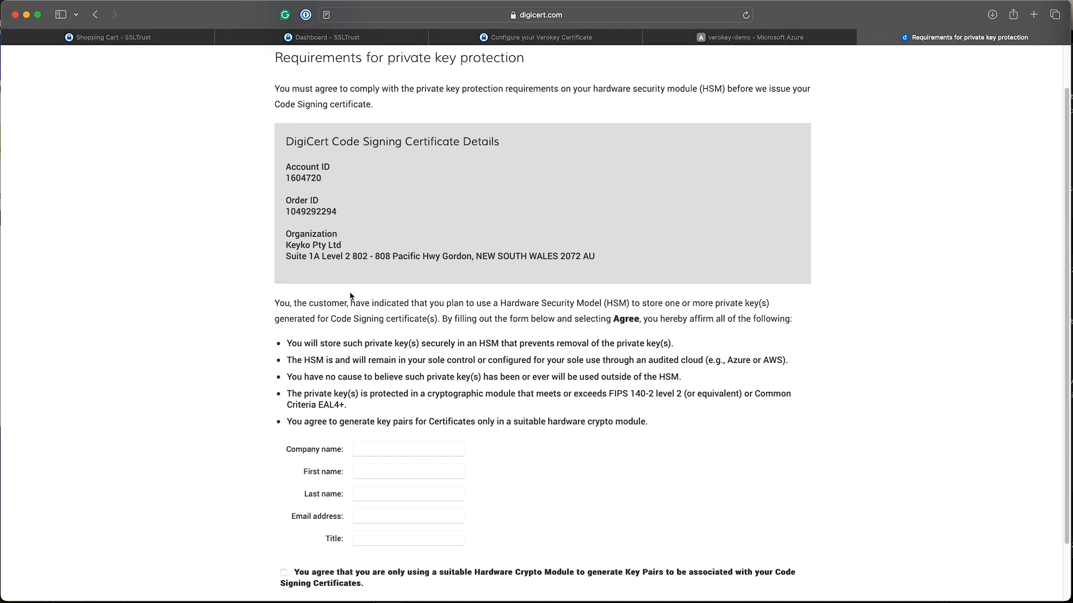
scroll(down, 3)
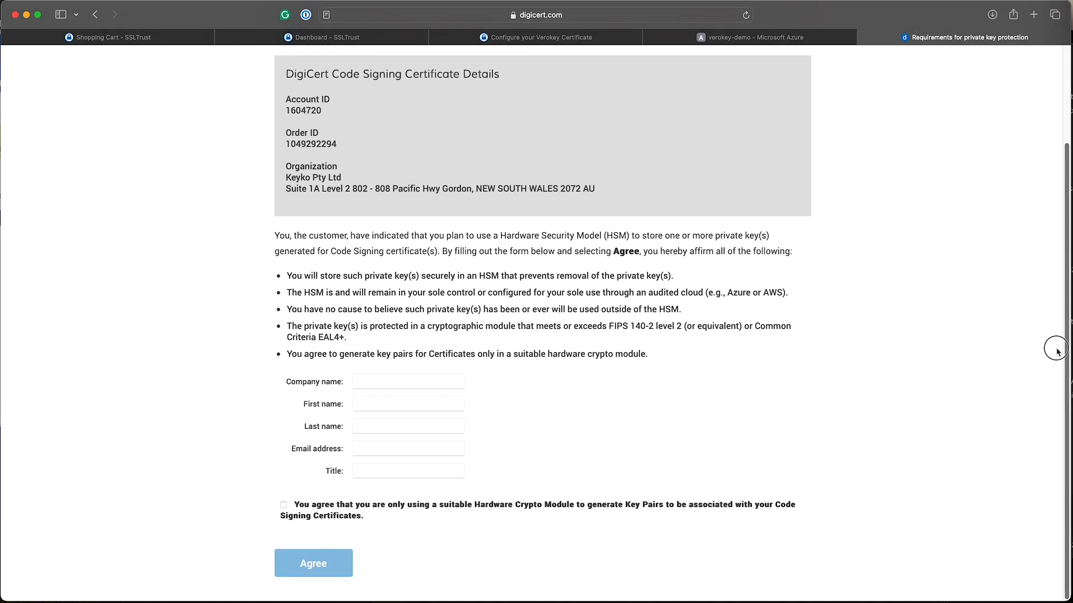
text(Keyko Ptd Lt)
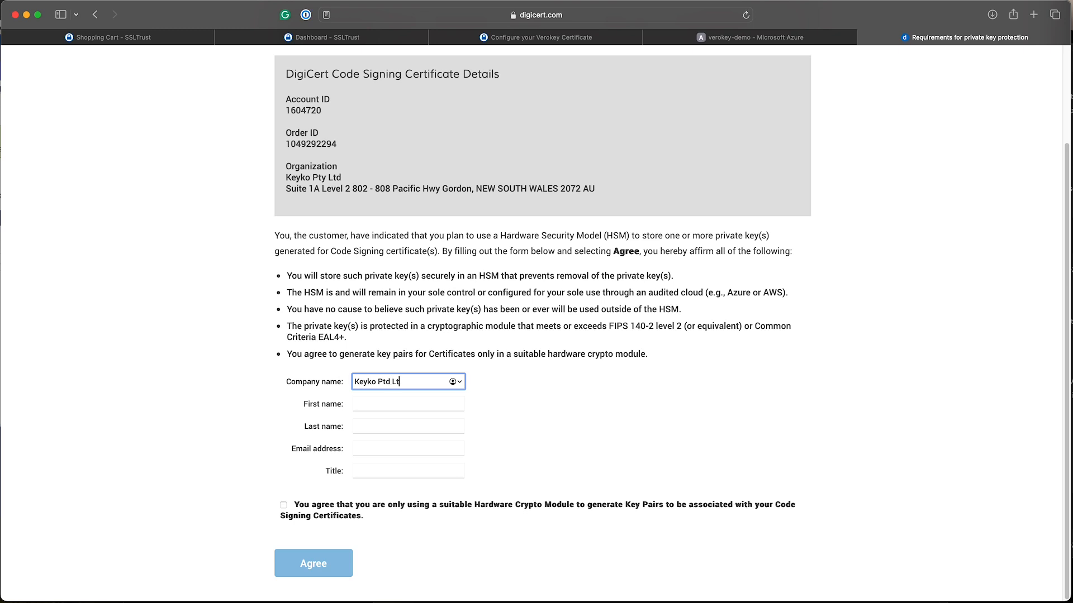
text(Paul)
click(408, 426)
text(Bala)
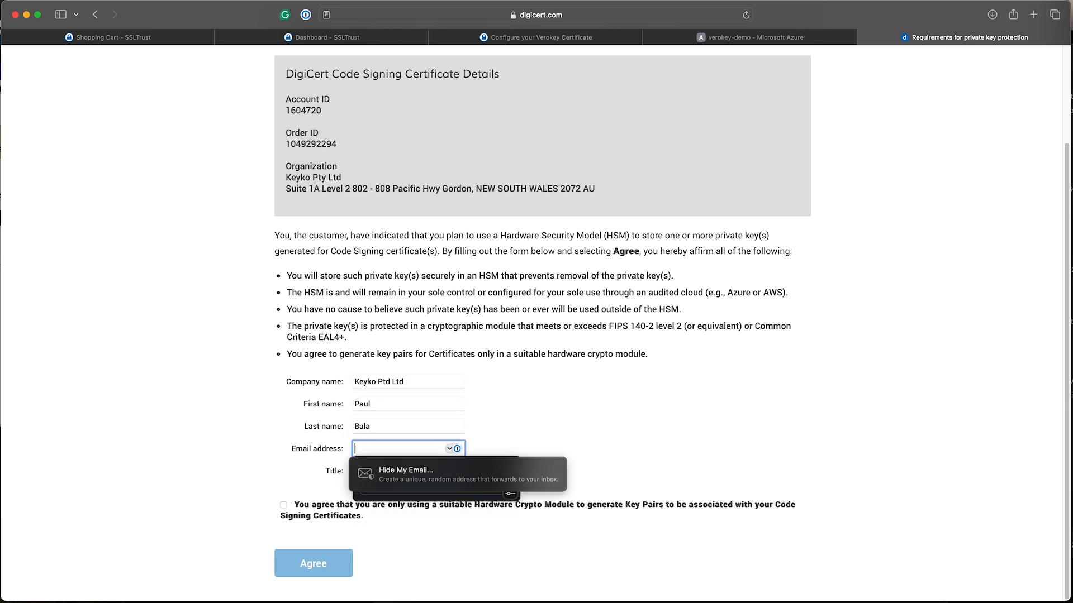
click(406, 425)
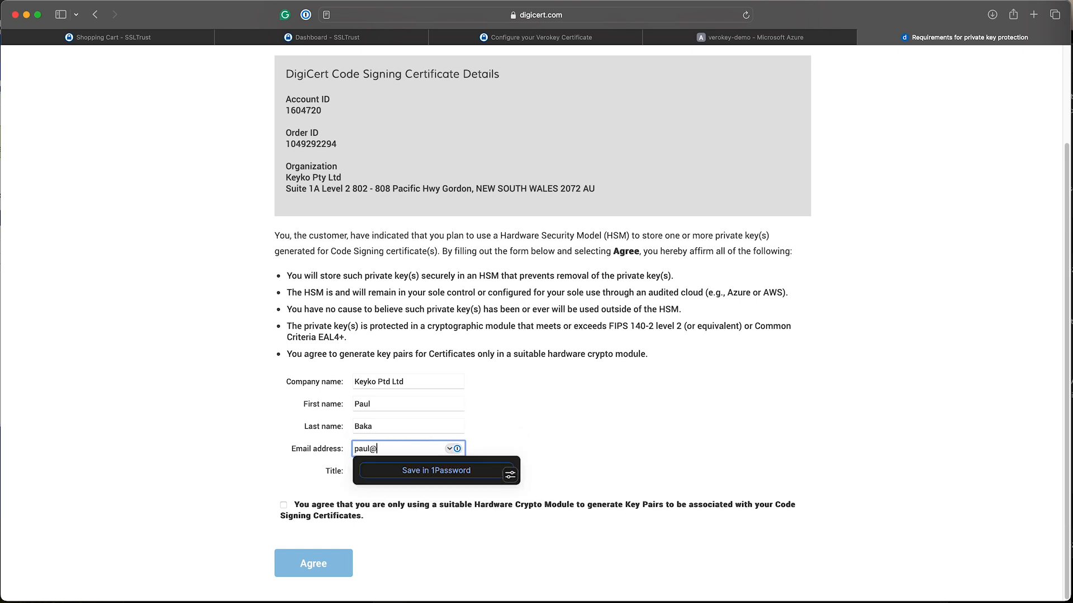
text(keyko.com.au)
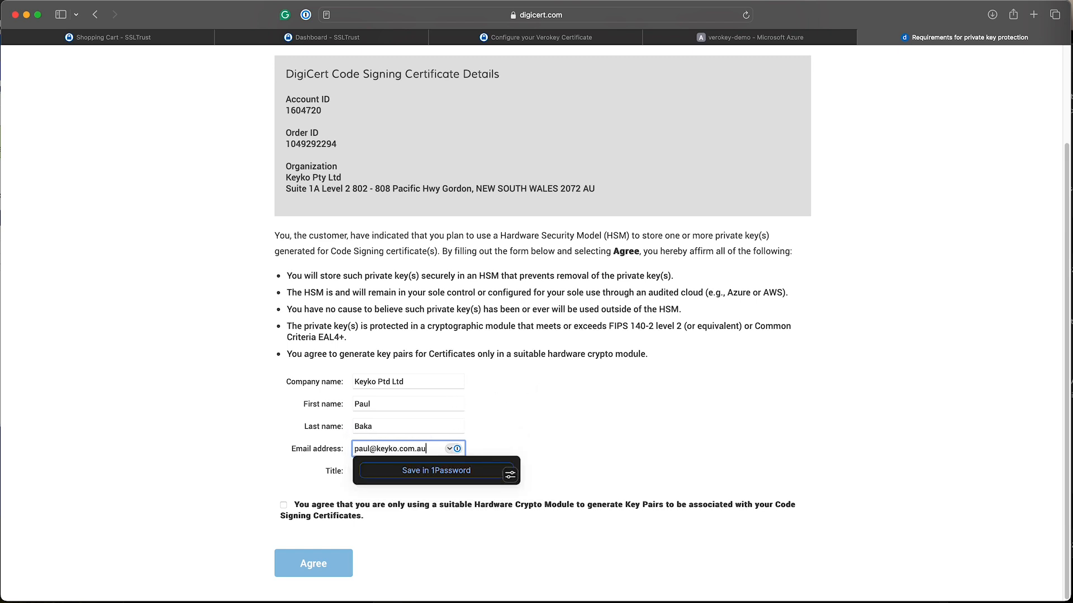
click(408, 471)
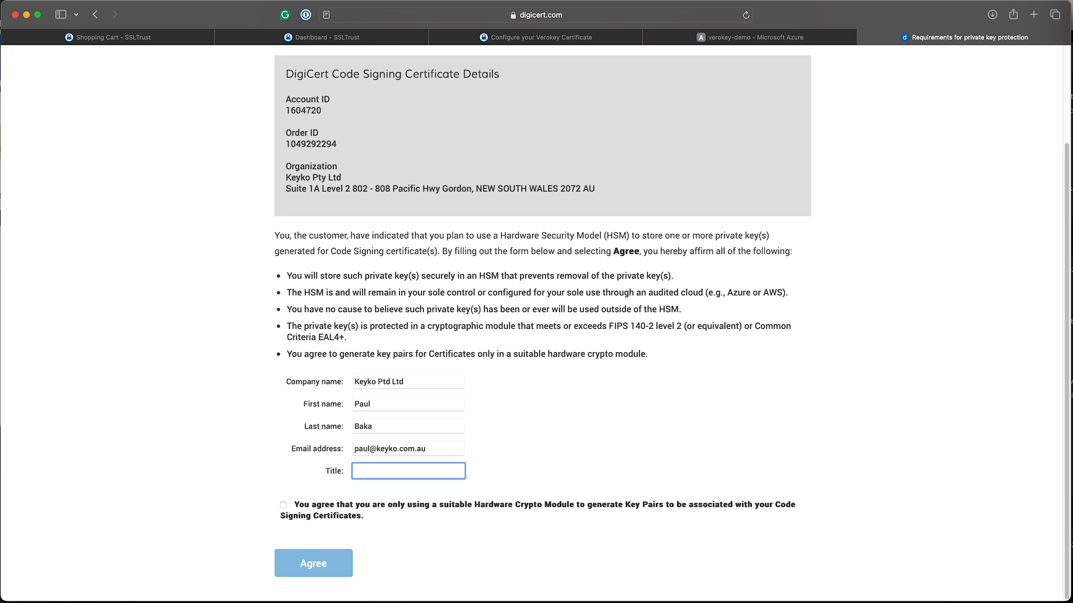
text(Ma)
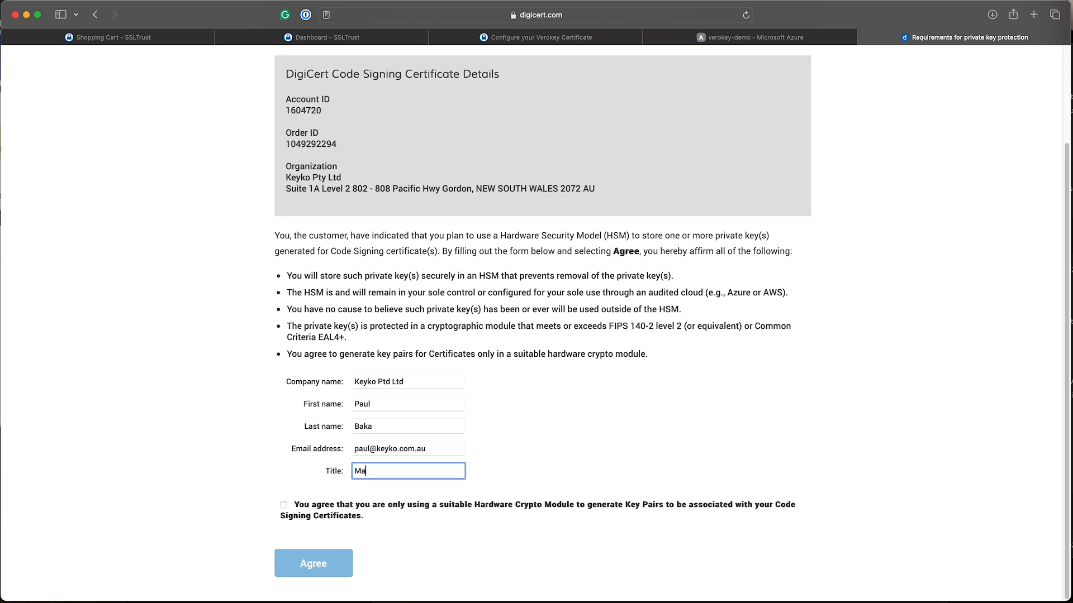
text(nager)
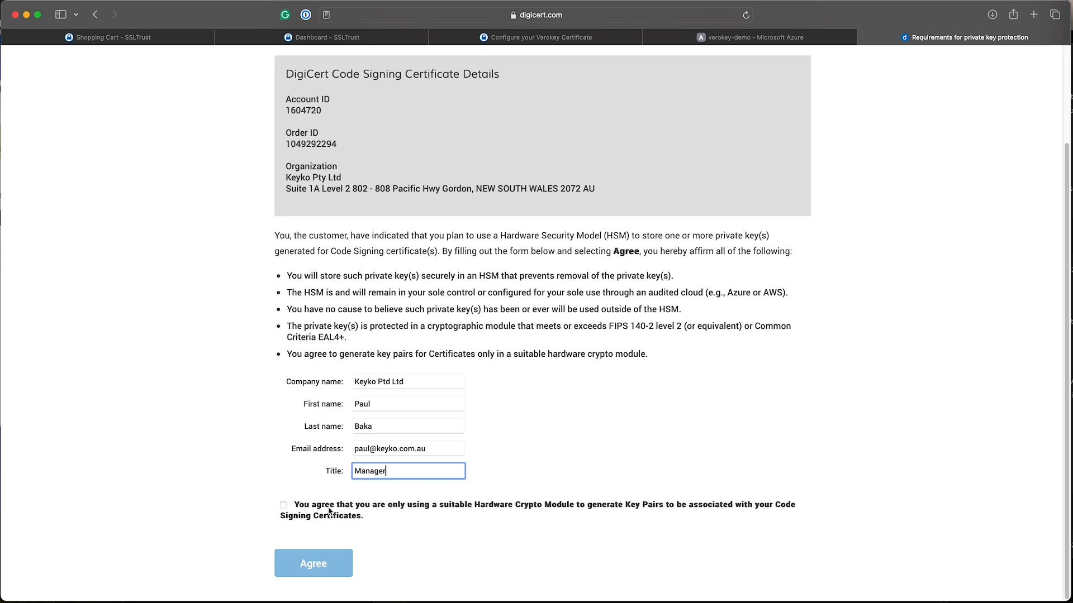
Agree to hardware-only key storage and submit the private key protection agreement.
click(283, 505)
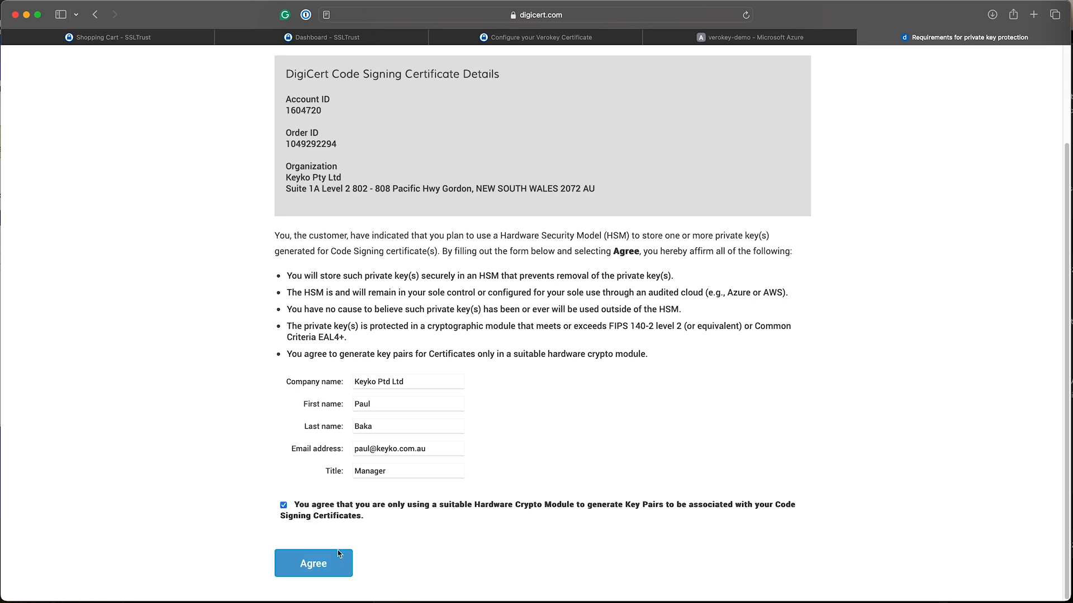
click(313, 564)
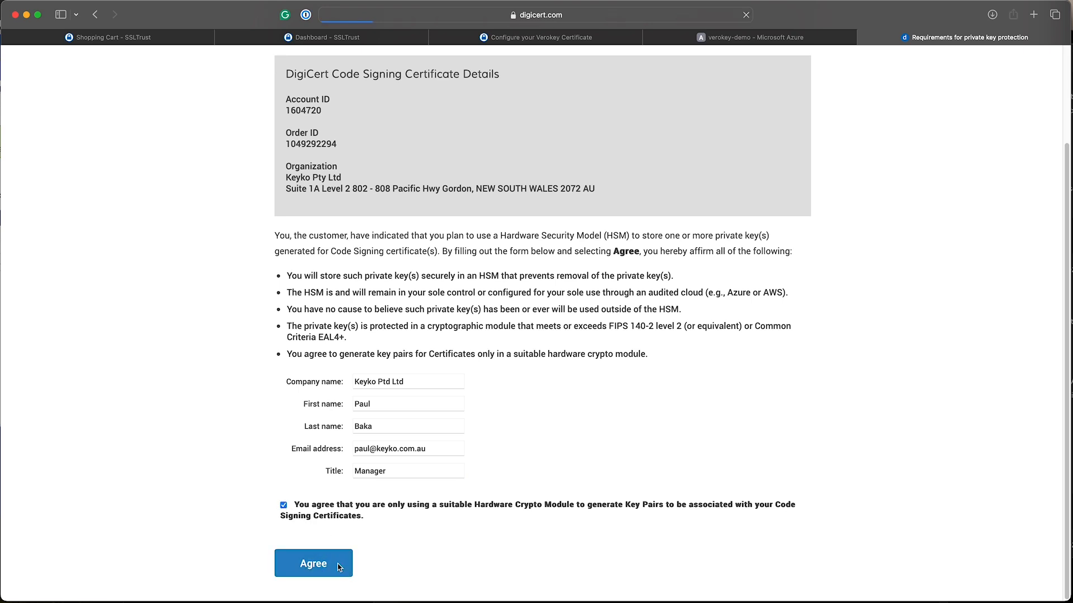
click(313, 563)
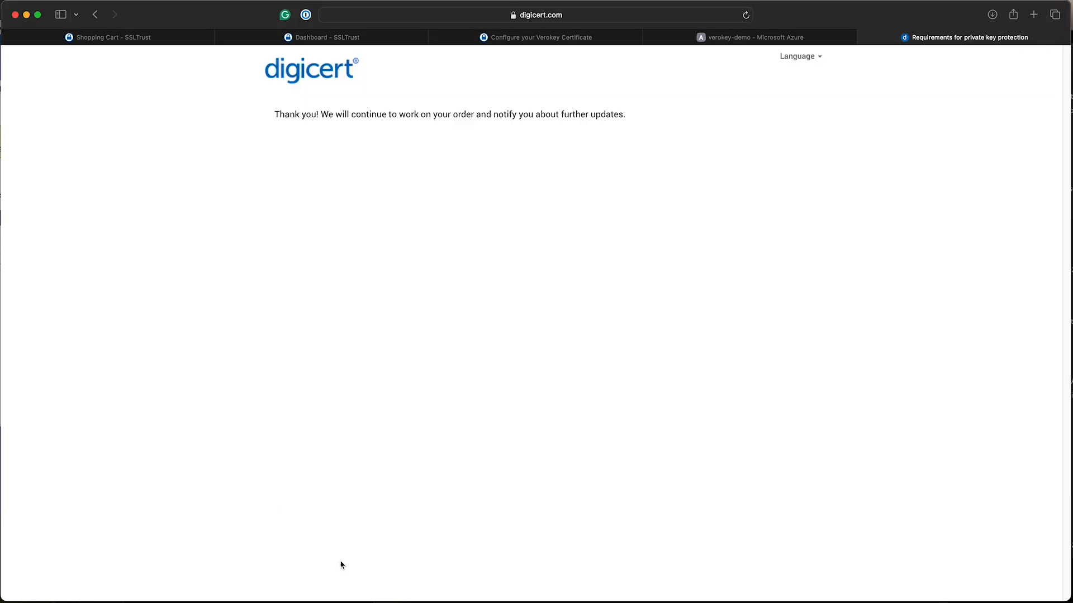
mouse_move(463, 408)
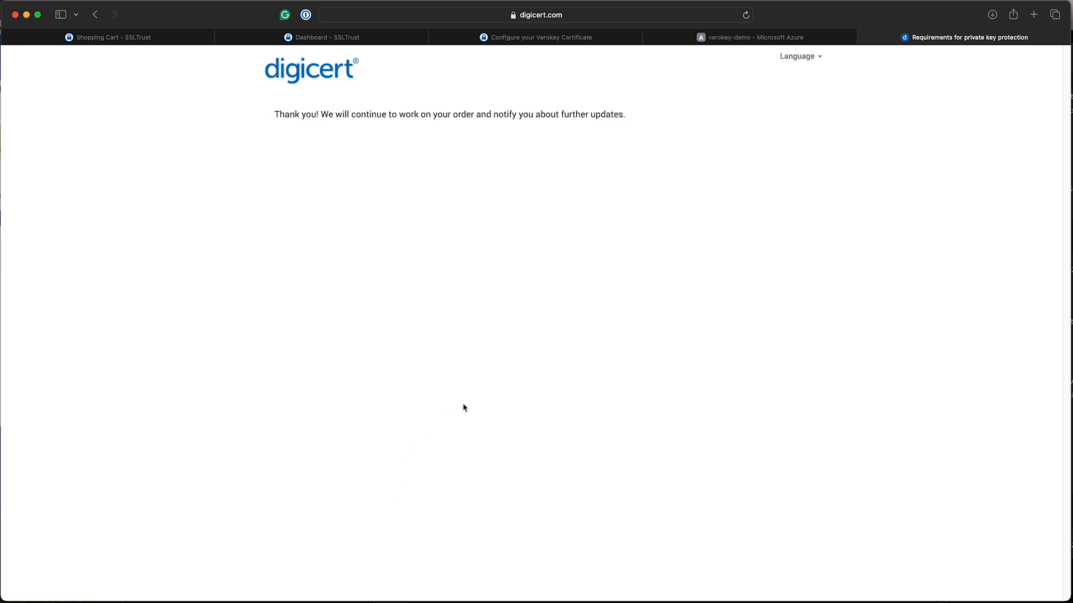
mouse_move(562, 551)
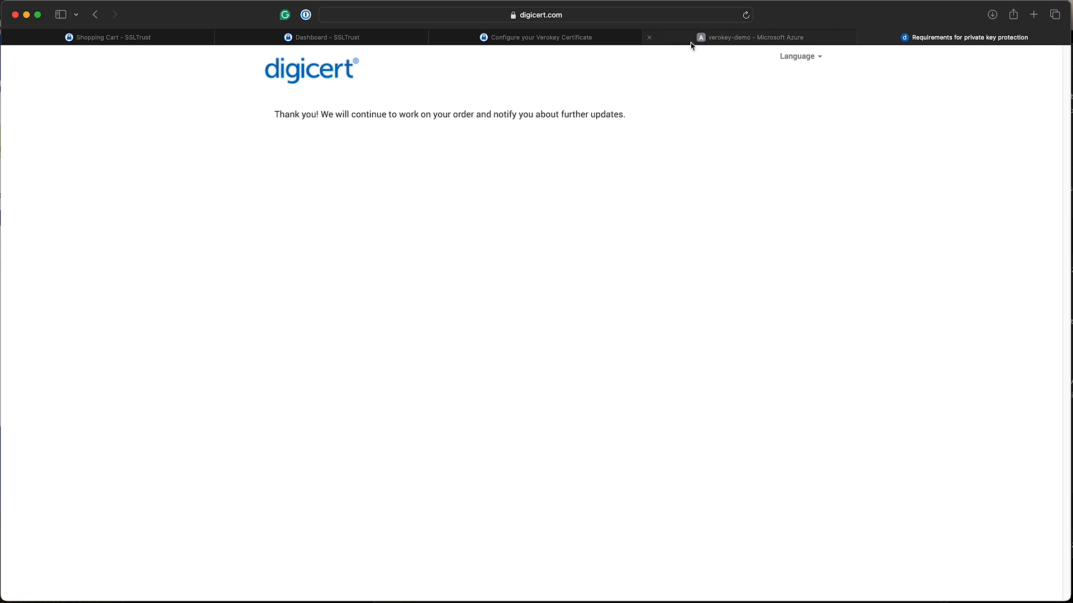
Refresh the Verokey order status to Issued and view the product in the SSLTrust dashboard.
click(538, 37)
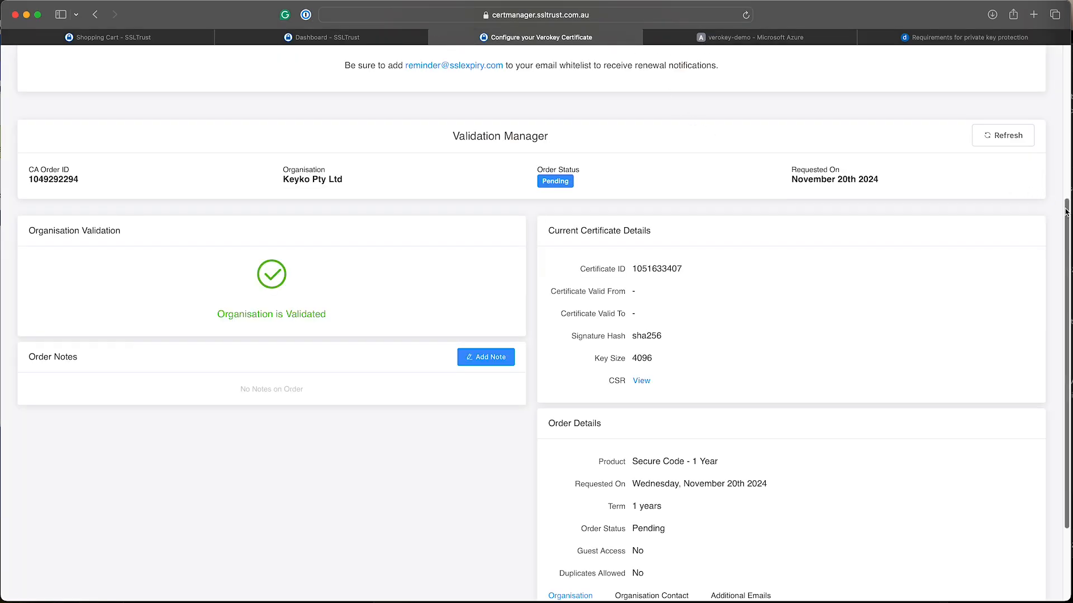
scroll(up, 3)
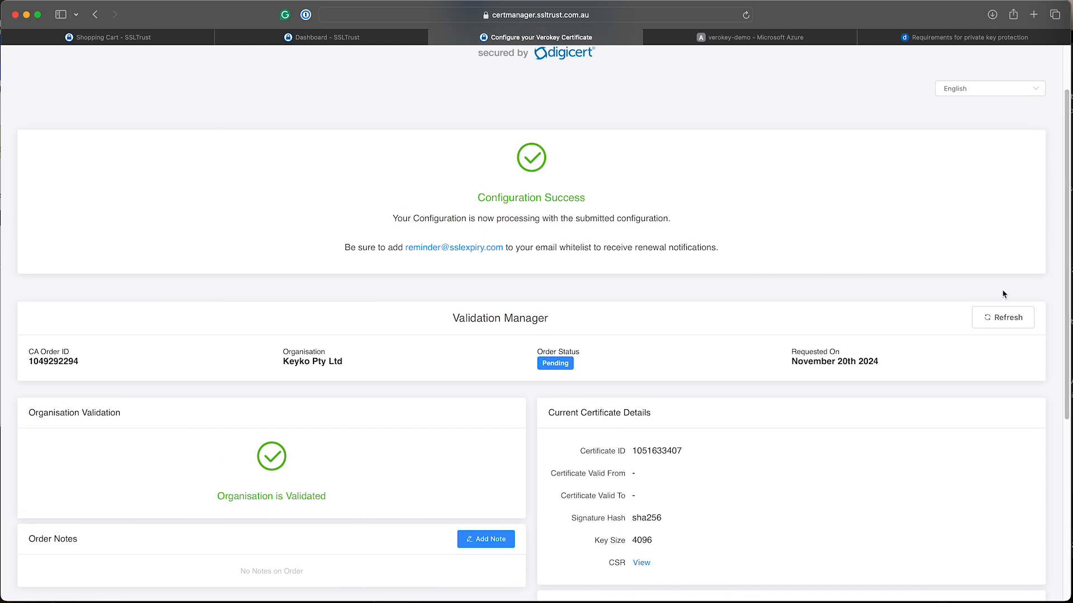
click(1003, 317)
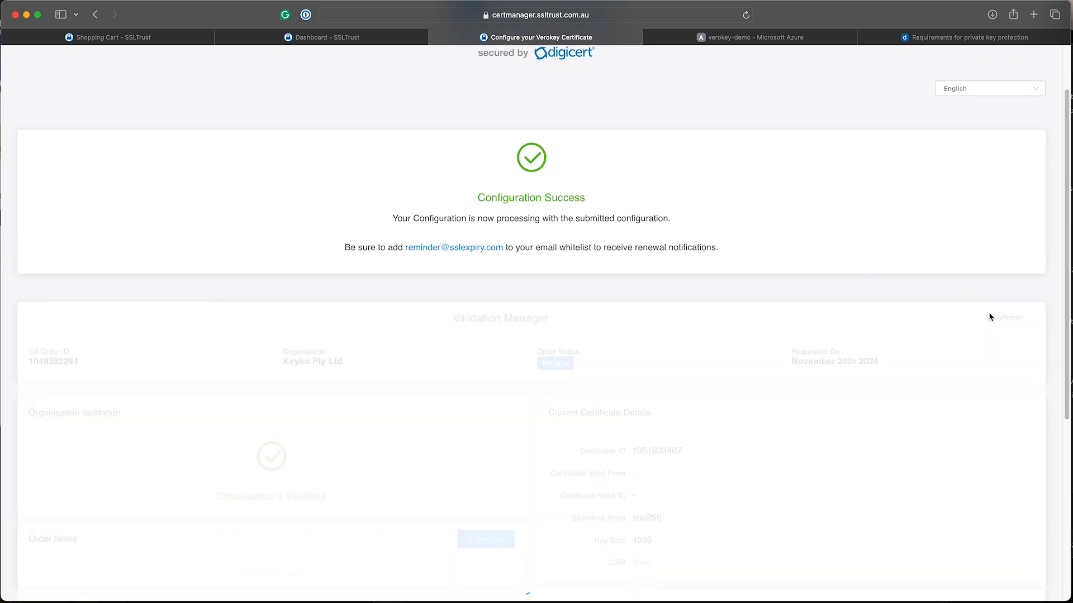
click(1002, 317)
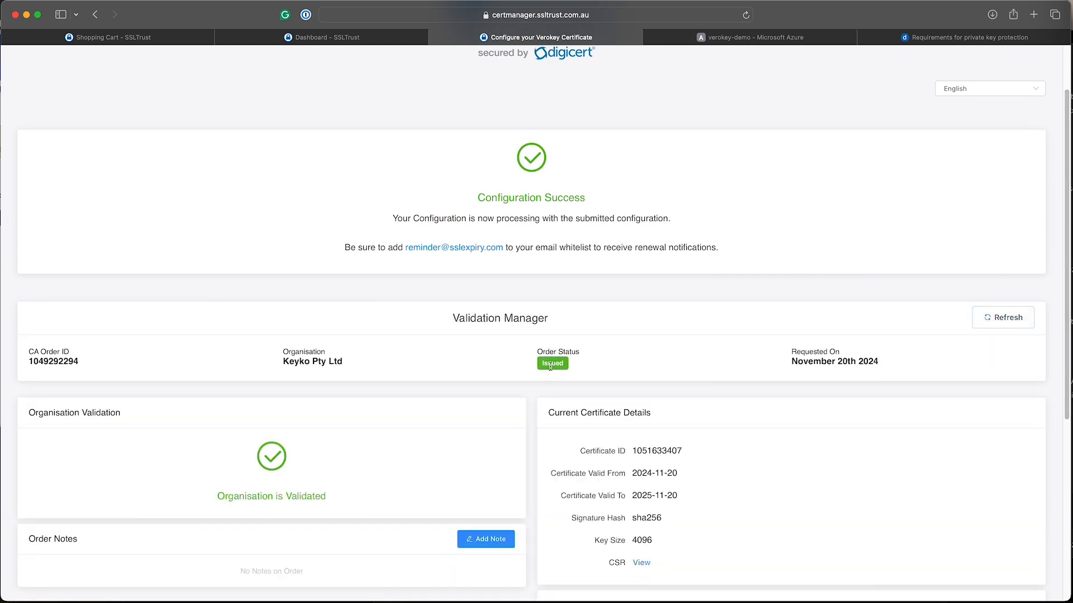
mouse_move(394, 54)
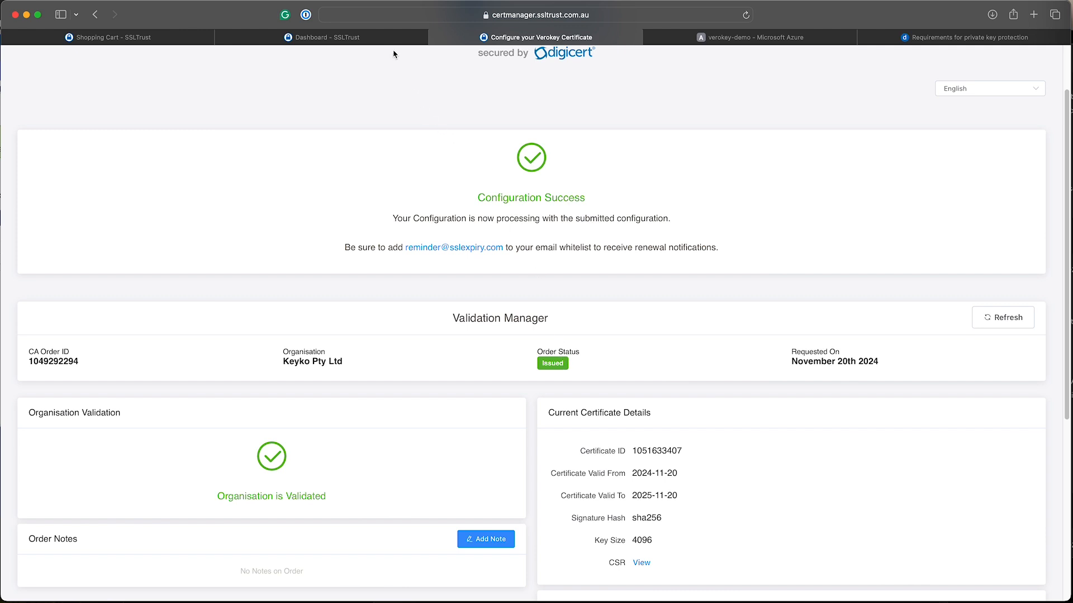
click(322, 37)
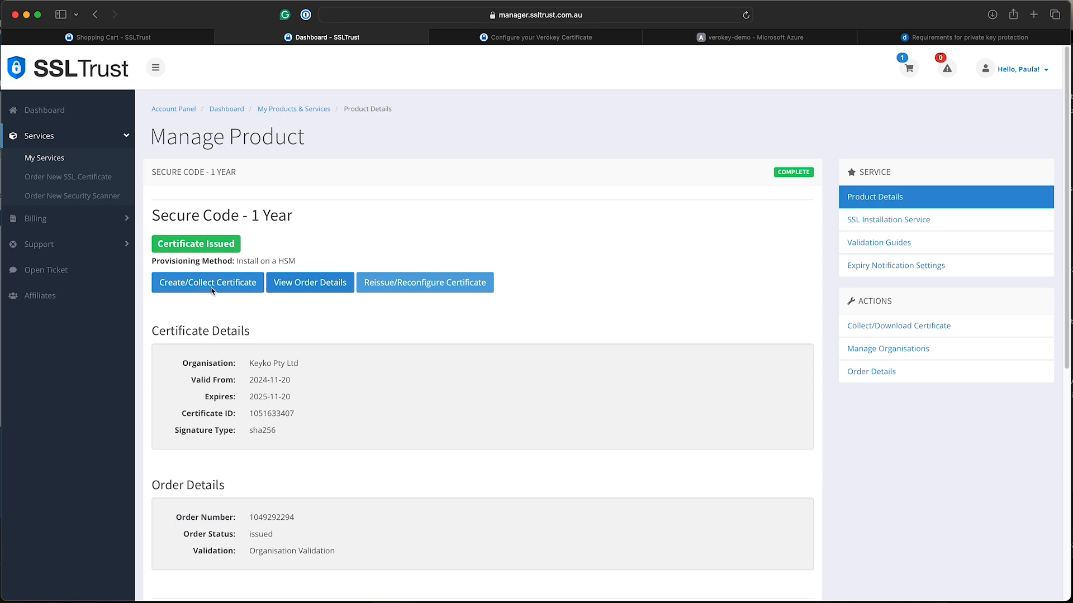
Collect the issued certificate and download it as a single .pem bundle.
click(208, 282)
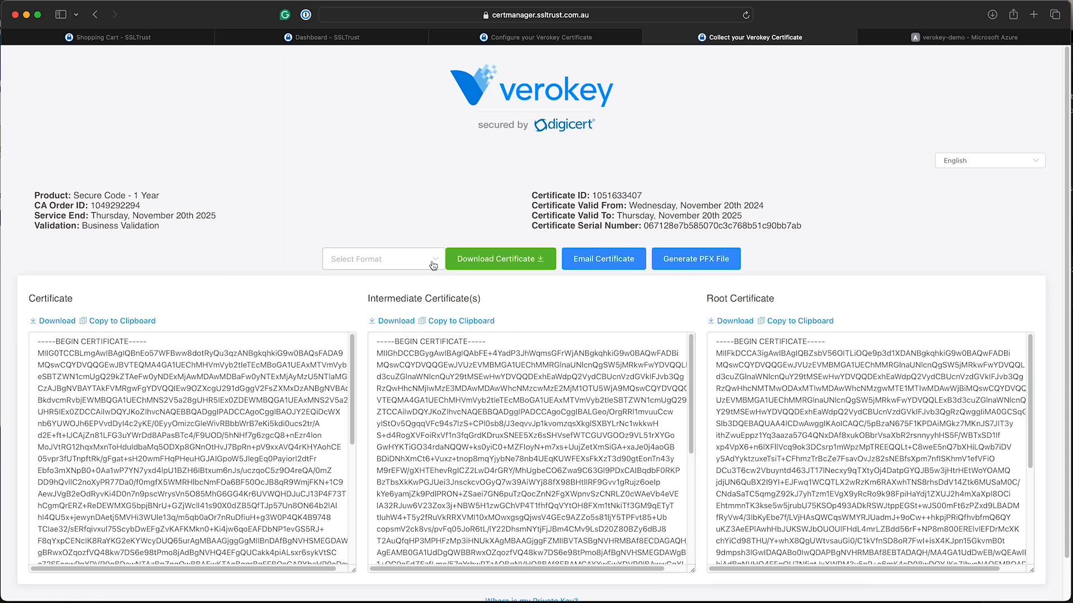
click(382, 258)
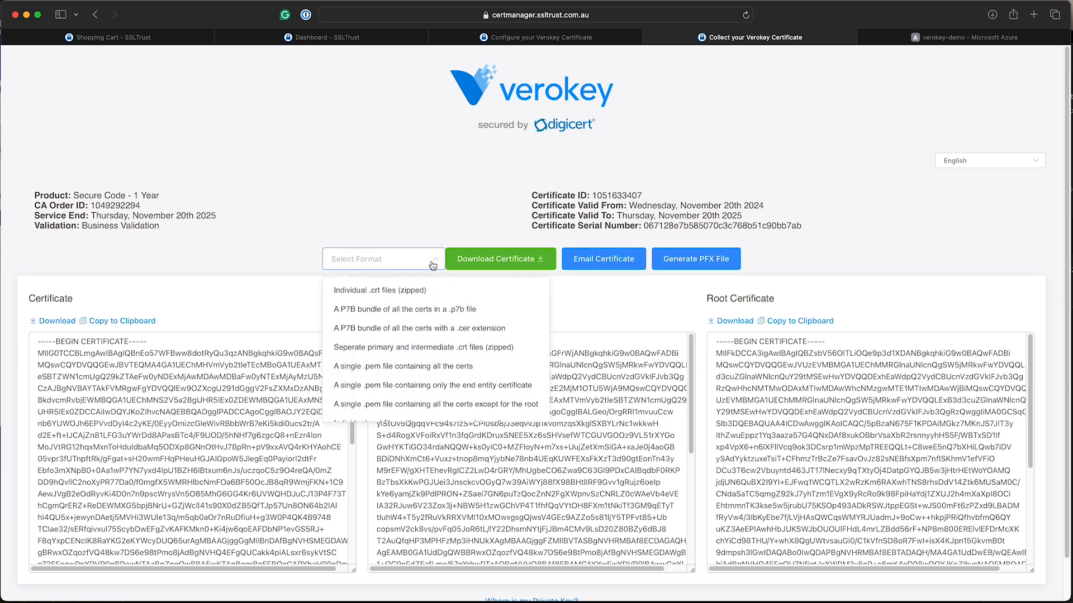
mouse_move(401, 367)
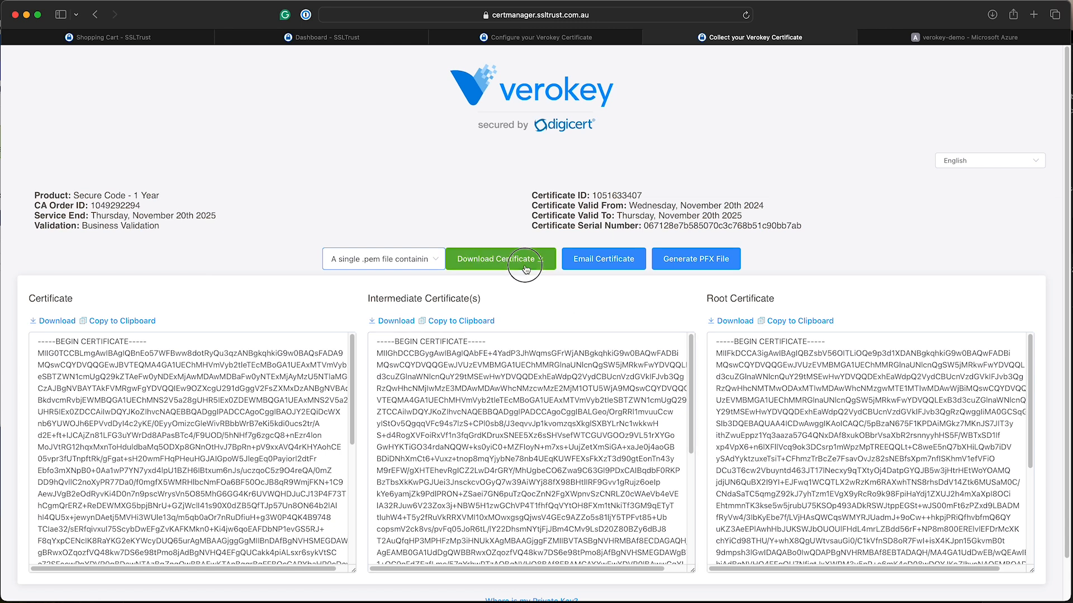
click(501, 258)
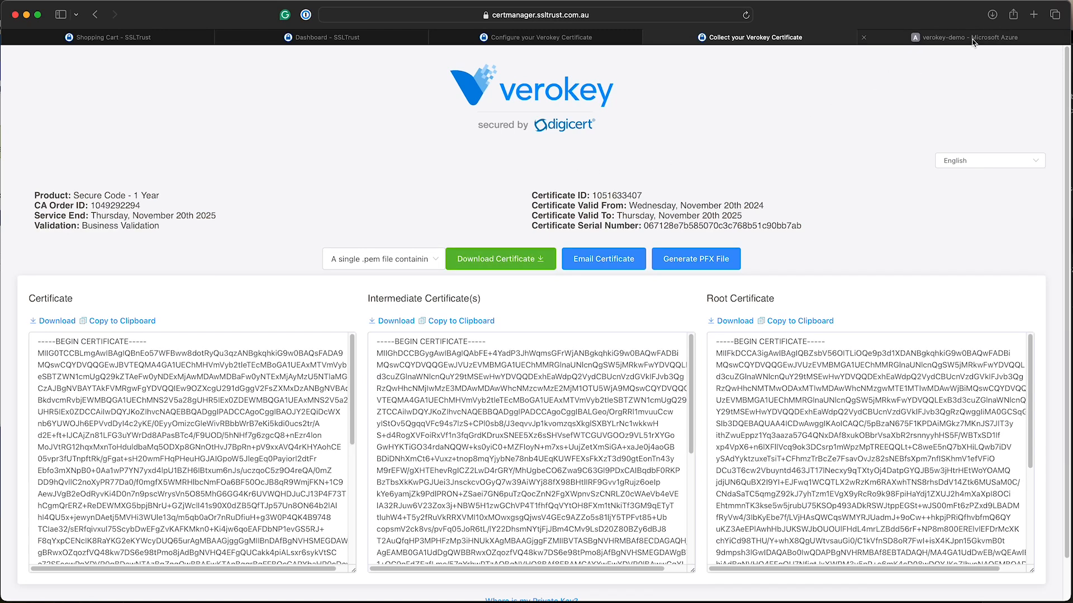
Merge the signed request into verokey-demo by uploading certificate-2.pem.
click(958, 37)
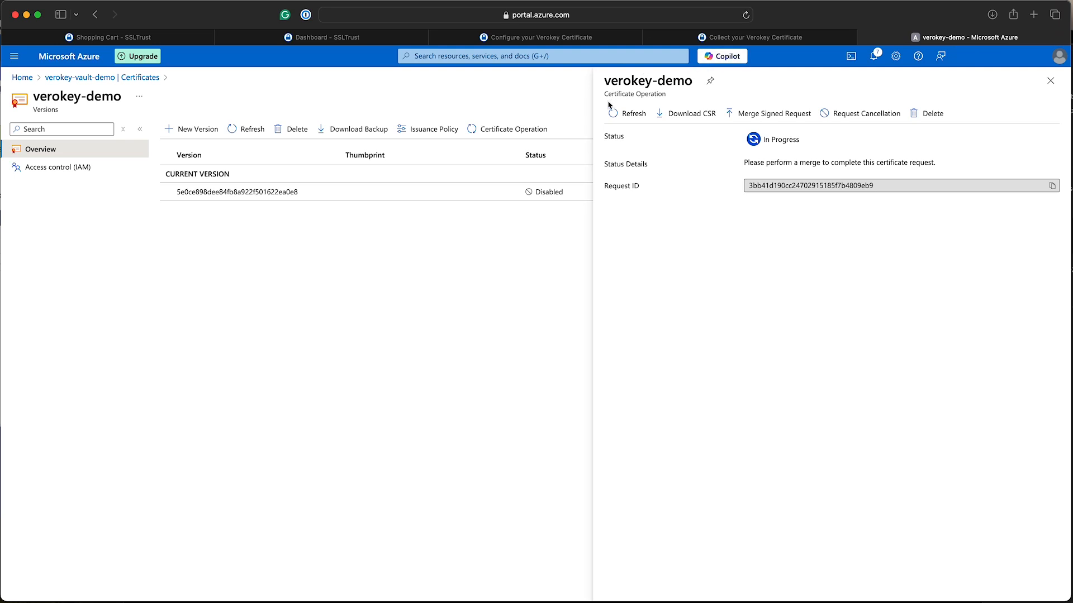
mouse_move(955, 75)
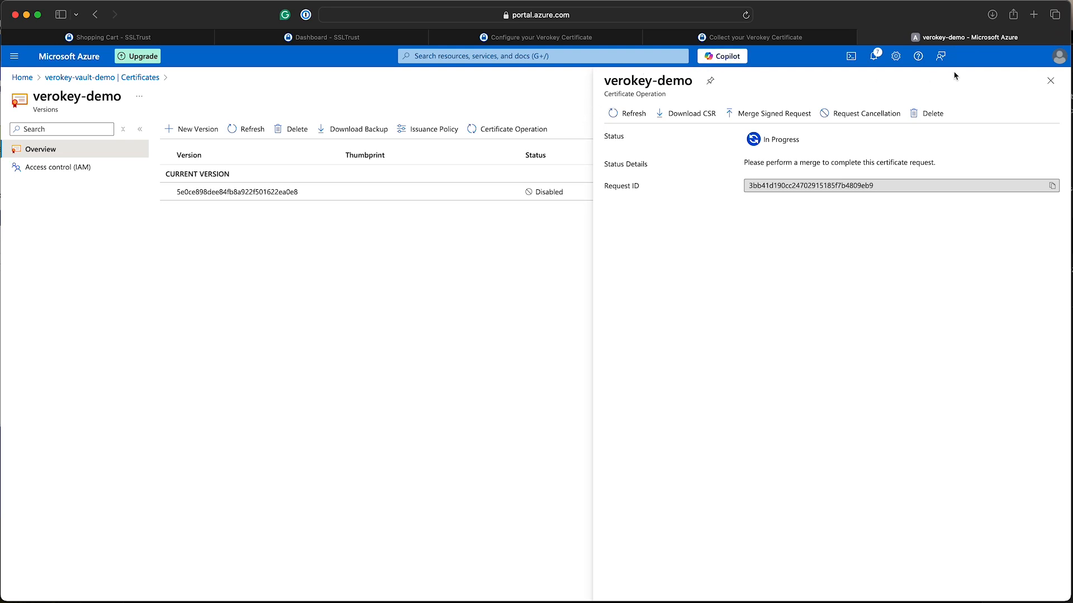
click(1050, 80)
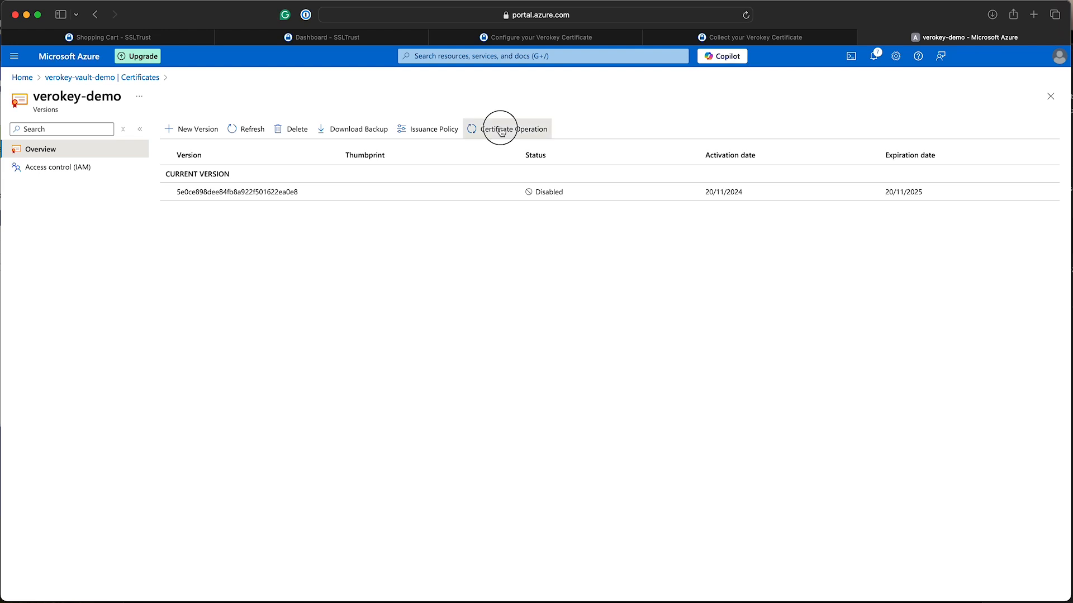
click(514, 128)
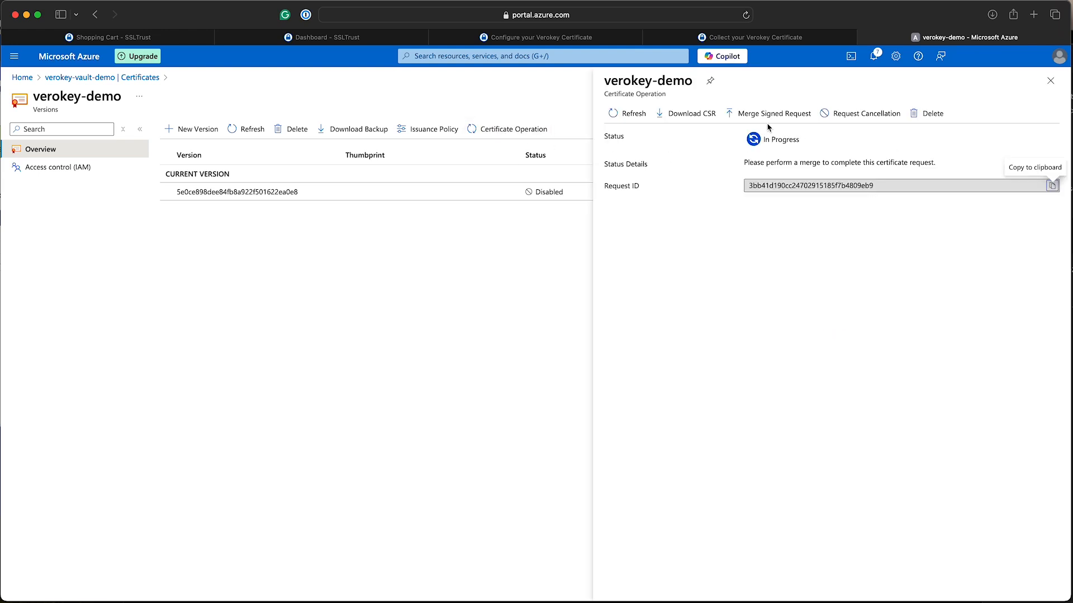
mouse_move(772, 113)
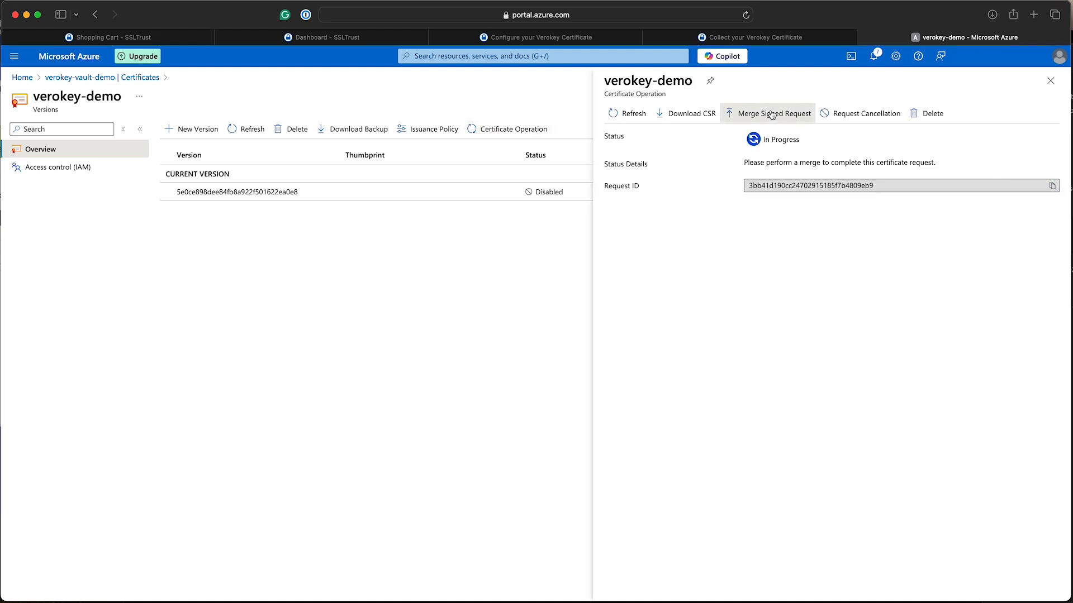
click(772, 113)
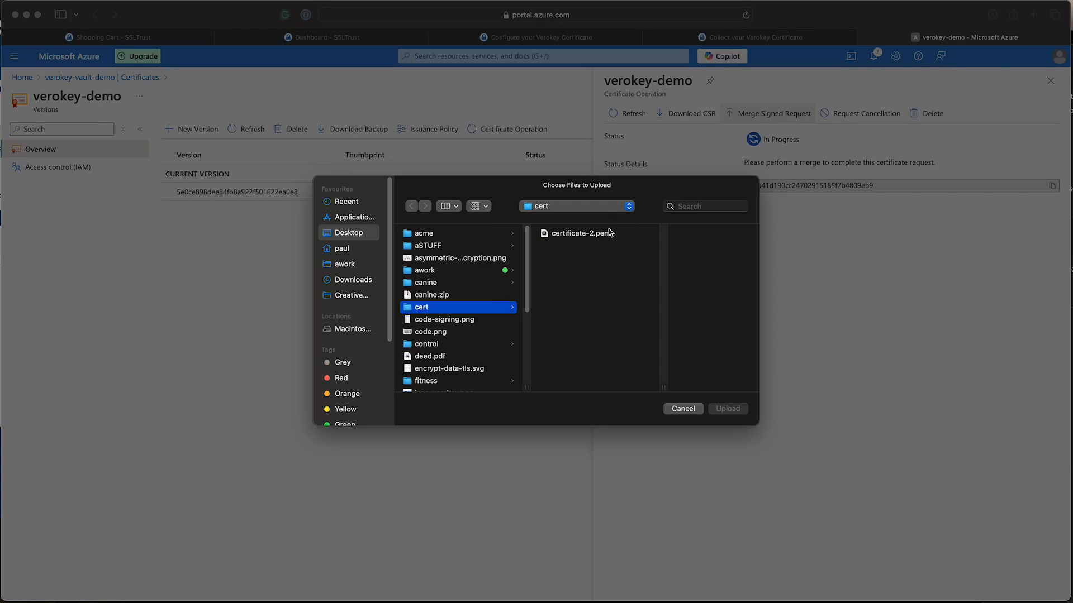
click(581, 234)
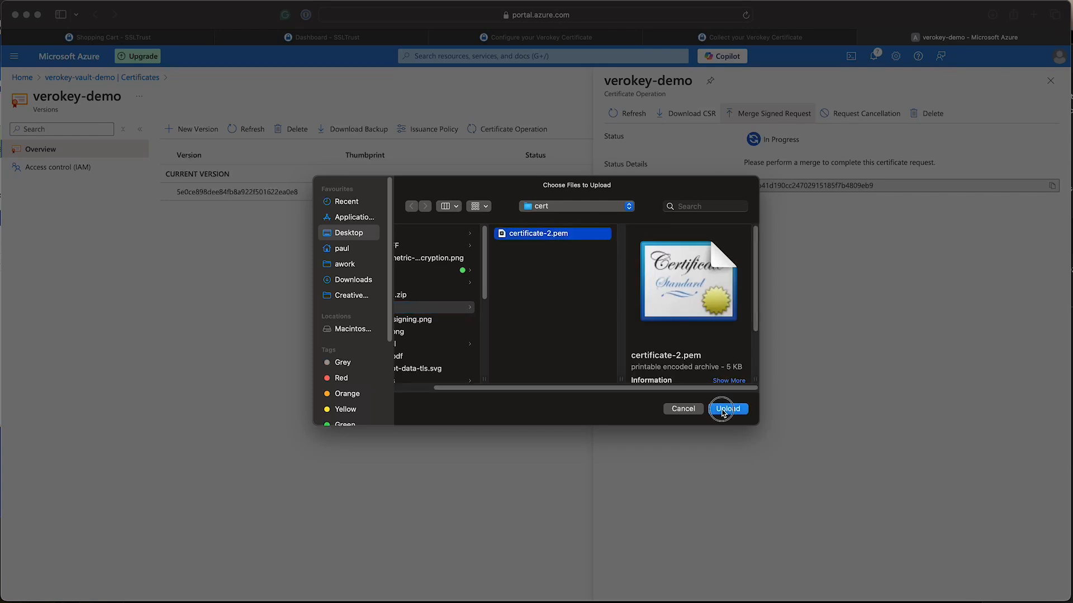
click(727, 409)
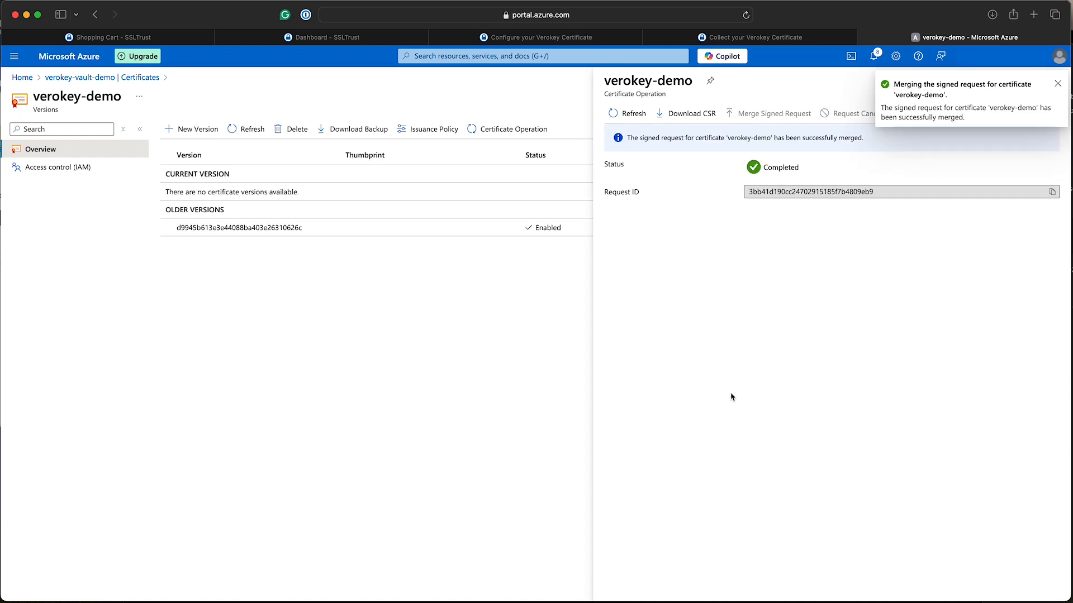
Dismiss the merge notification and return to the vault's Certificates list showing verokey-demo Enabled.
click(1059, 84)
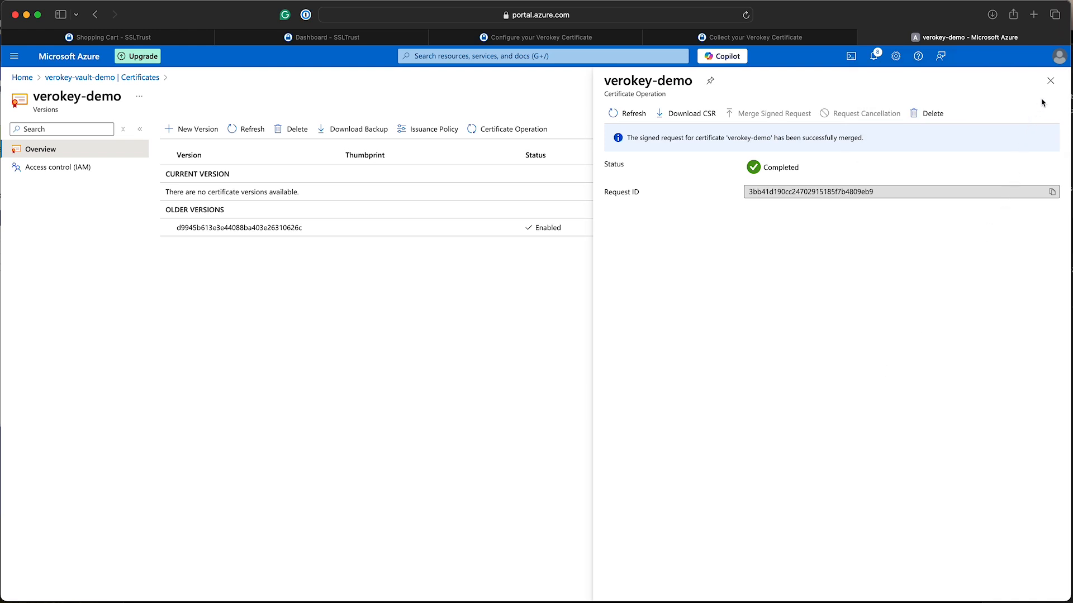
click(1050, 81)
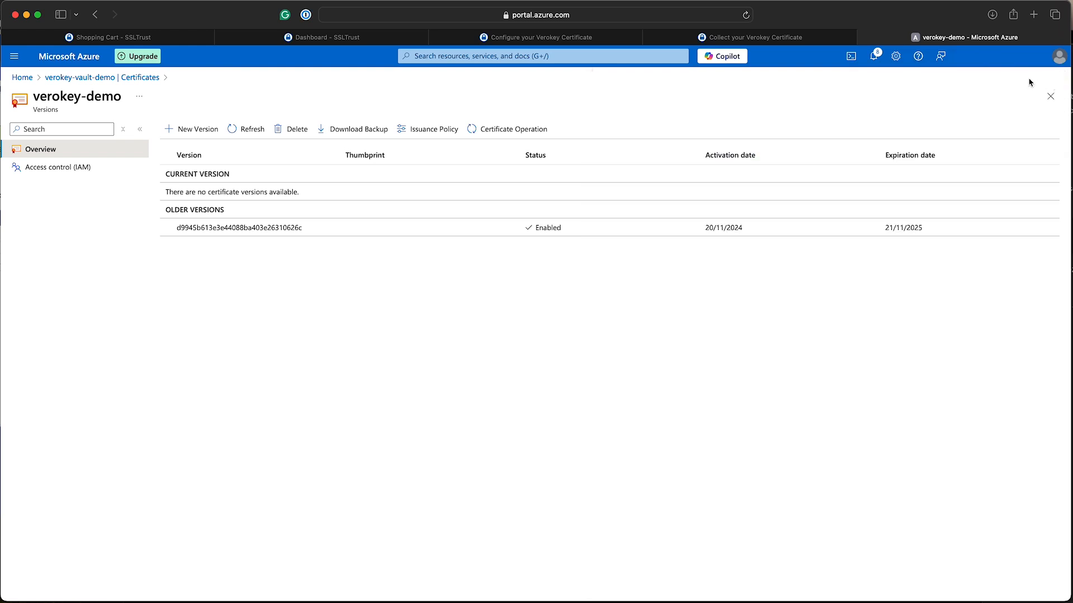
mouse_move(363, 196)
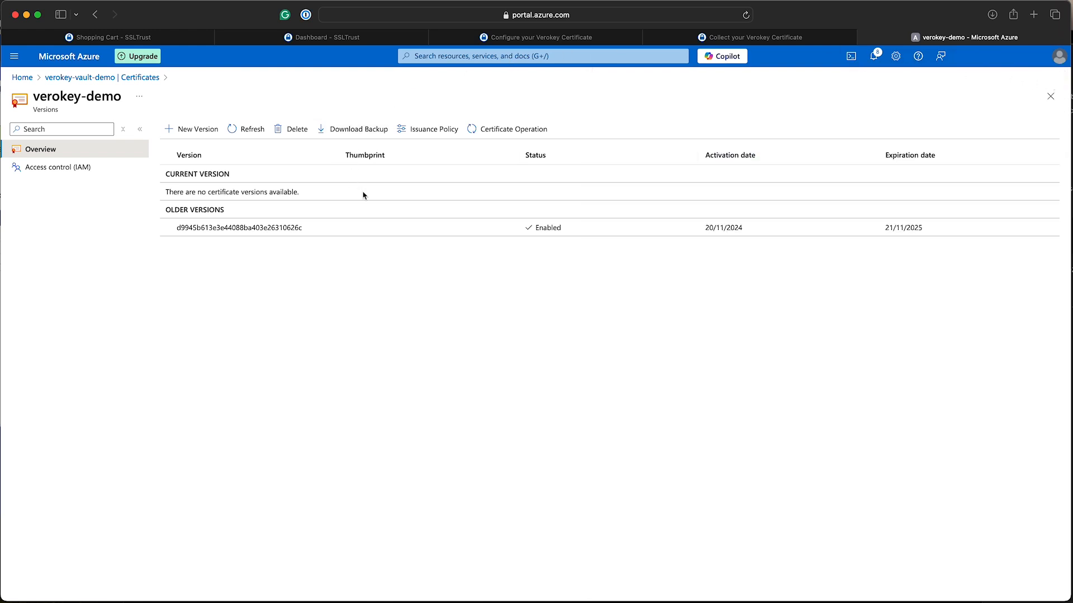
mouse_move(352, 199)
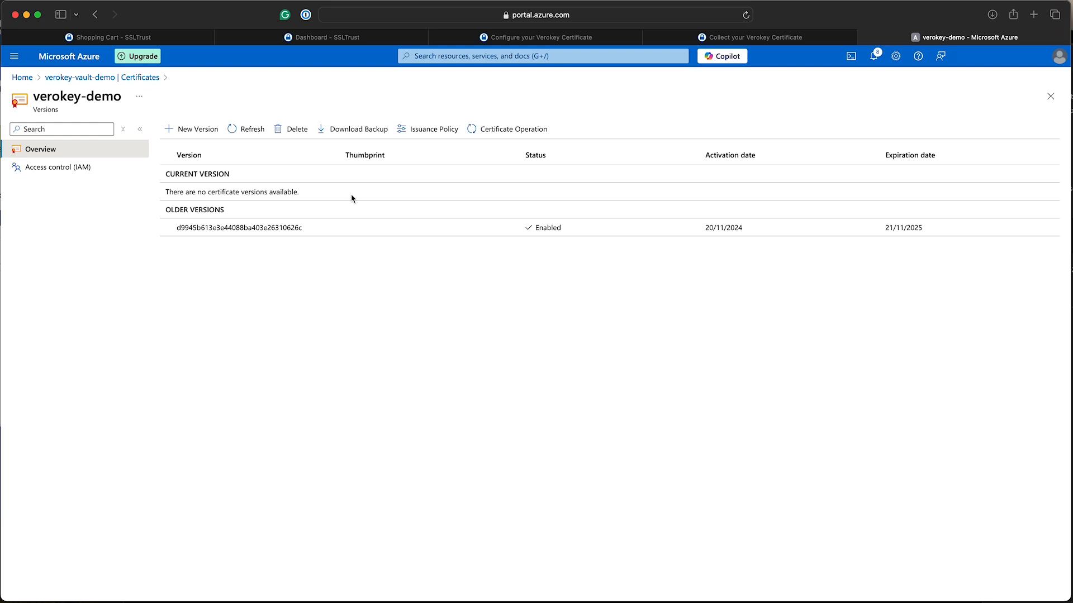
click(140, 77)
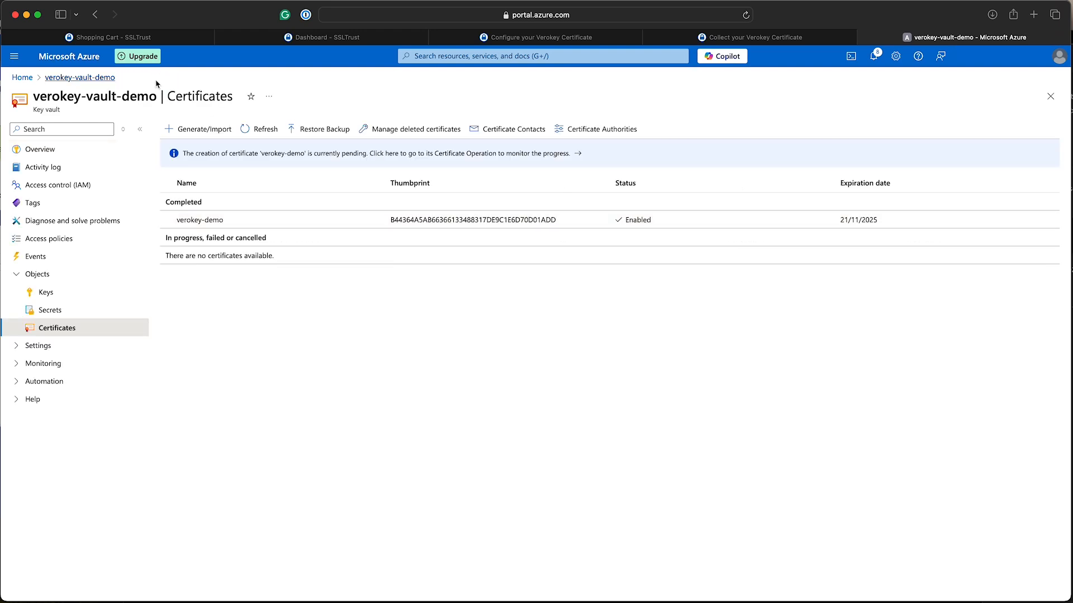